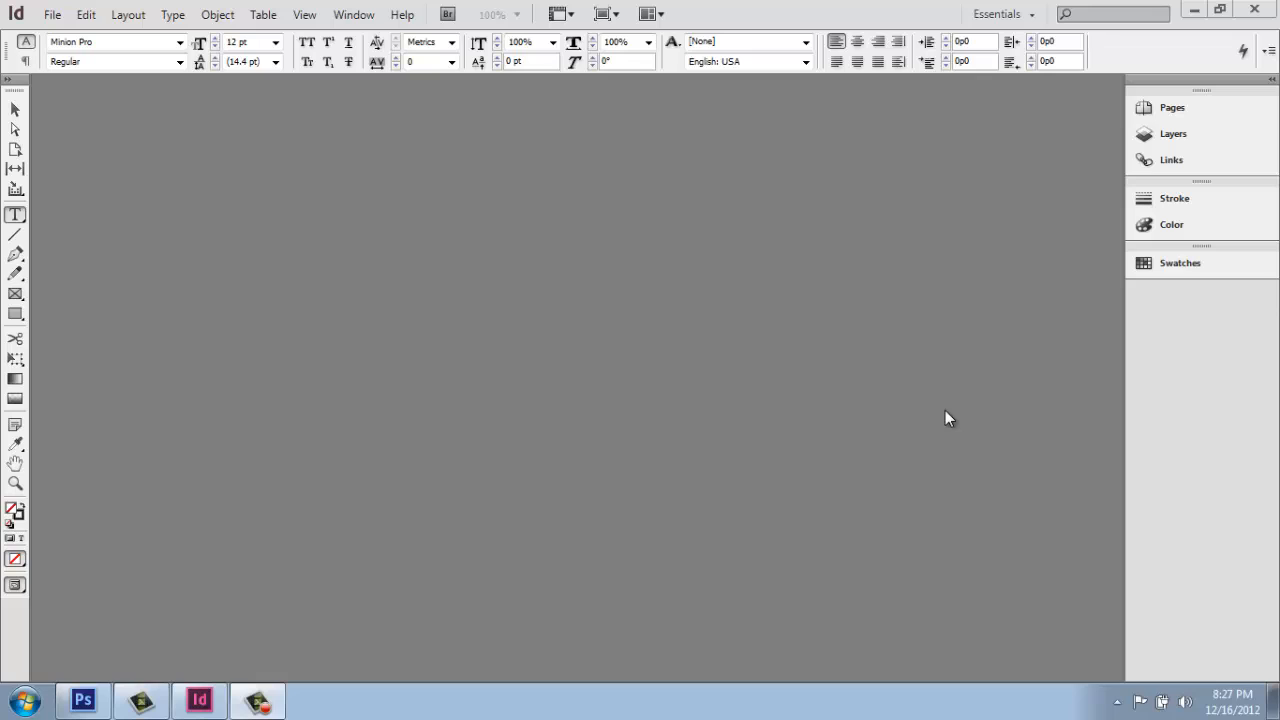
mouse_move(913, 352)
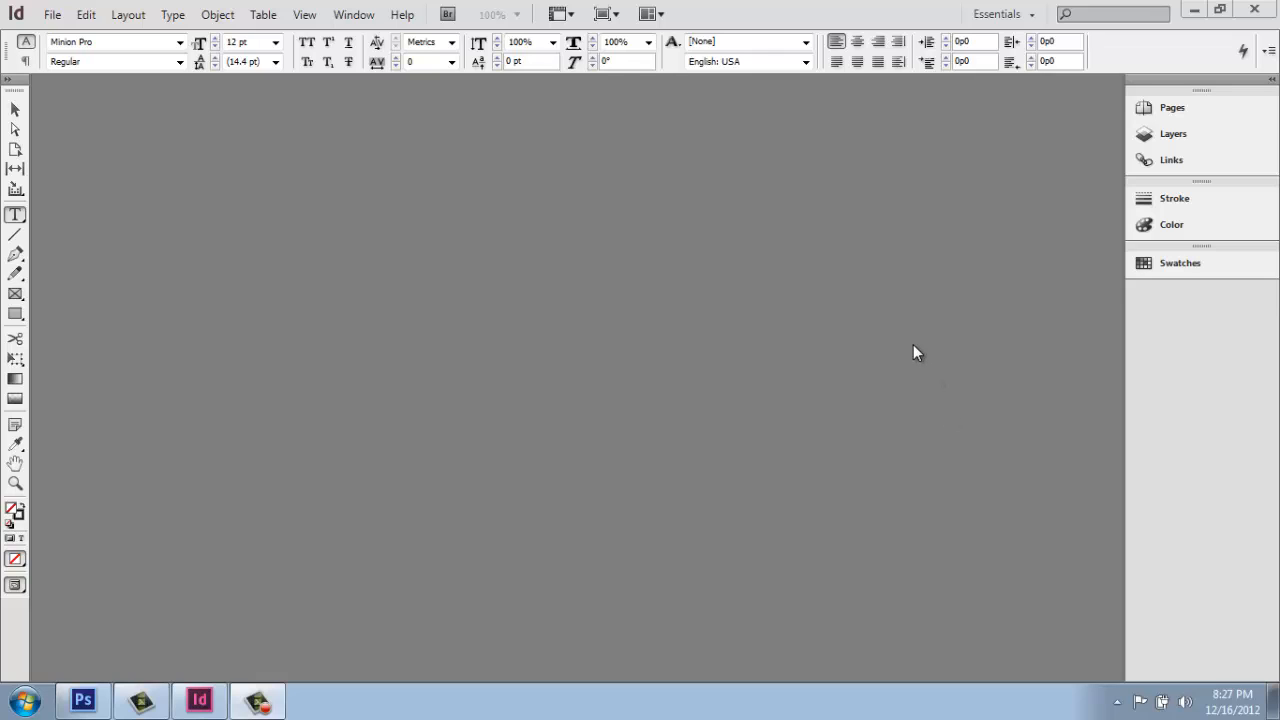
mouse_move(897, 305)
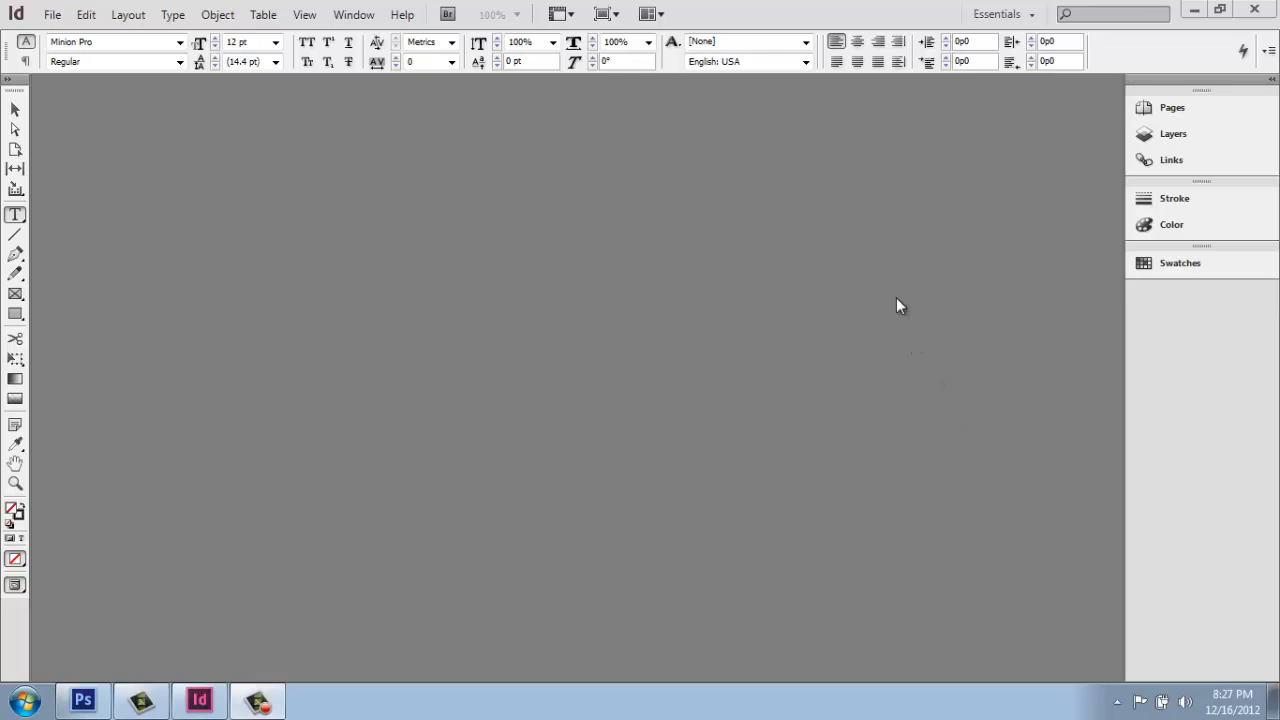
mouse_move(795, 290)
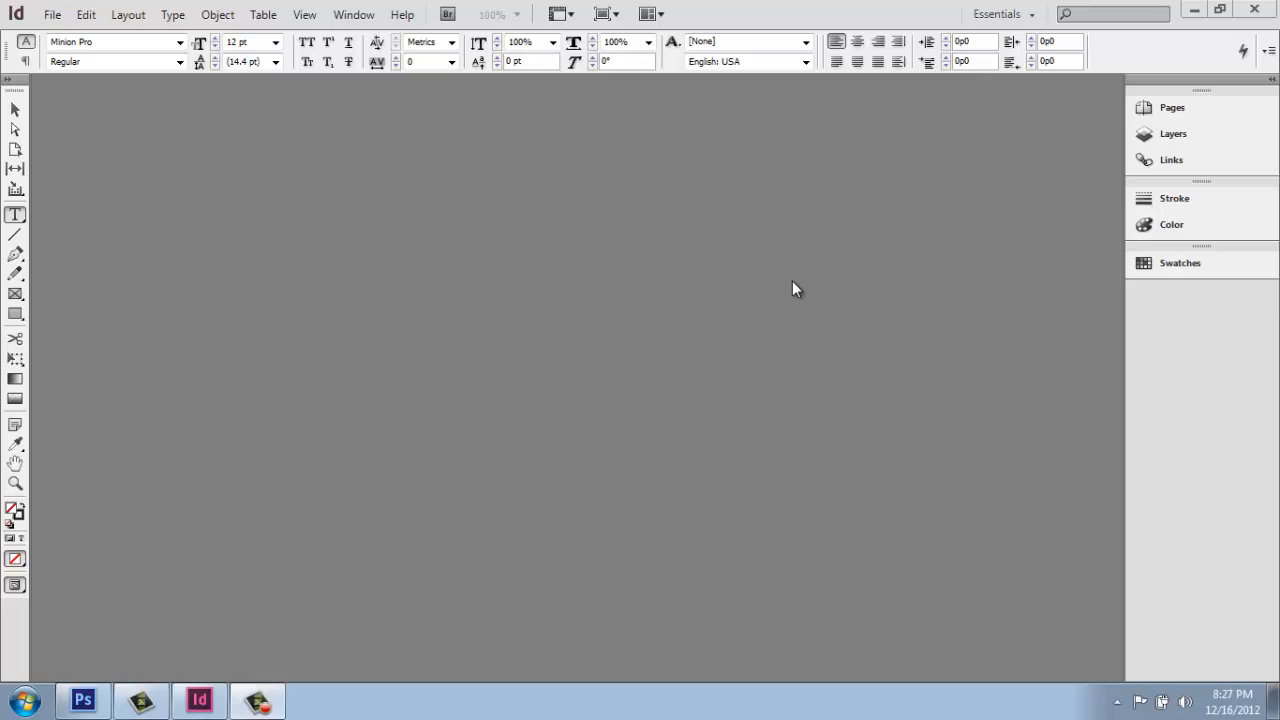
mouse_move(338, 207)
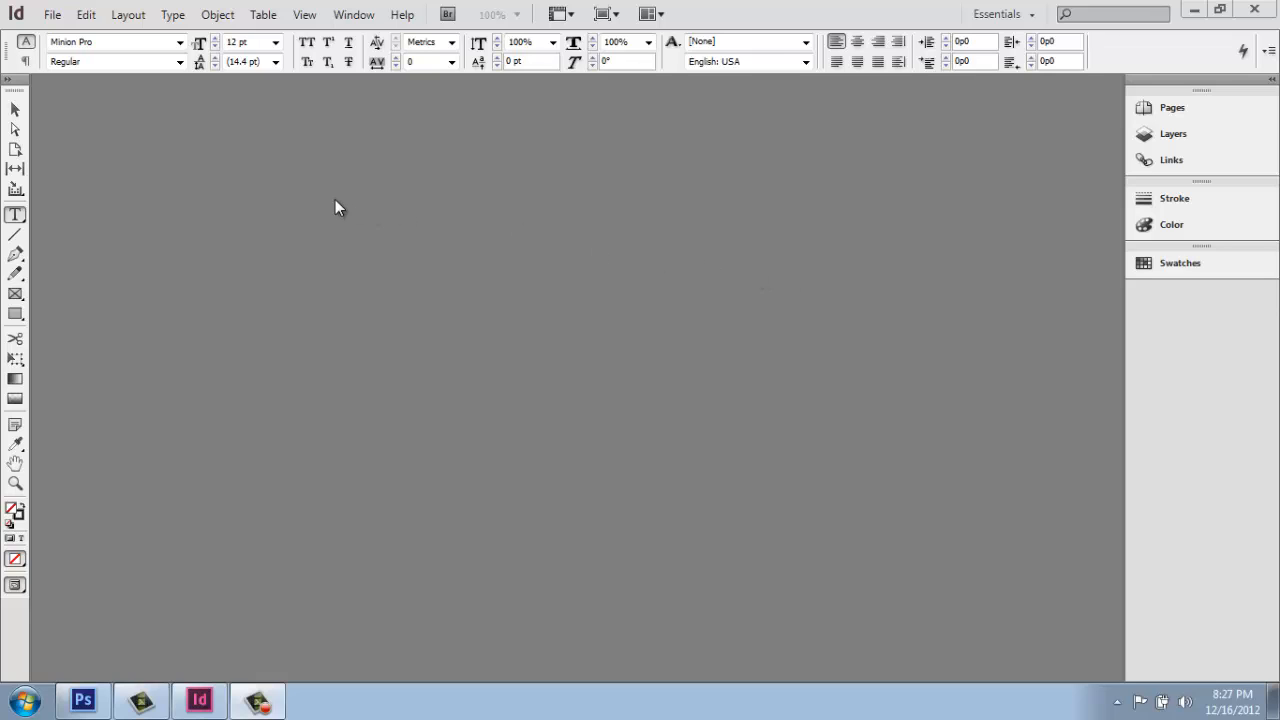
mouse_move(310, 169)
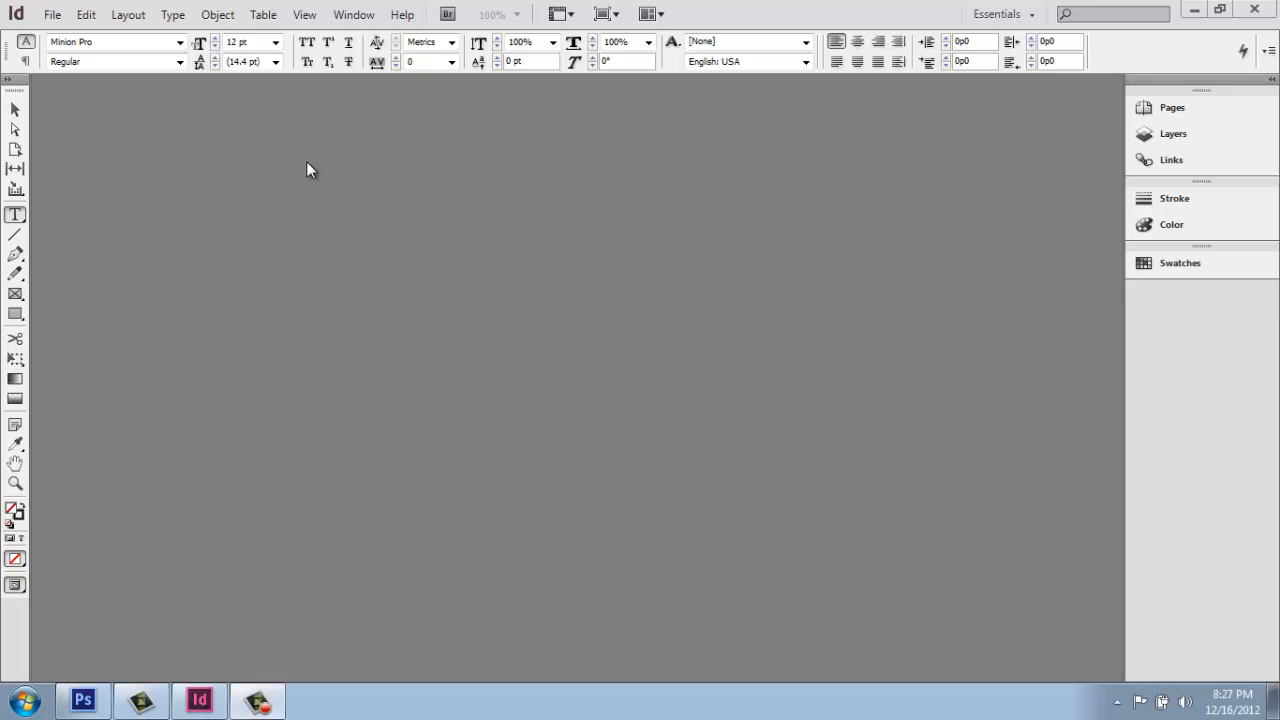
mouse_move(270, 145)
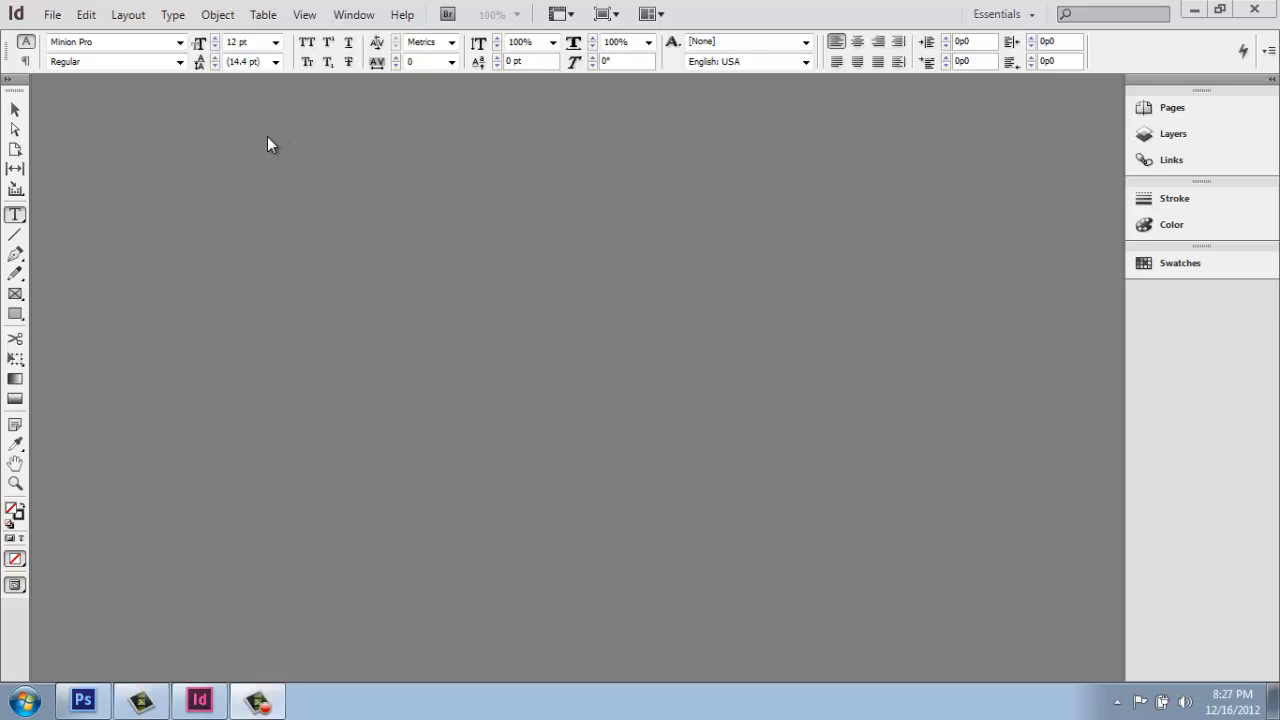
mouse_move(158, 91)
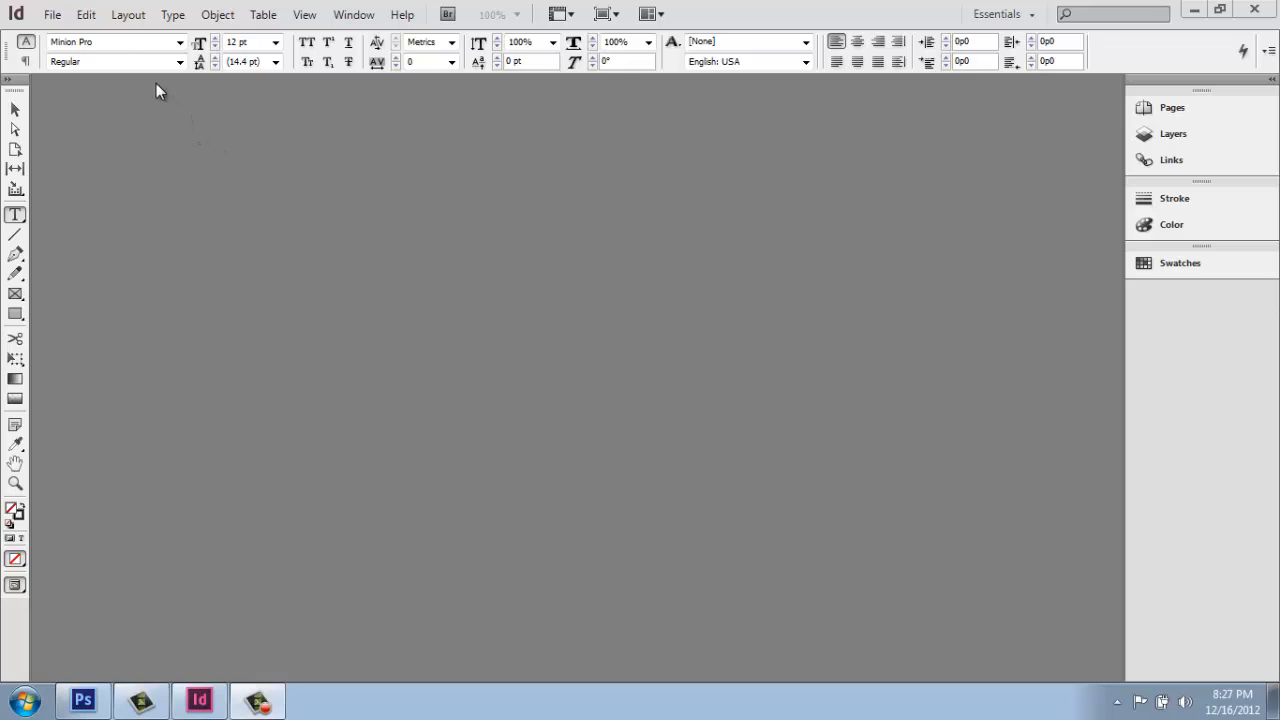
mouse_move(22, 22)
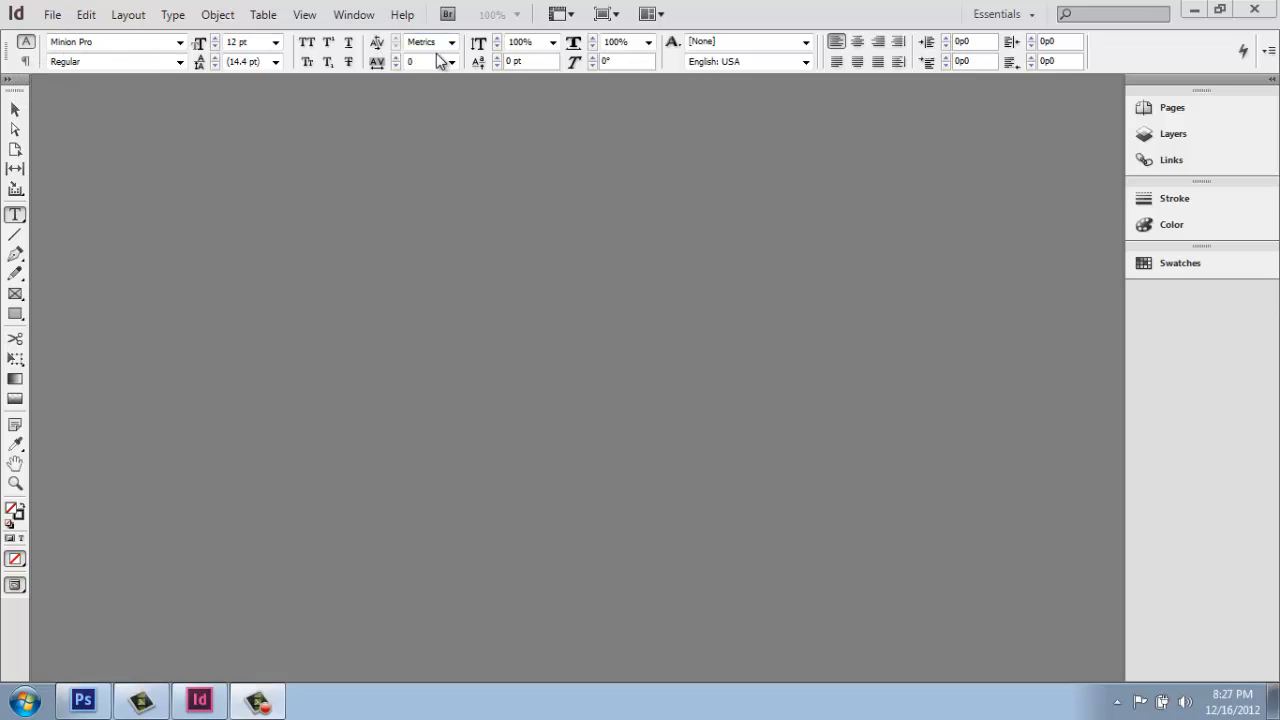
mouse_move(353, 66)
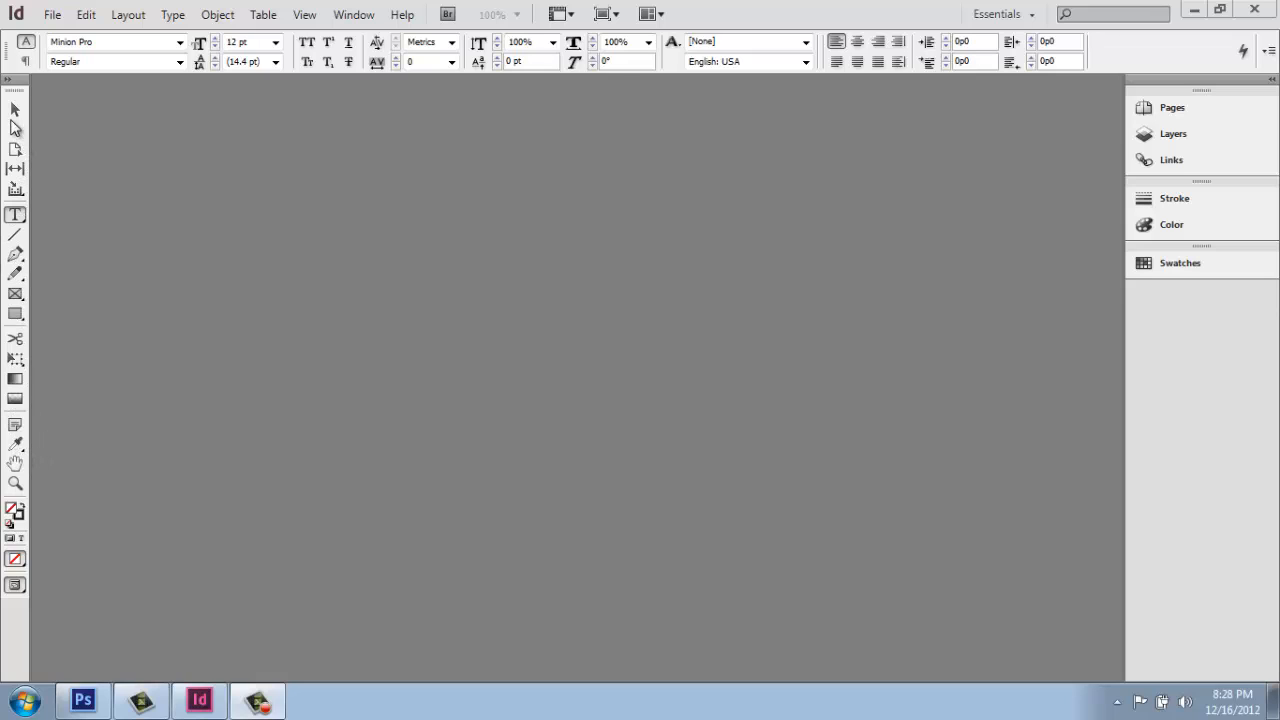
mouse_move(14, 105)
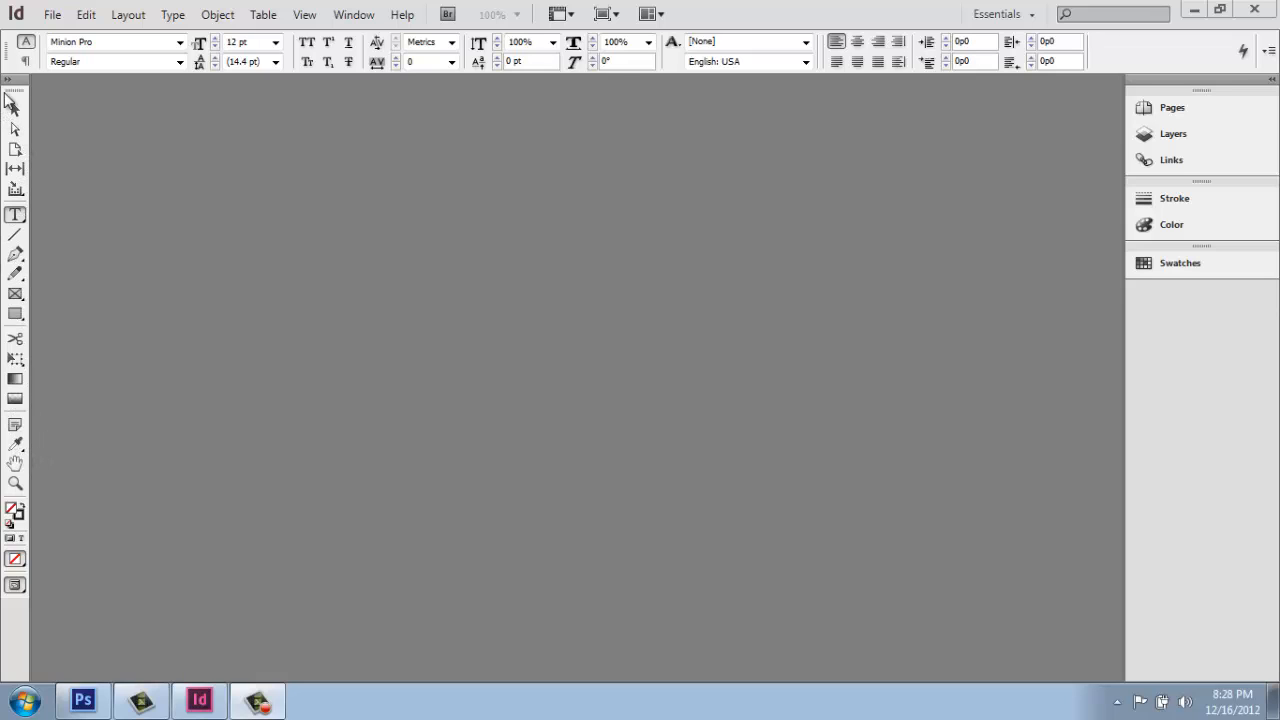
mouse_move(16, 170)
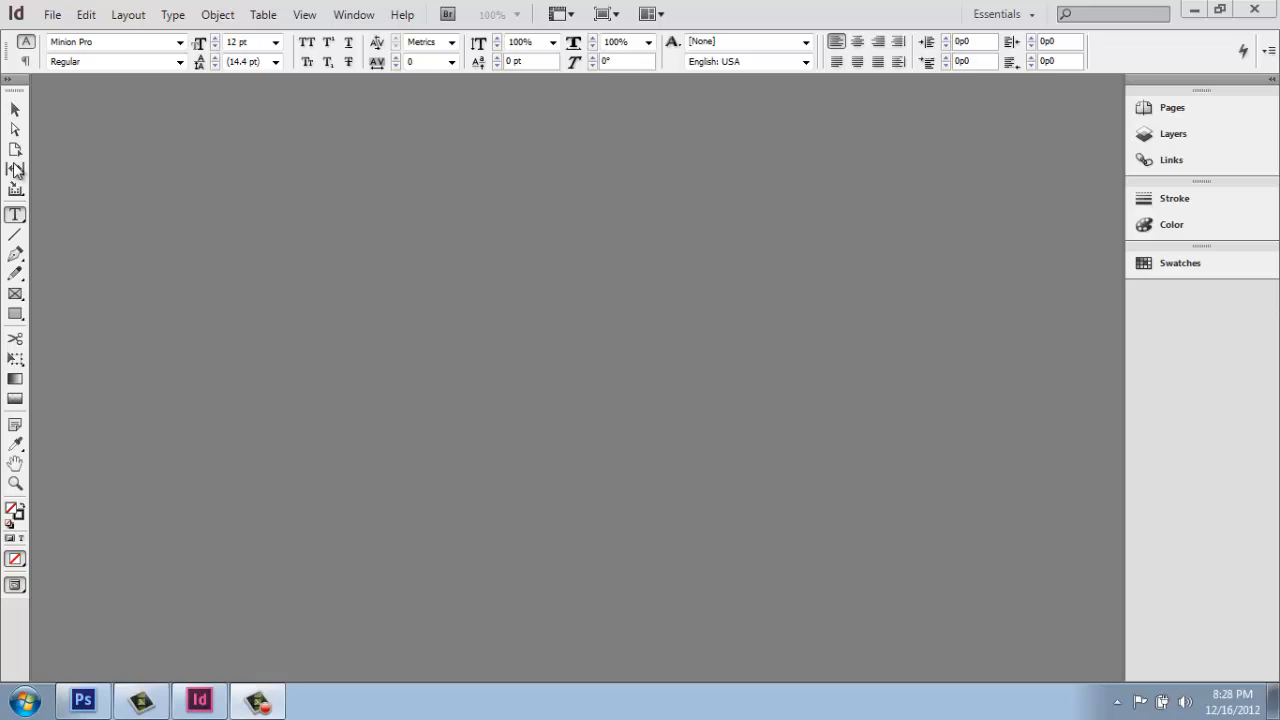
mouse_move(10, 190)
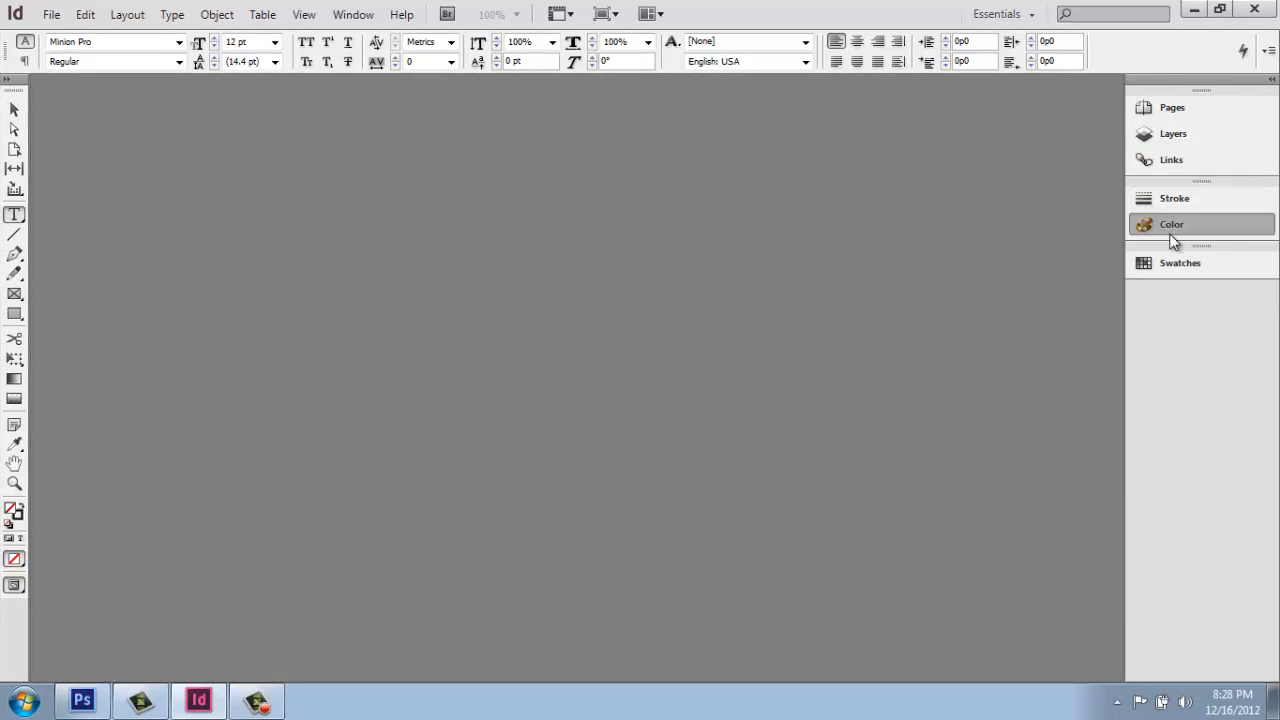
Show and hide the Color and Swatches panels, then start a new document from File > New.
left_click(1171, 224)
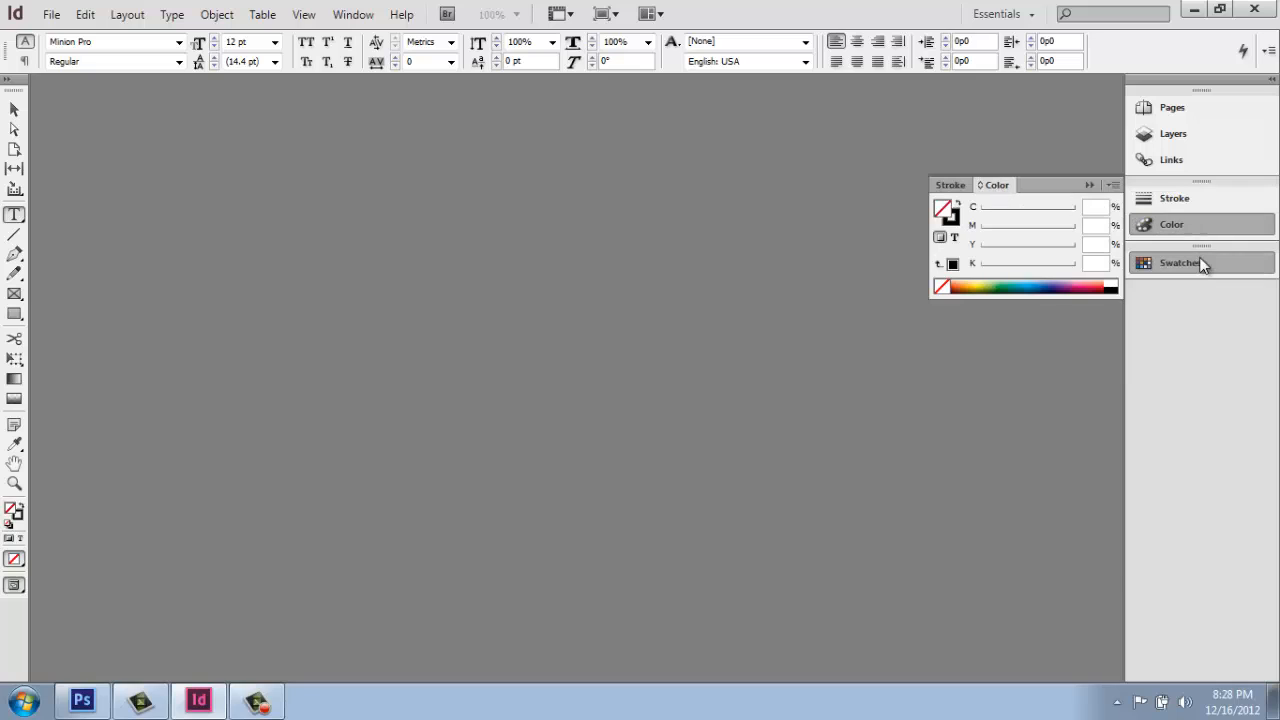
left_click(1181, 262)
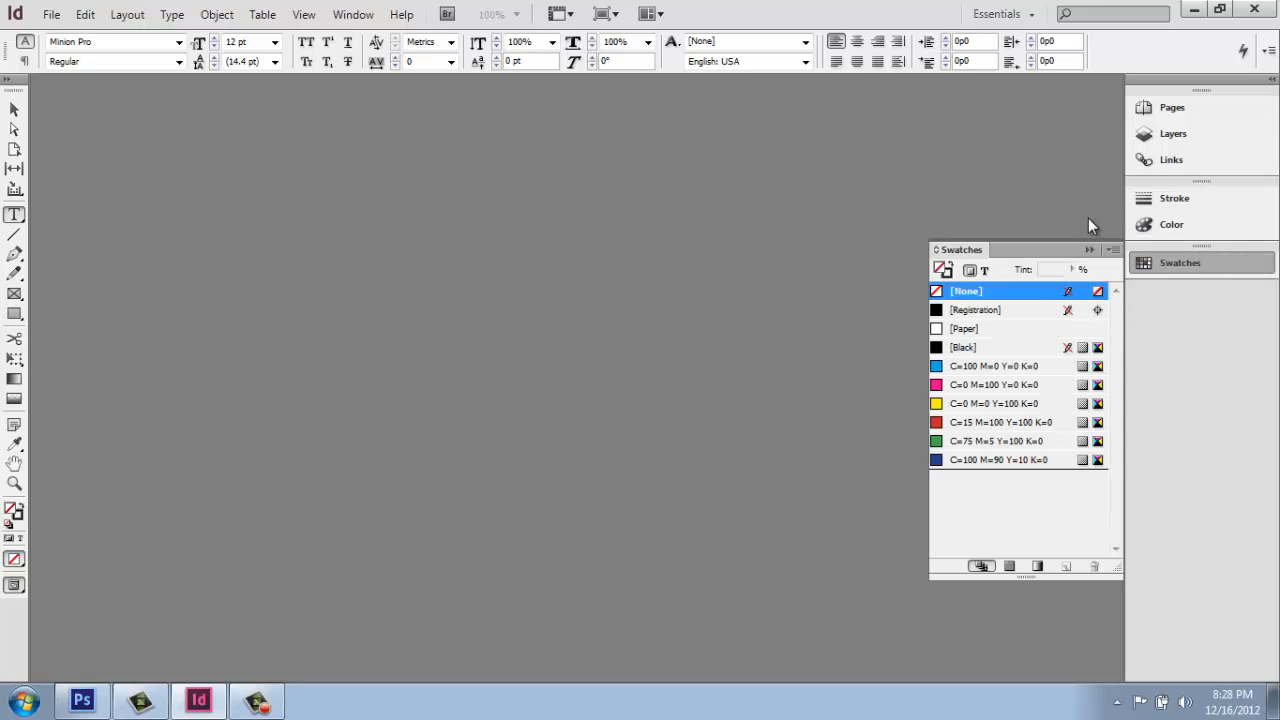
left_click(1089, 249)
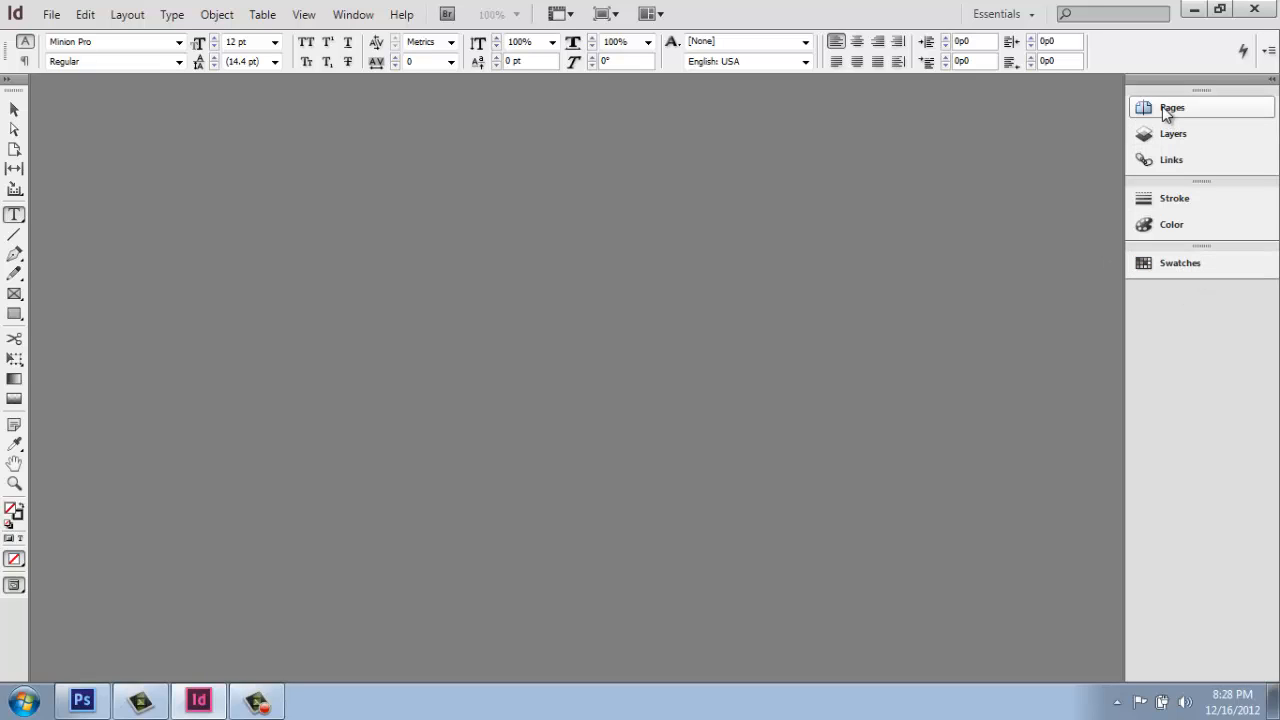
mouse_move(1110, 88)
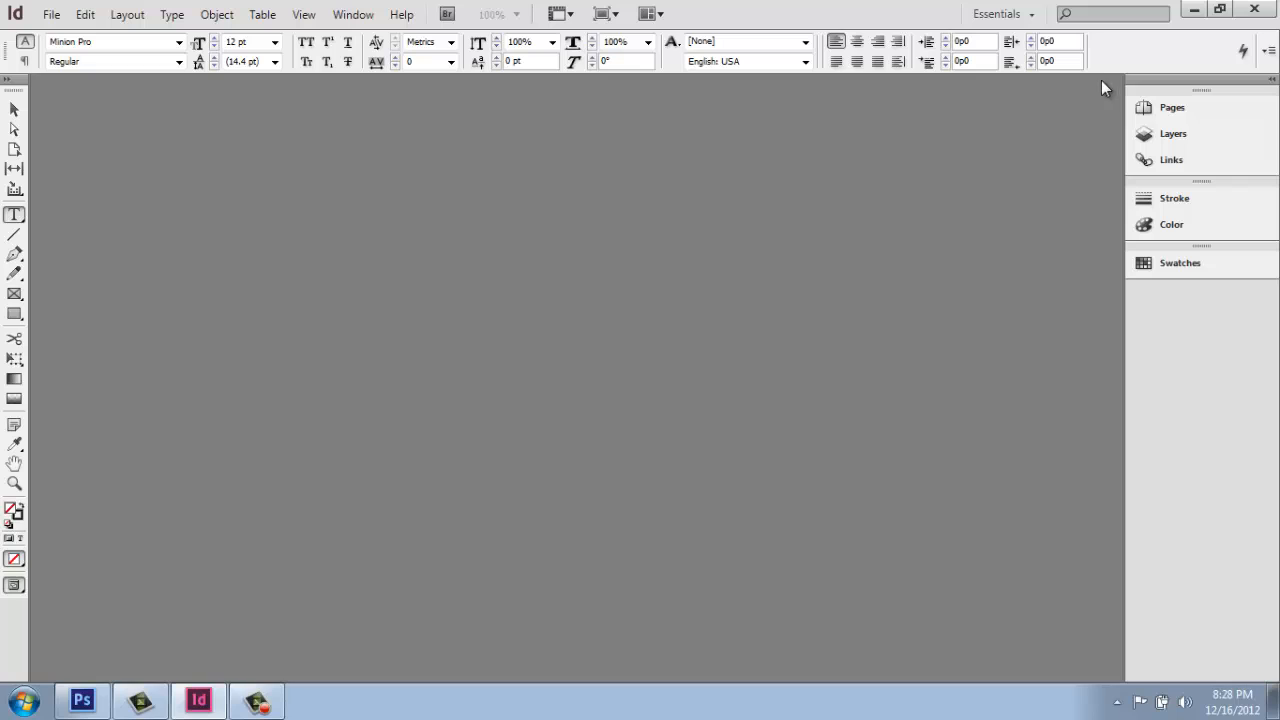
mouse_move(150, 105)
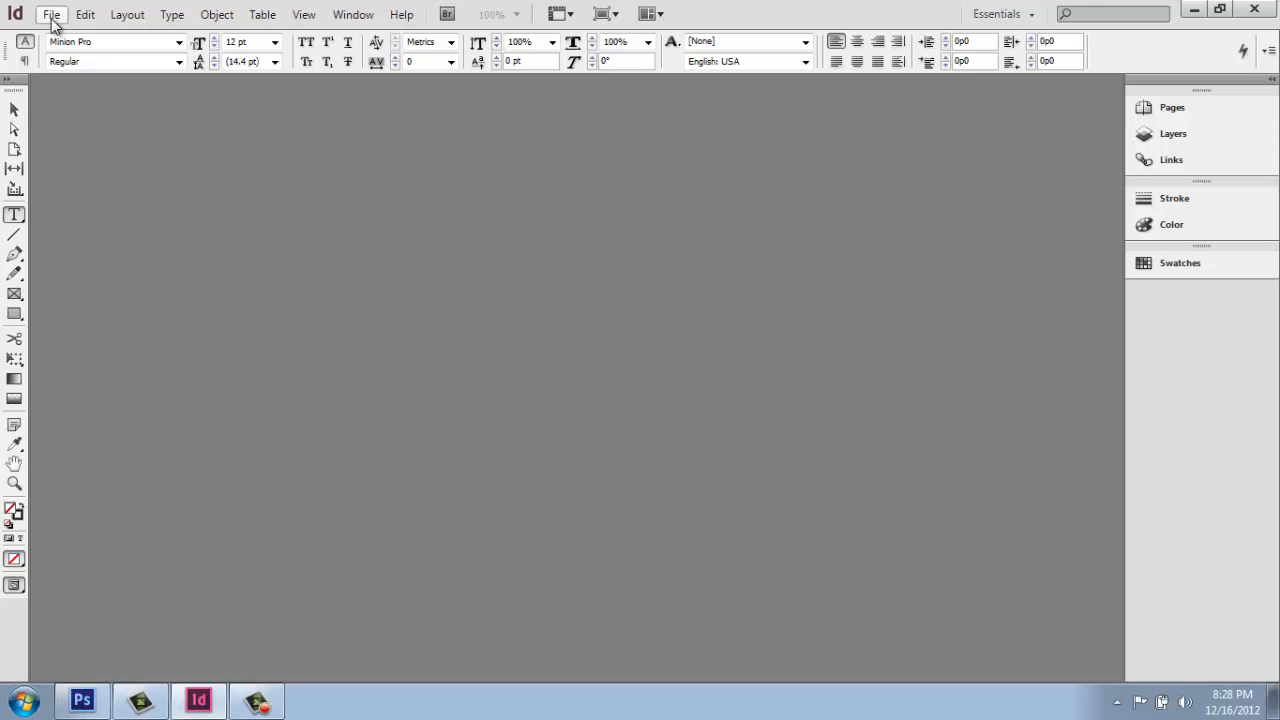
left_click(51, 14)
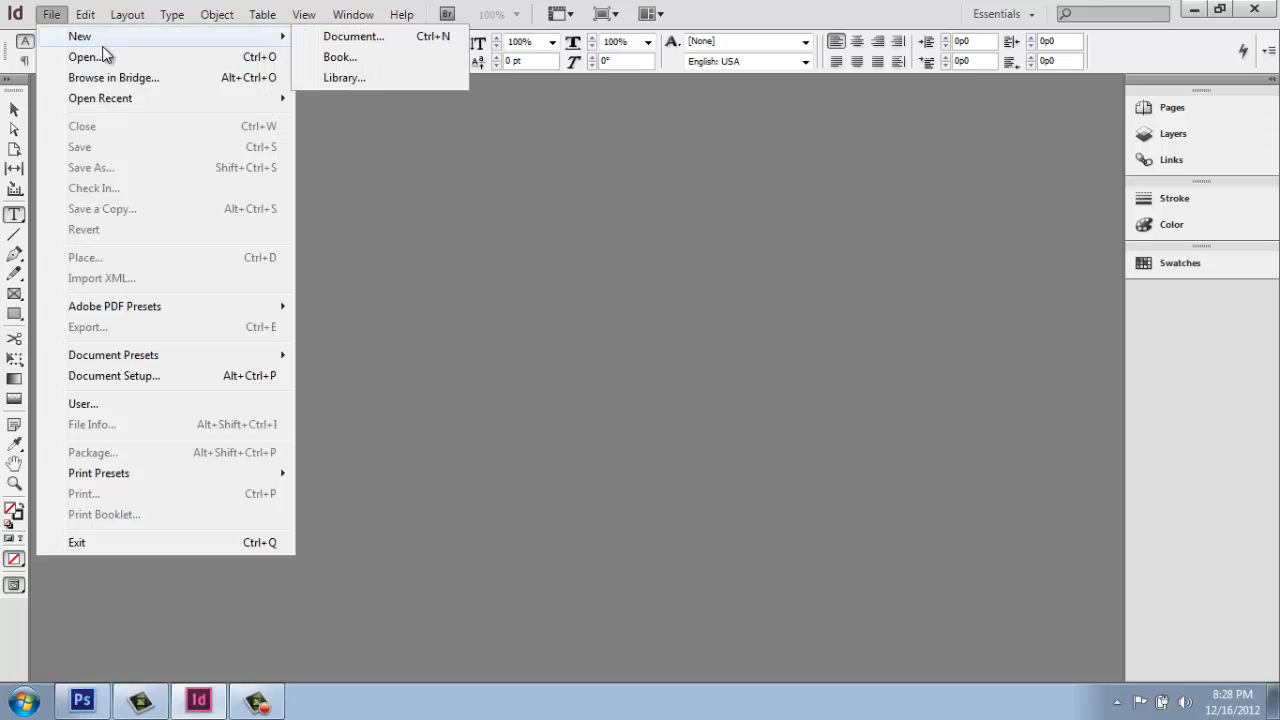
mouse_move(225, 47)
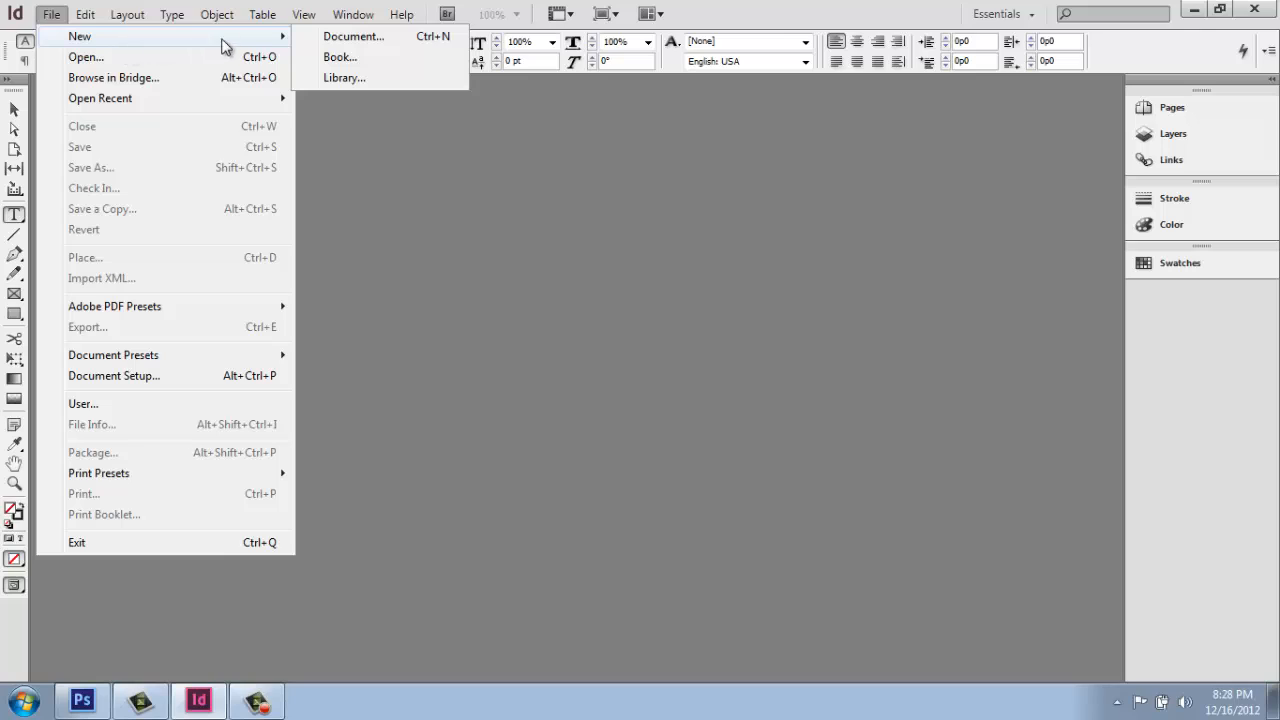
mouse_move(278, 47)
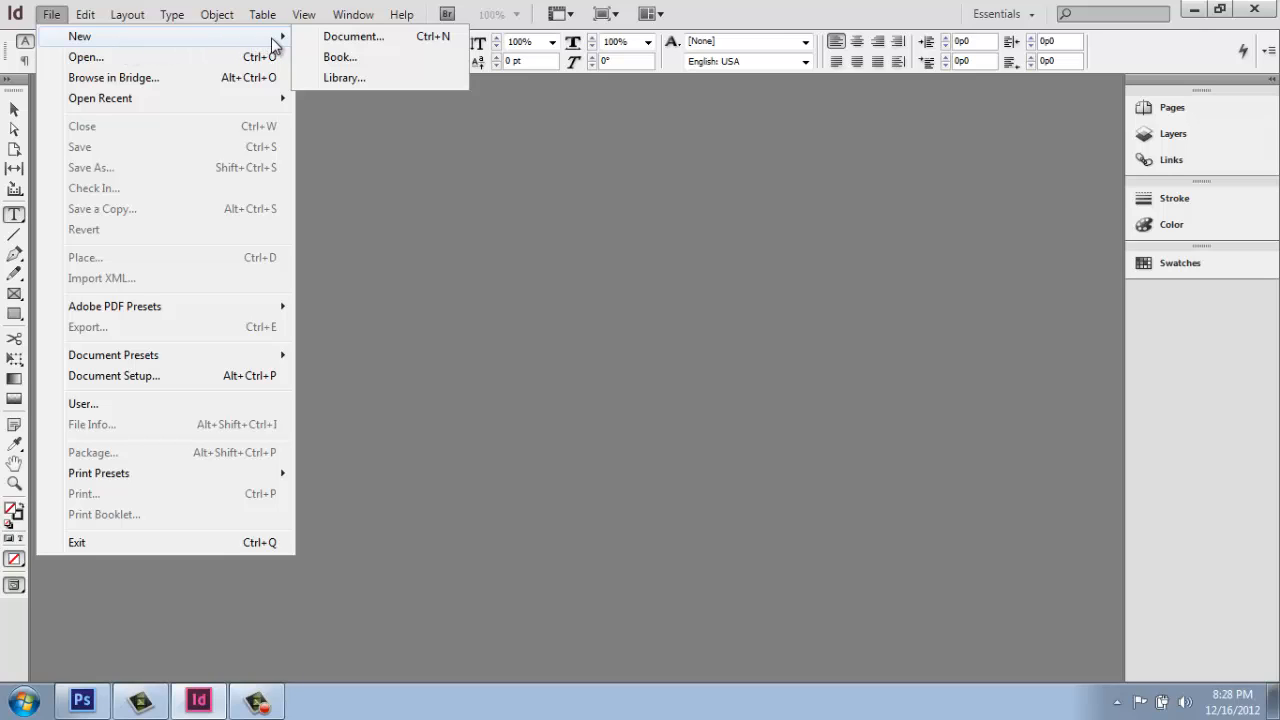
mouse_move(353, 36)
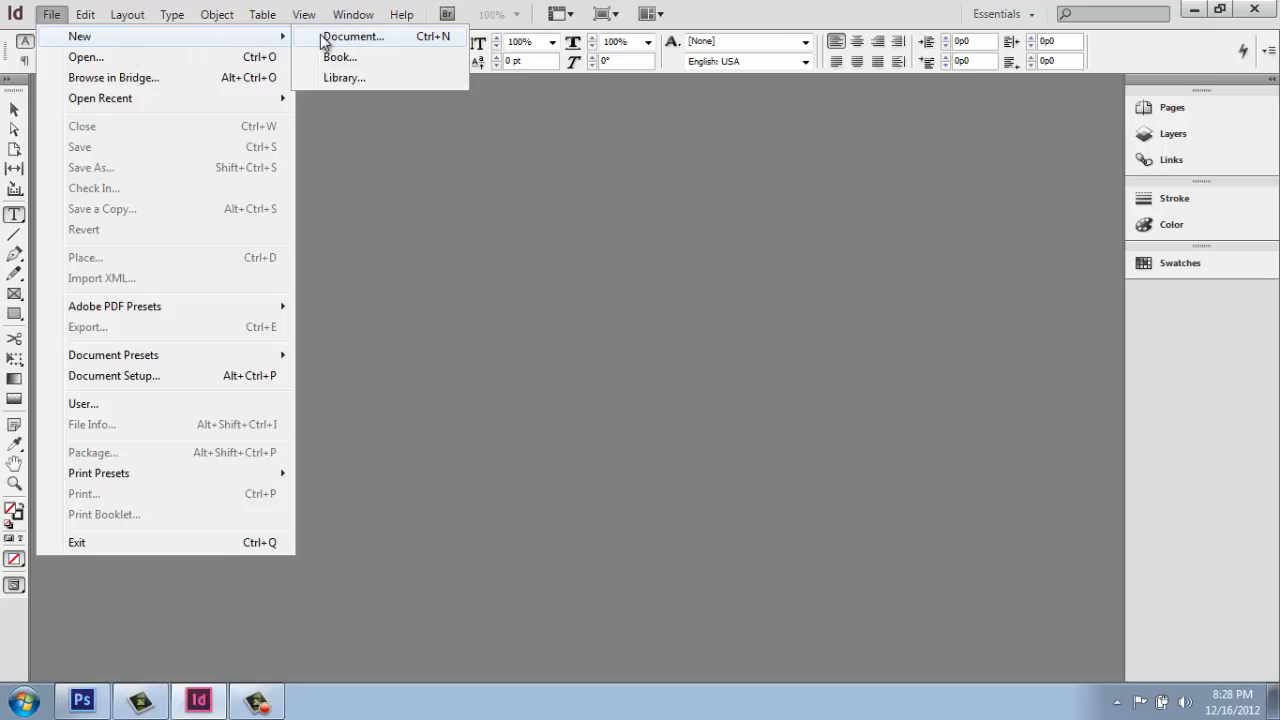
left_click(352, 36)
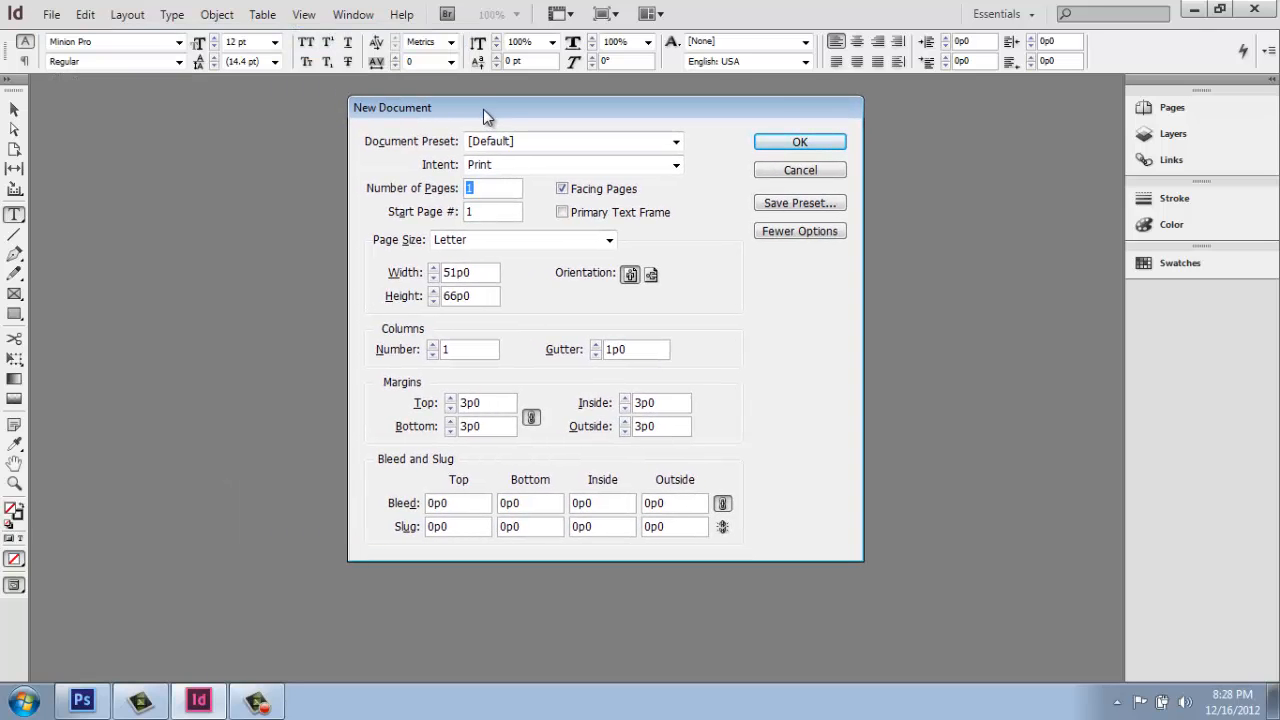
mouse_move(660, 190)
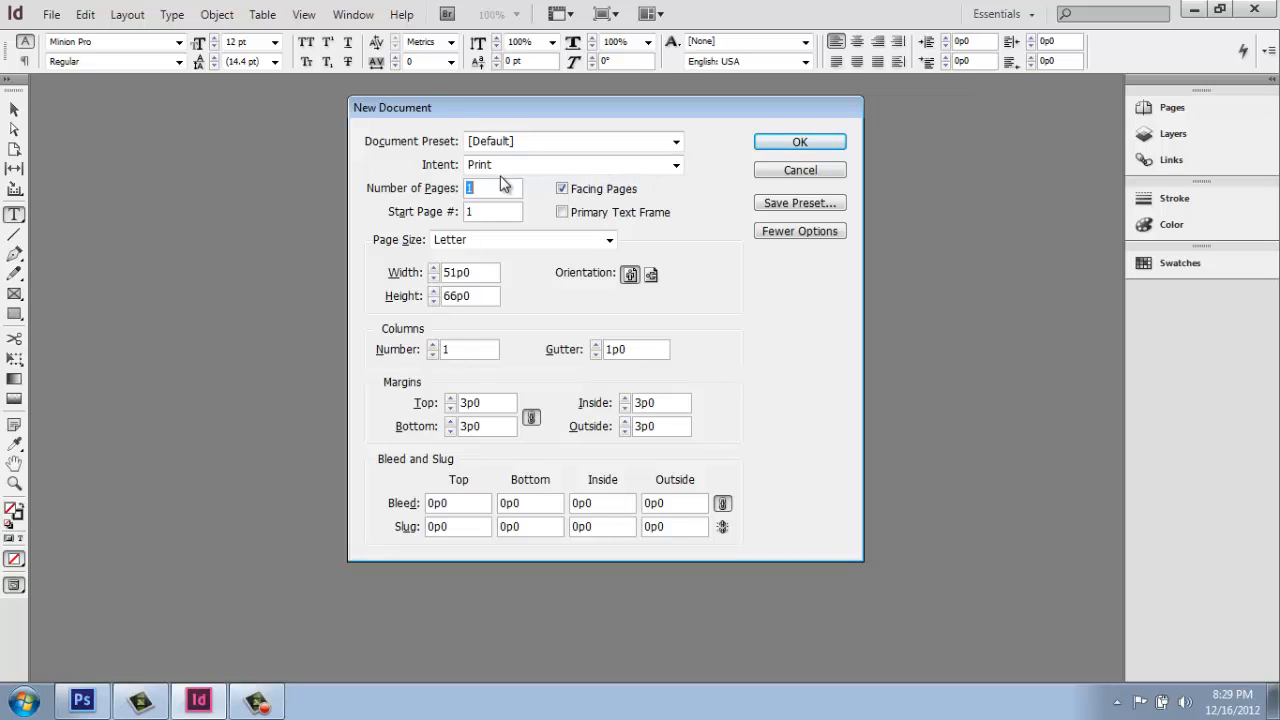
mouse_move(417, 170)
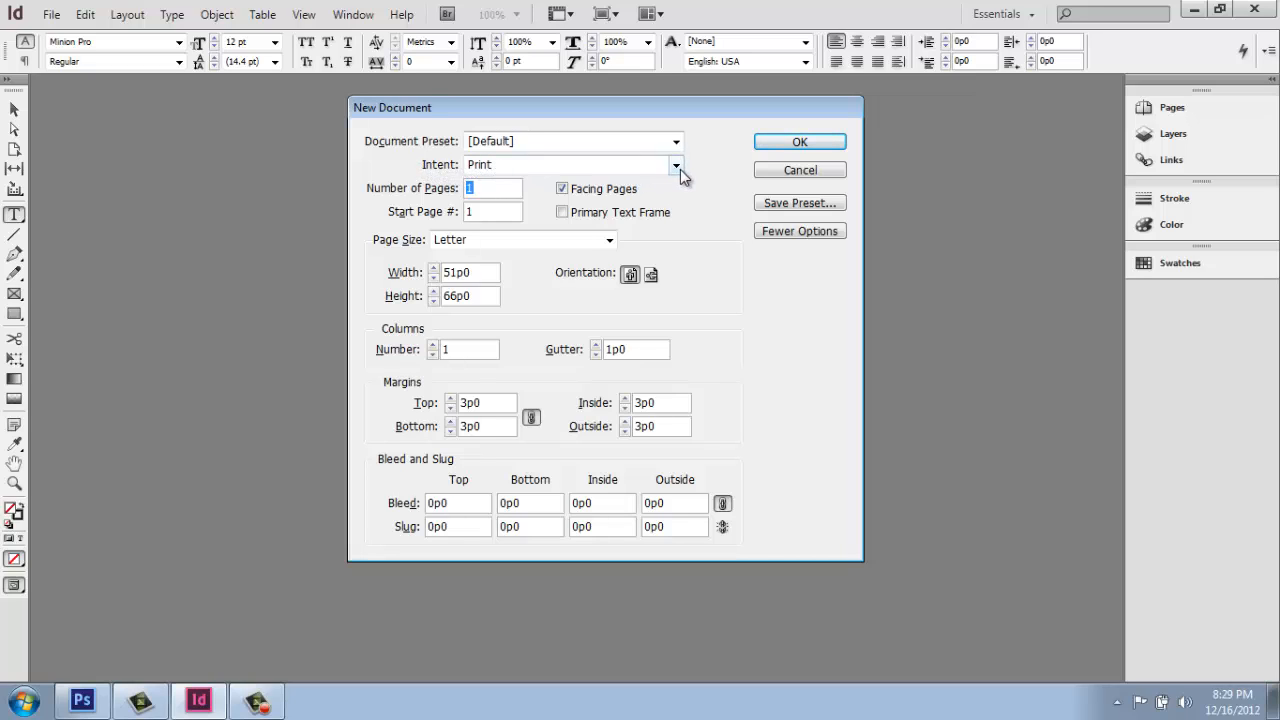
Keep Print as the document intent and uncheck Facing Pages.
left_click(676, 164)
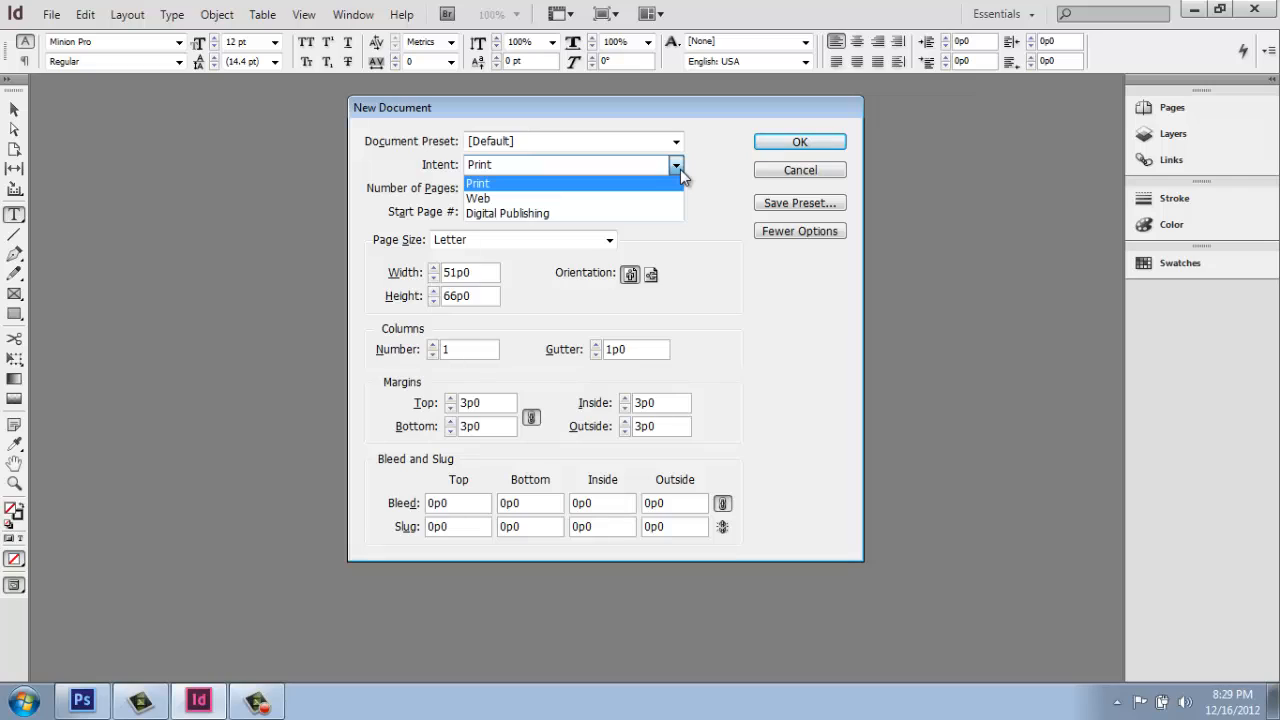
mouse_move(700, 175)
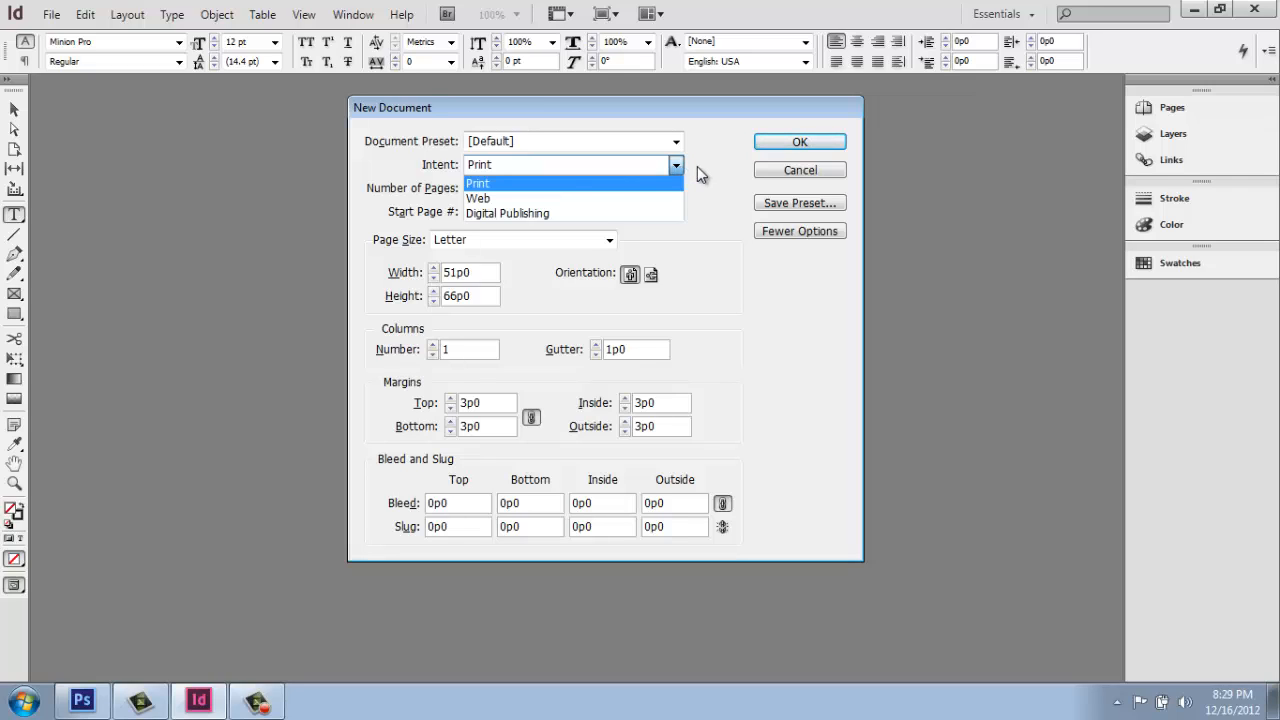
left_click(478, 183)
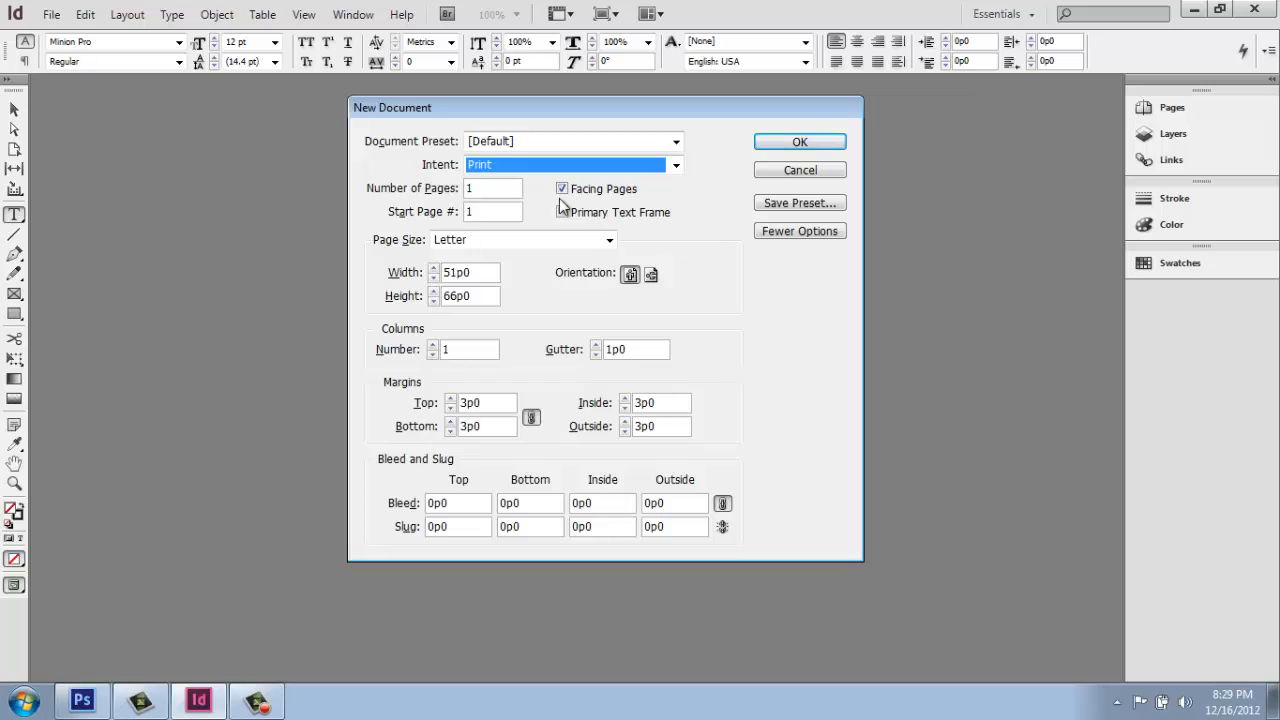
mouse_move(558, 208)
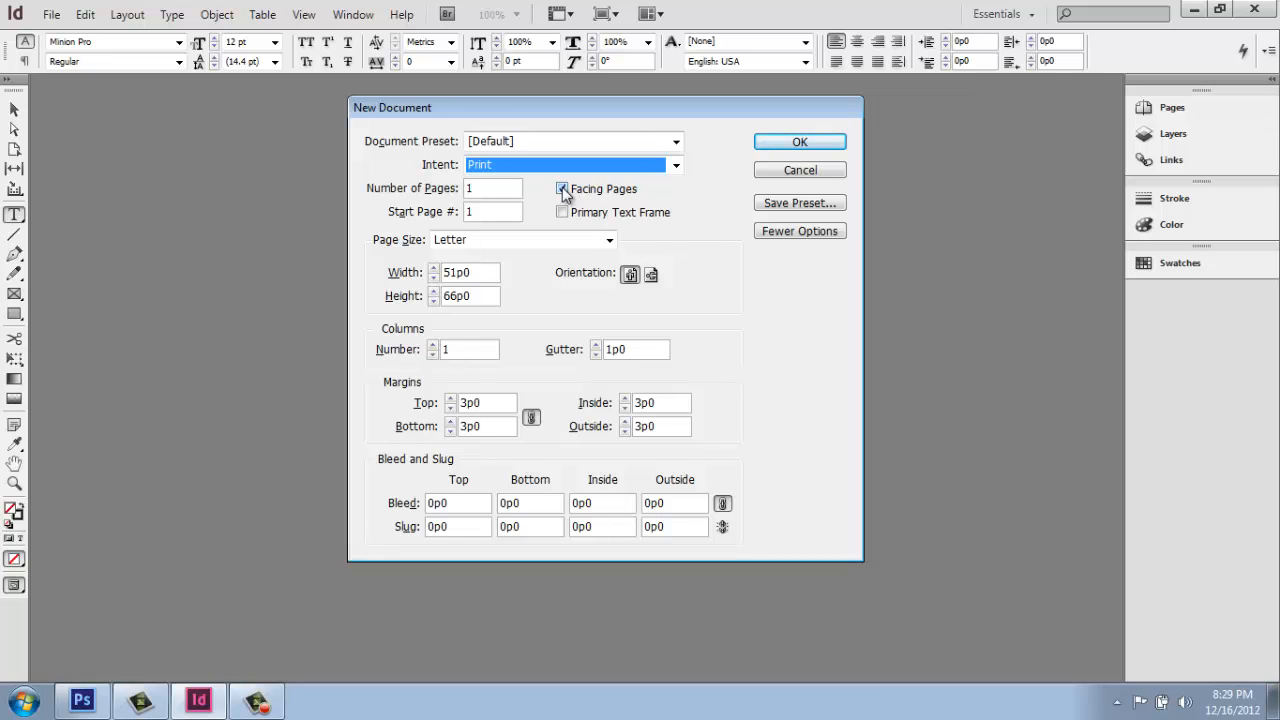
left_click(562, 189)
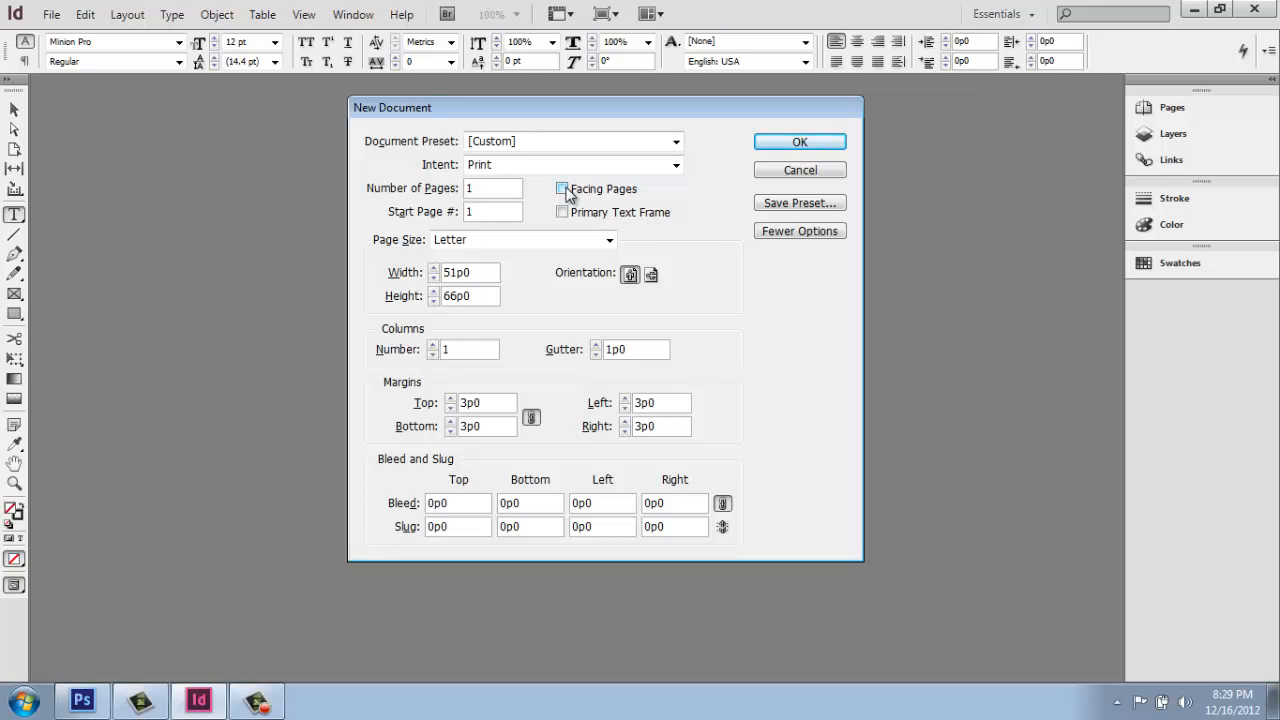
Re-enable Facing Pages, set Number of Pages to 12, and view the page size presets.
left_click(562, 188)
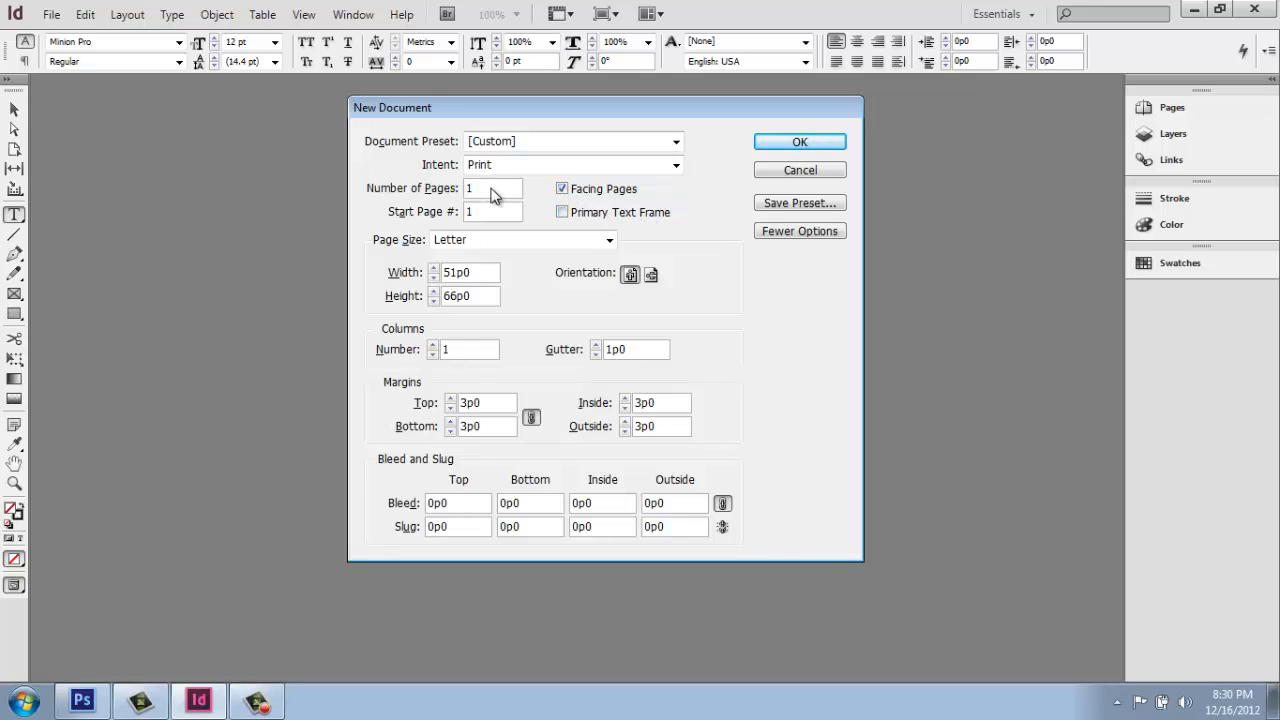
left_click(493, 188)
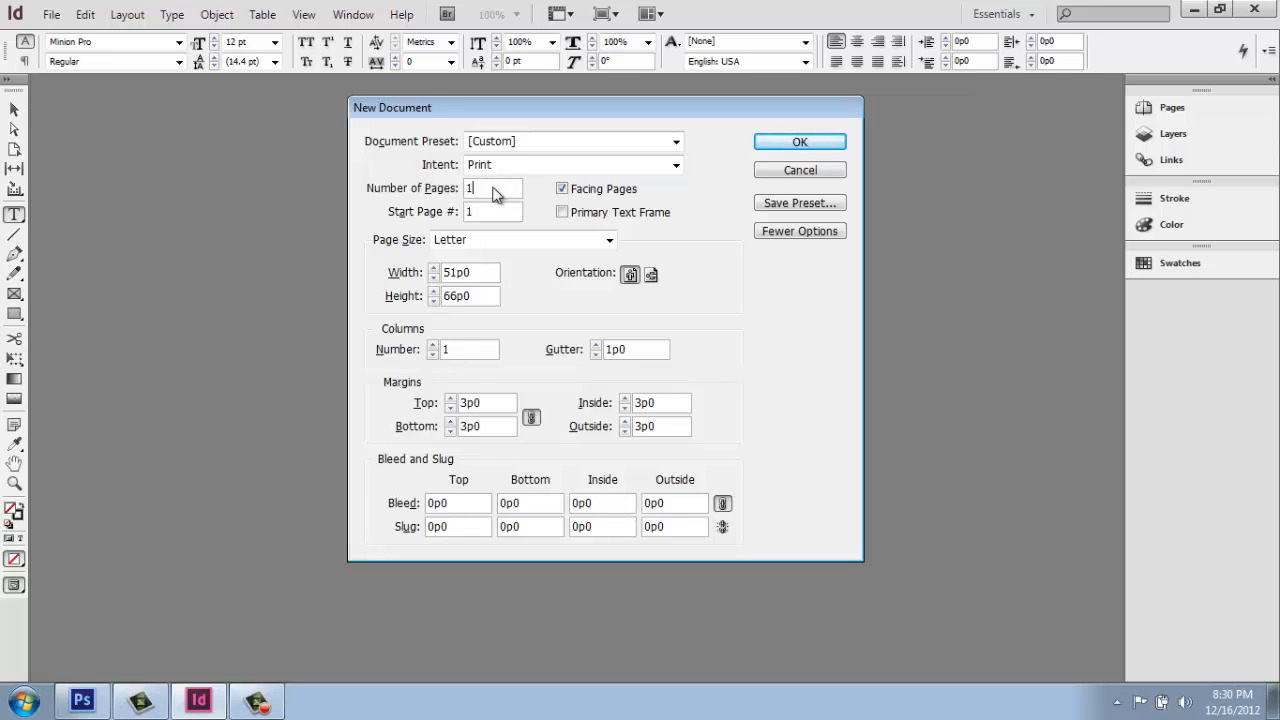
triple_click(490, 188)
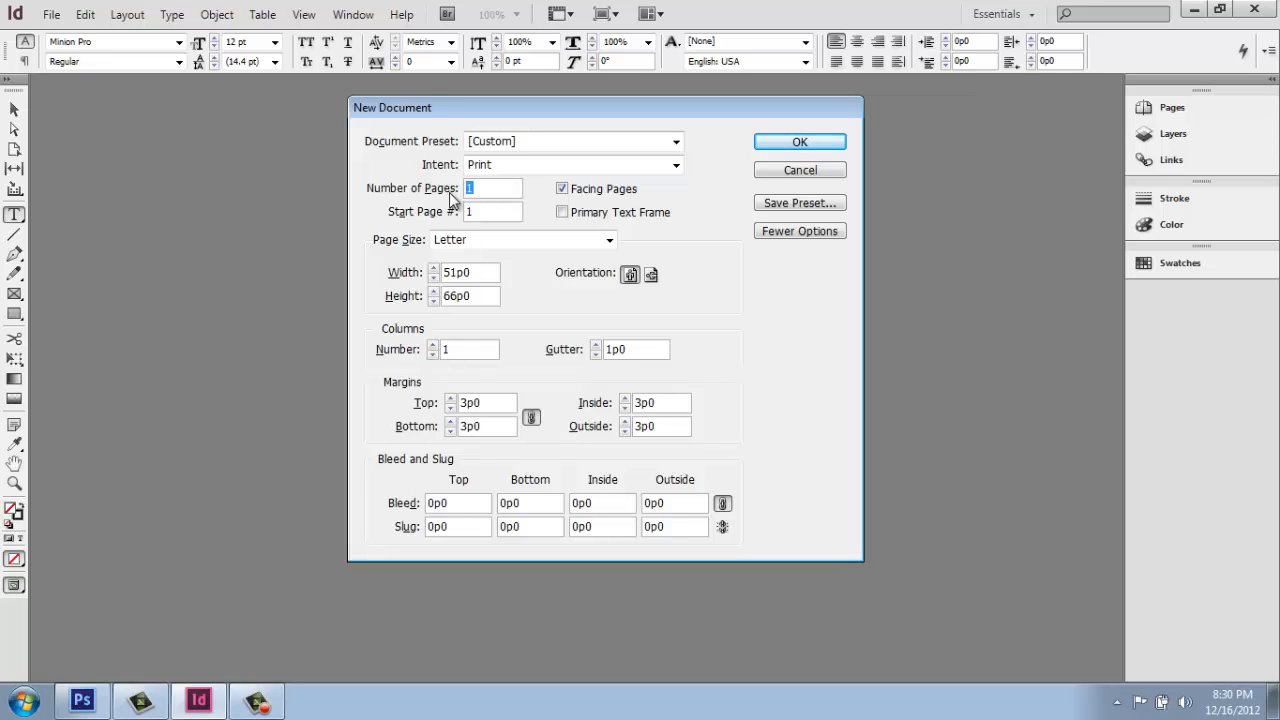
mouse_move(437, 189)
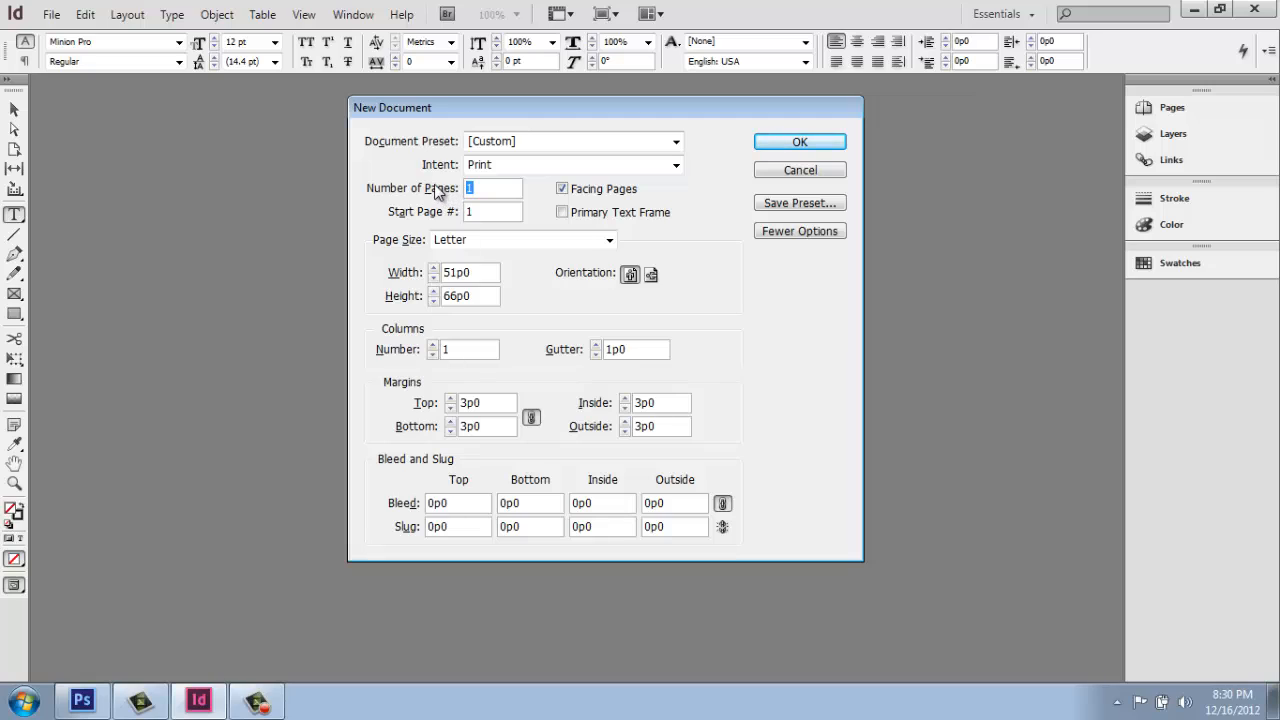
mouse_move(437, 185)
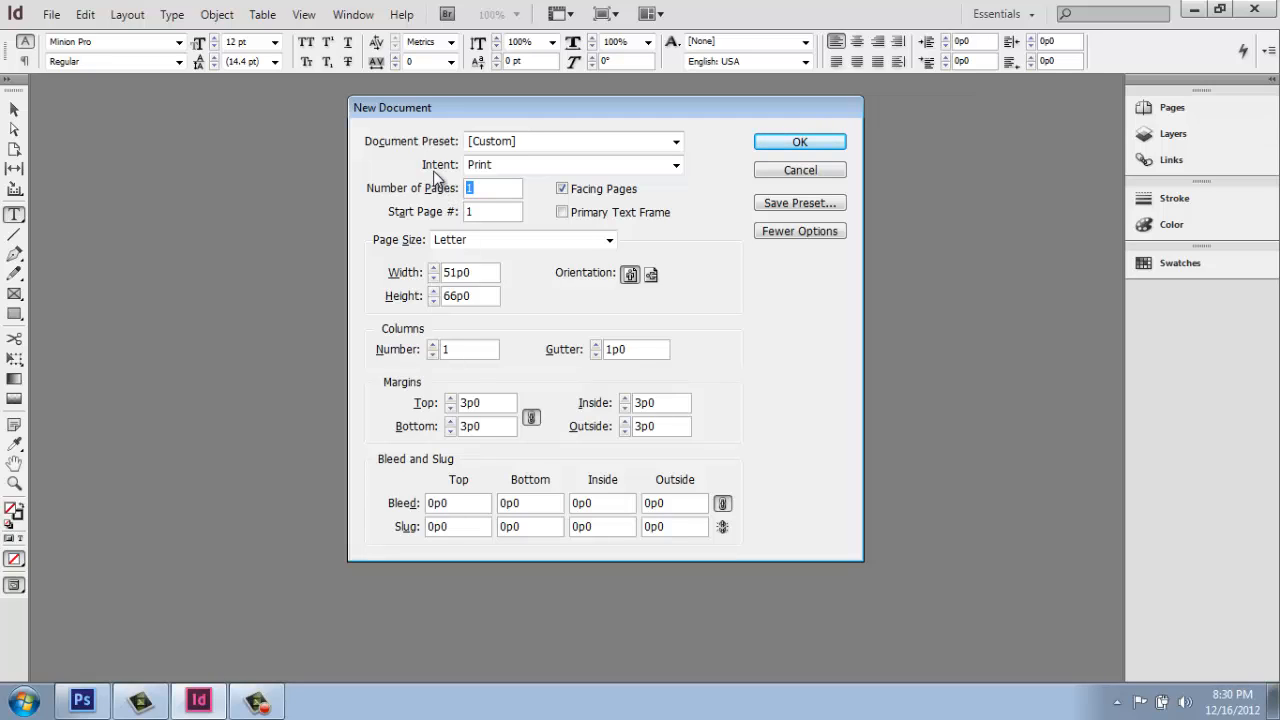
mouse_move(437, 140)
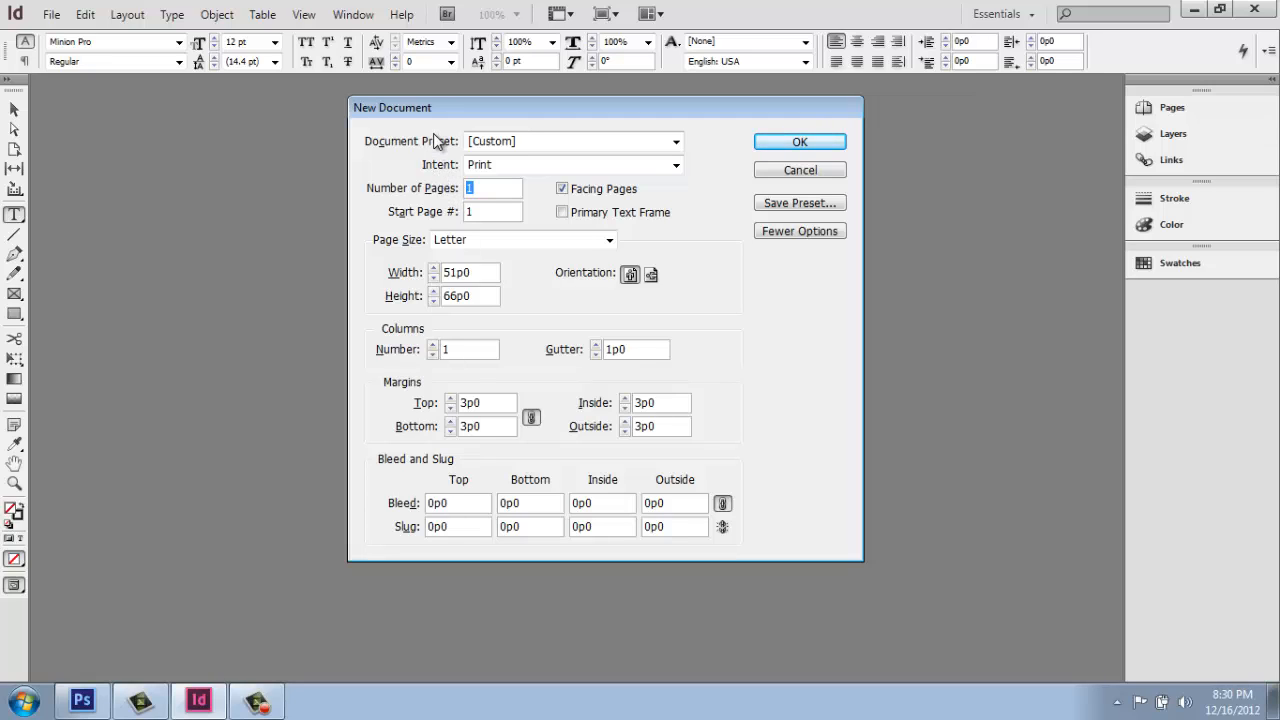
type("12")
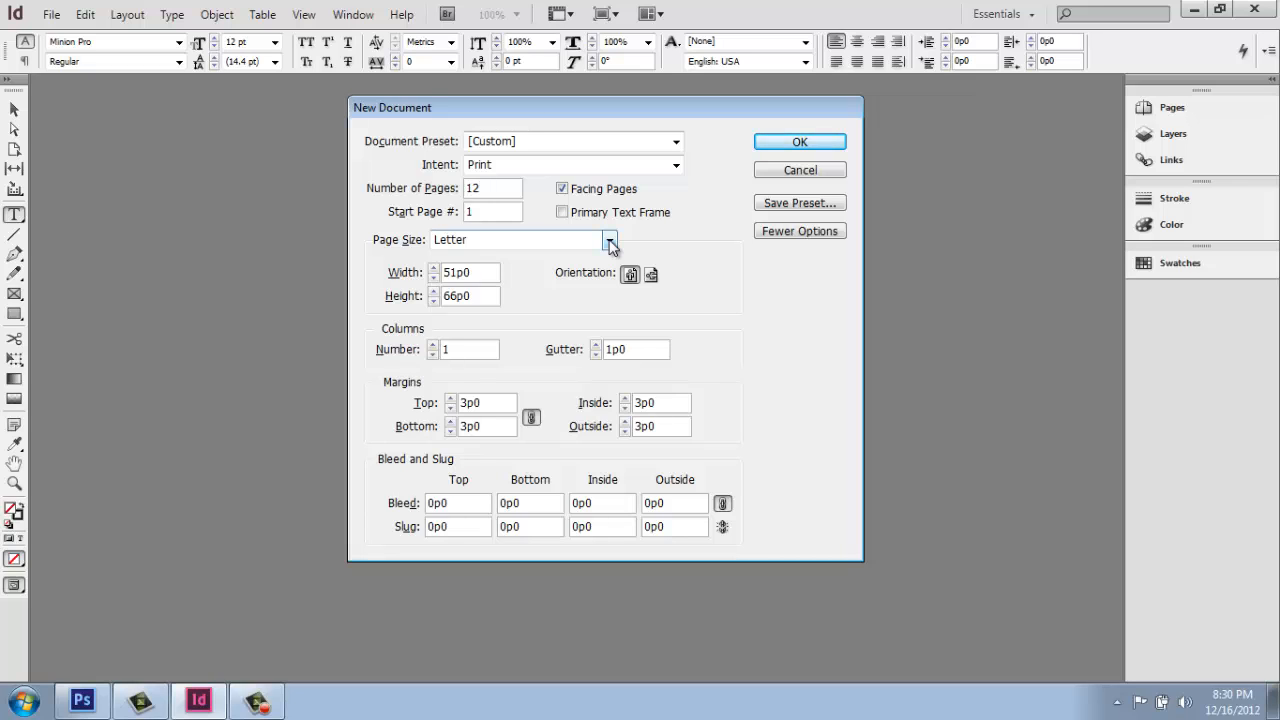
left_click(609, 240)
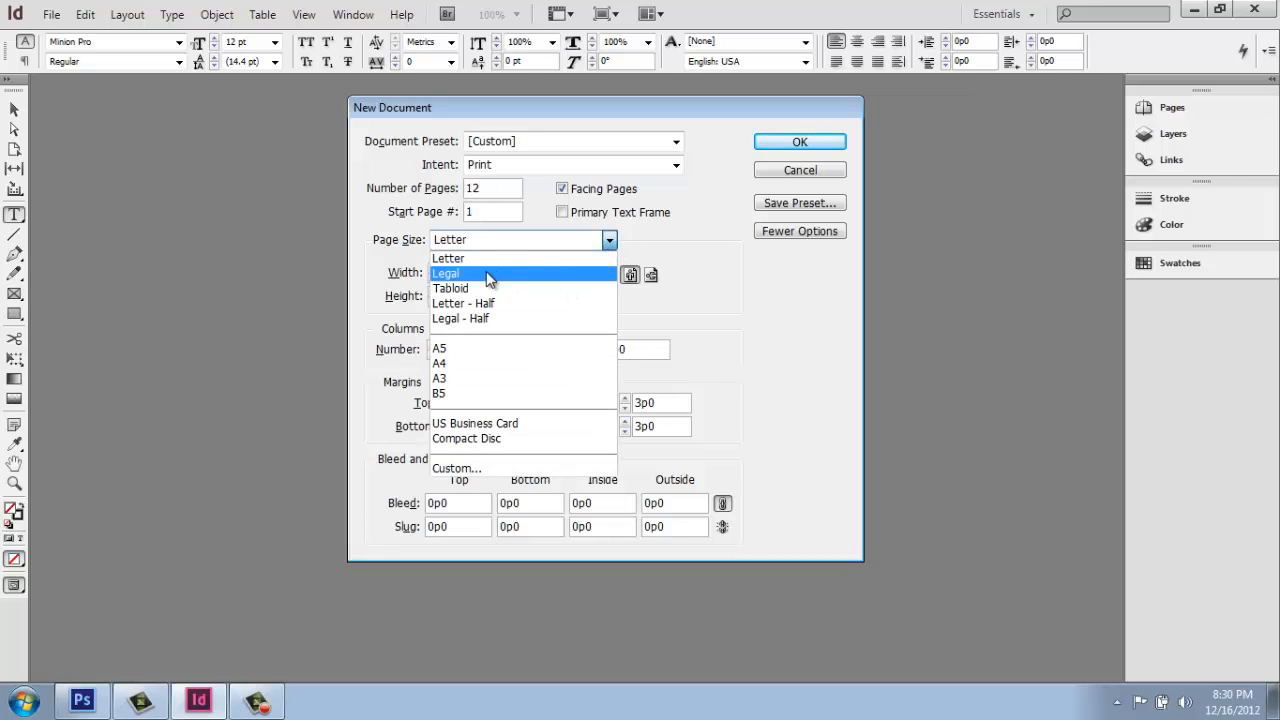
mouse_move(478, 285)
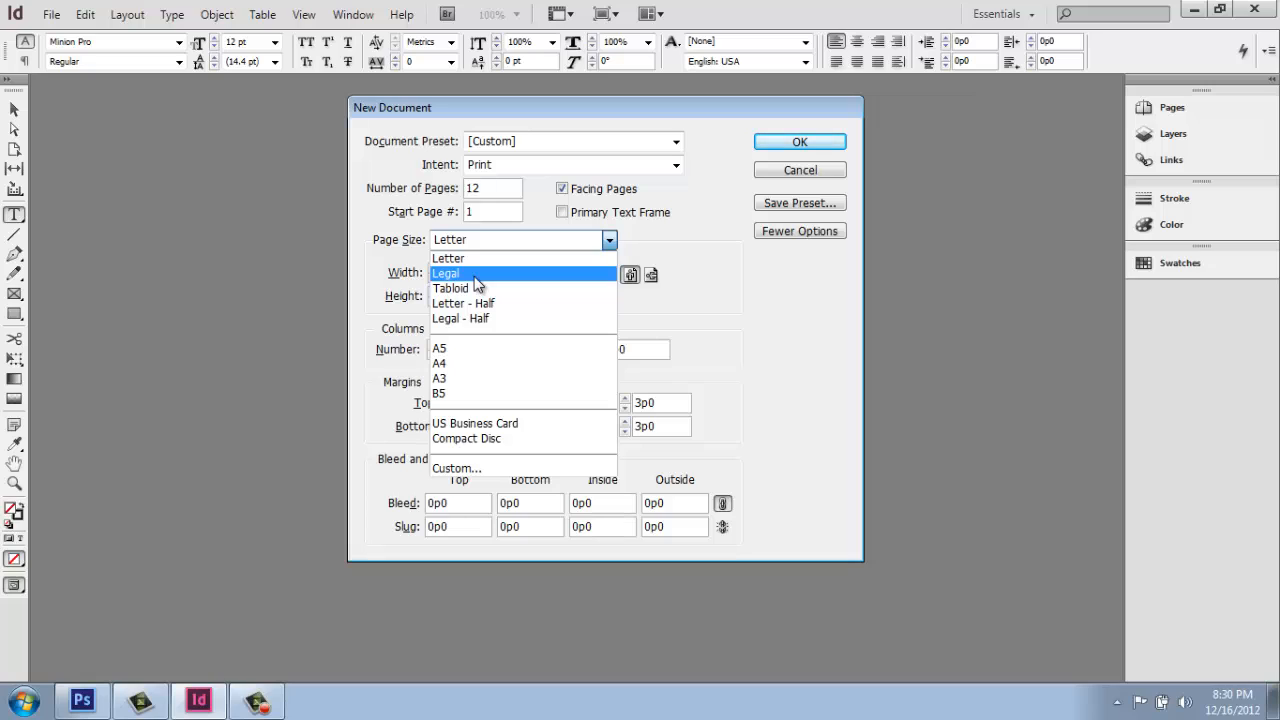
mouse_move(478, 288)
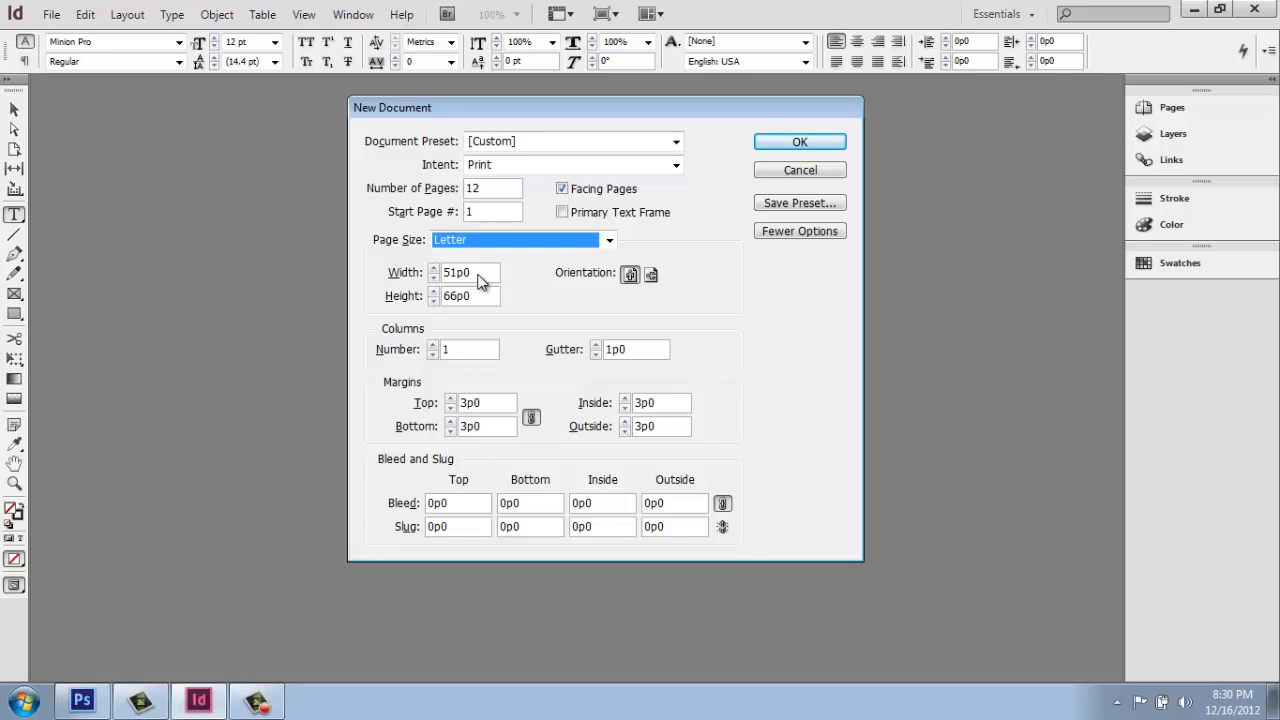
Set a custom 14 × 11 in page size (84p0 × 66p0) in landscape orientation.
left_click(470, 272)
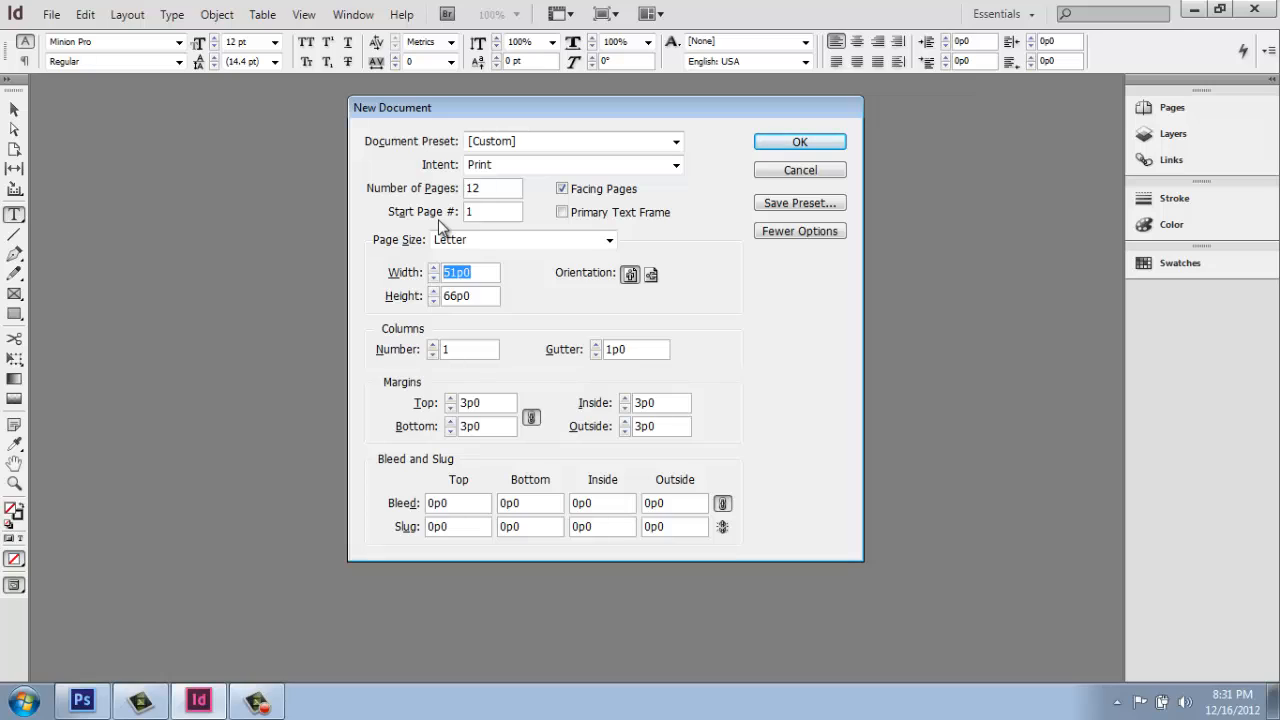
type("1")
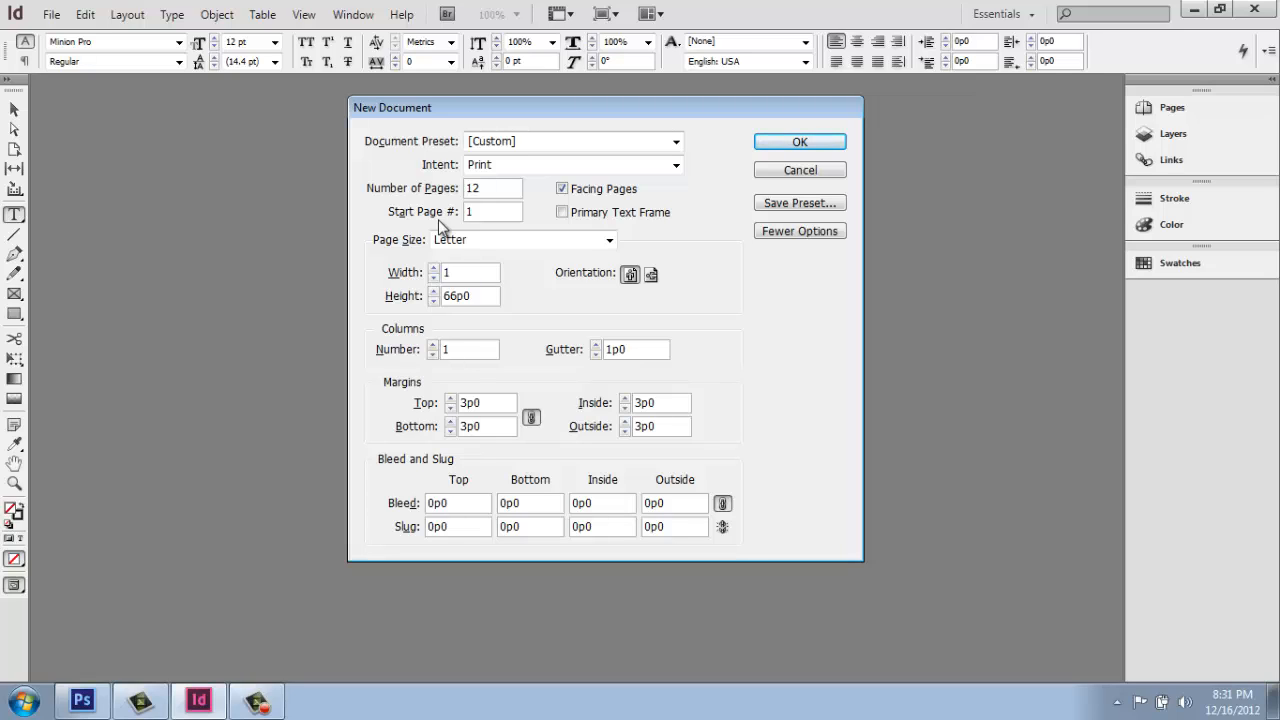
type("14")
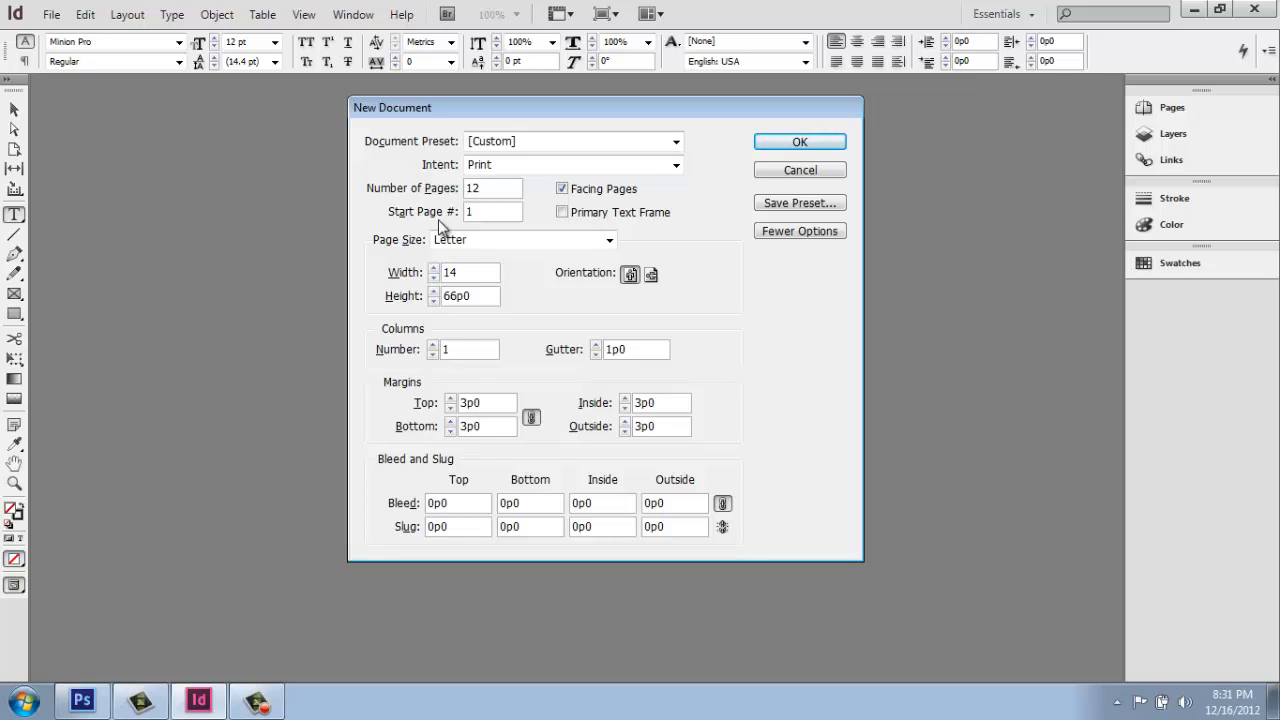
left_click(460, 272)
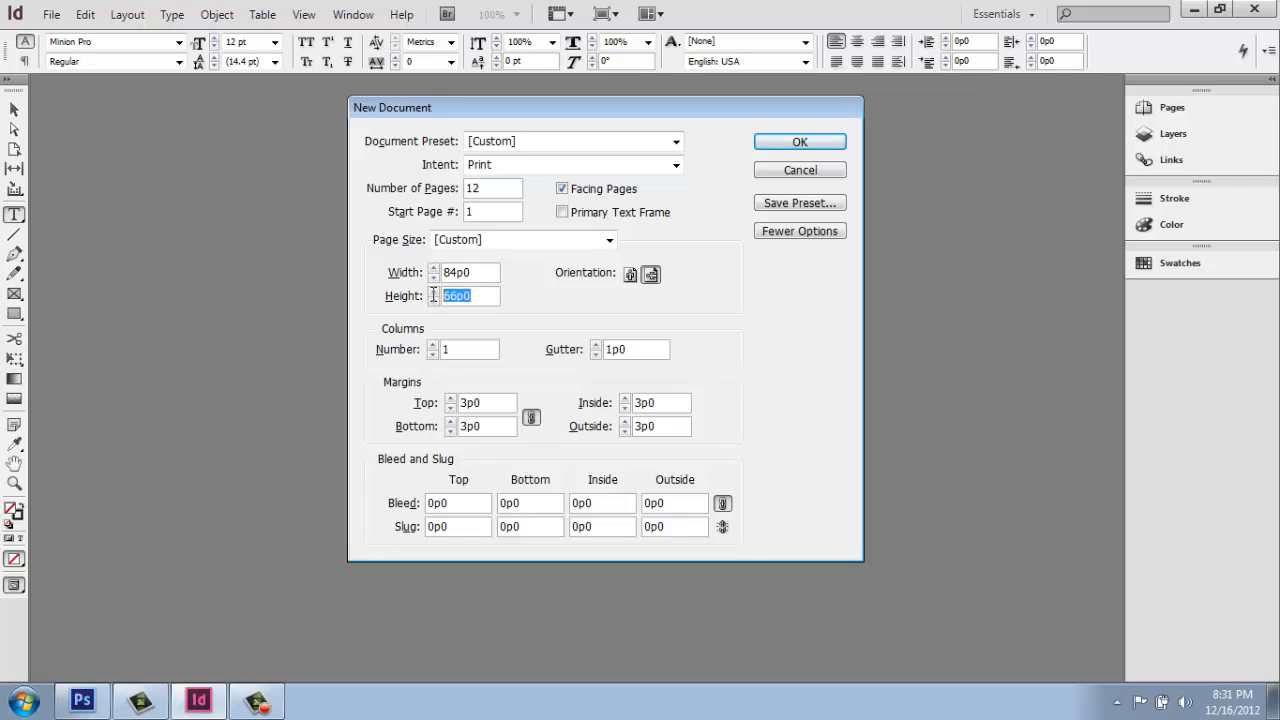
type("1")
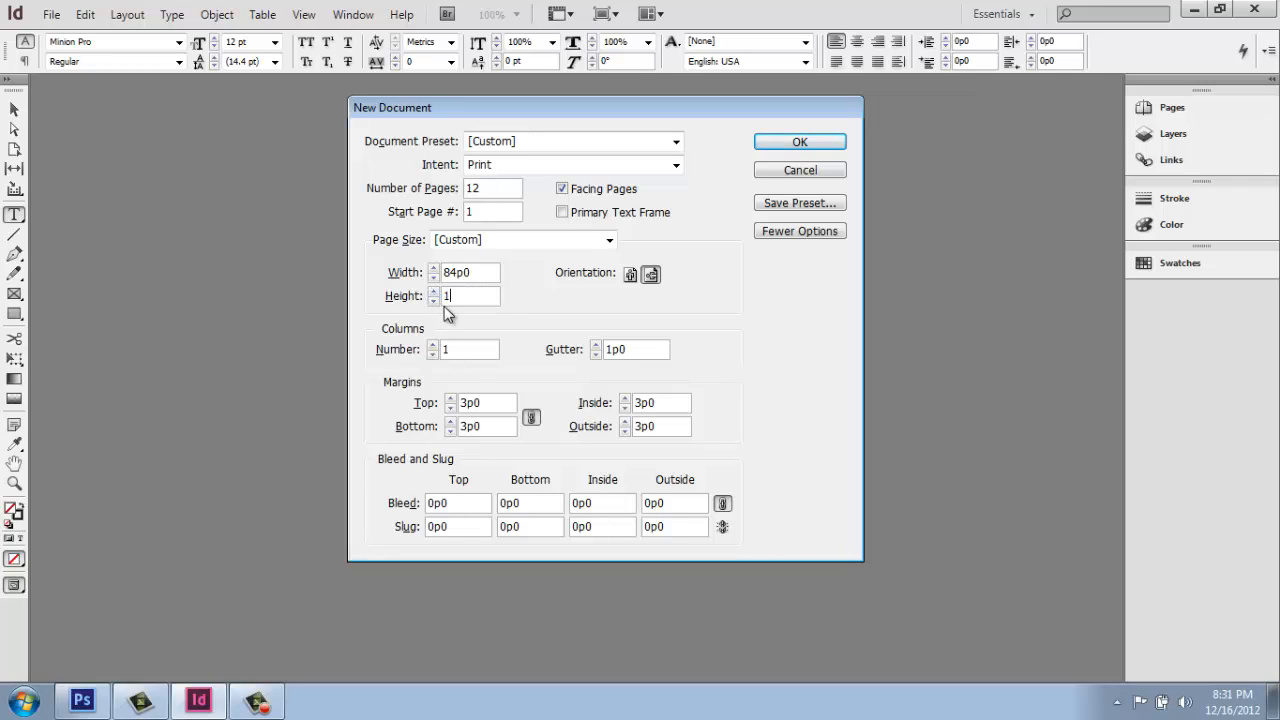
type("1")
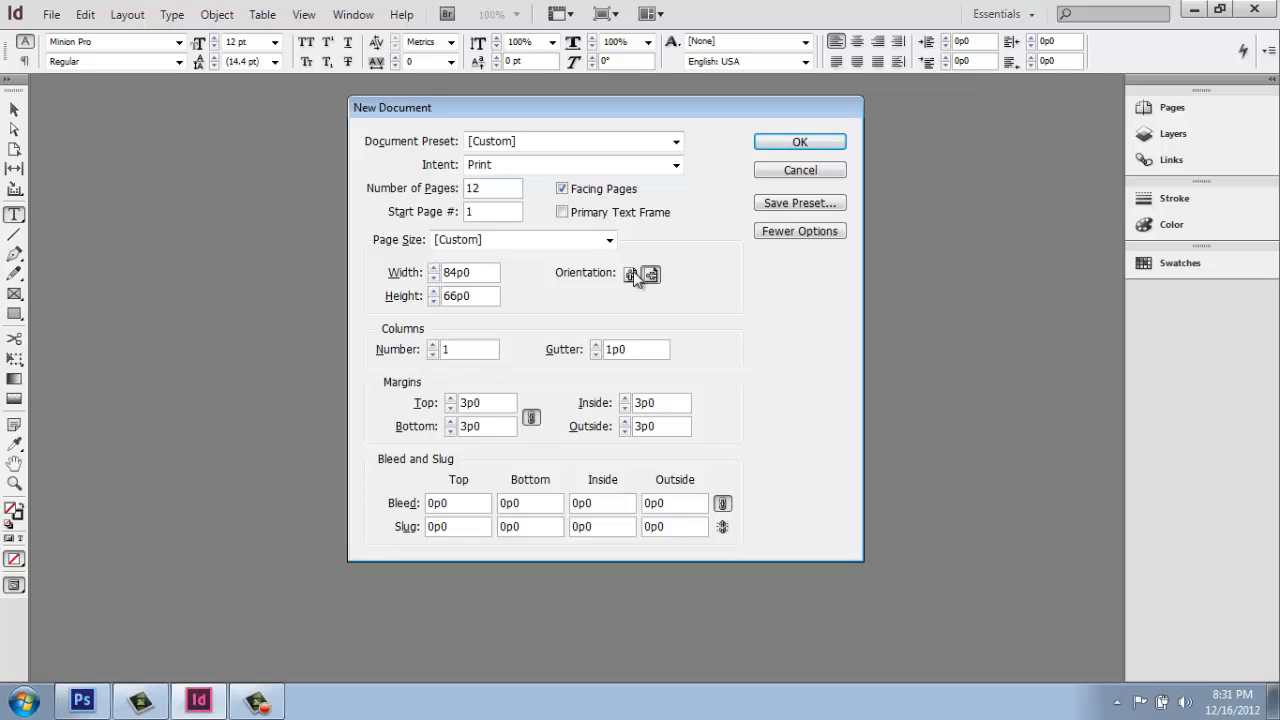
left_click(650, 274)
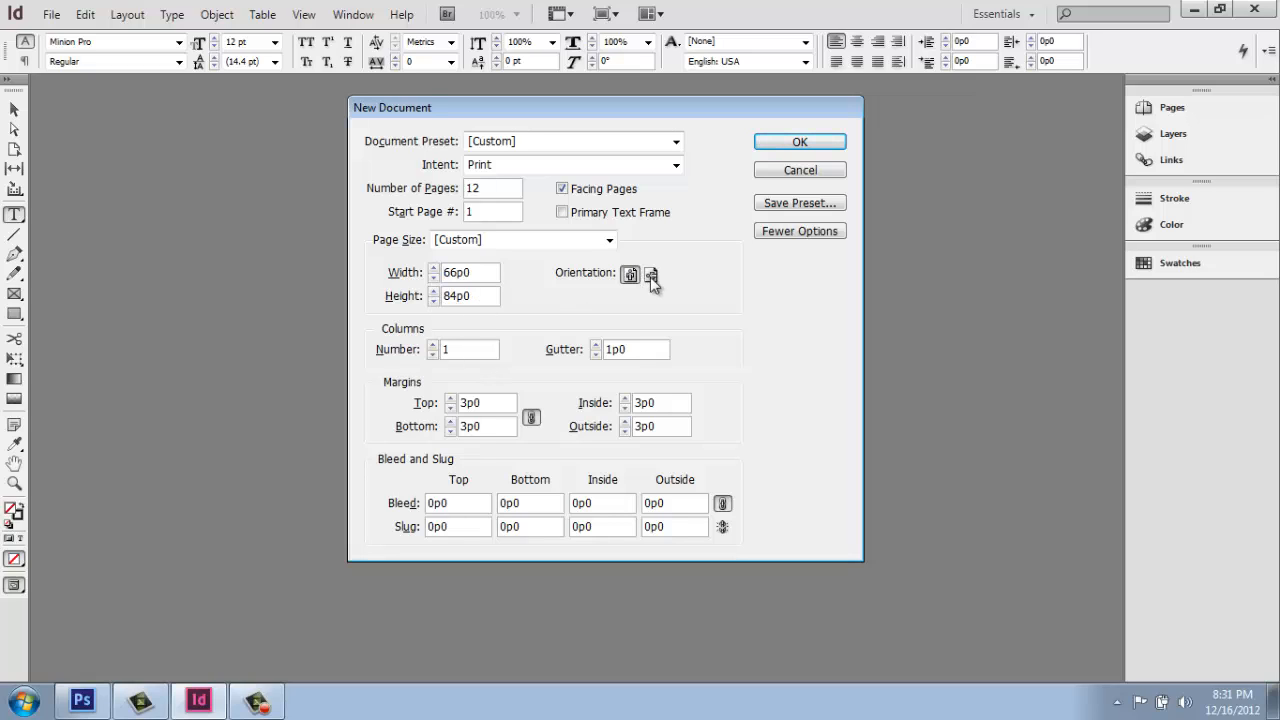
left_click(651, 273)
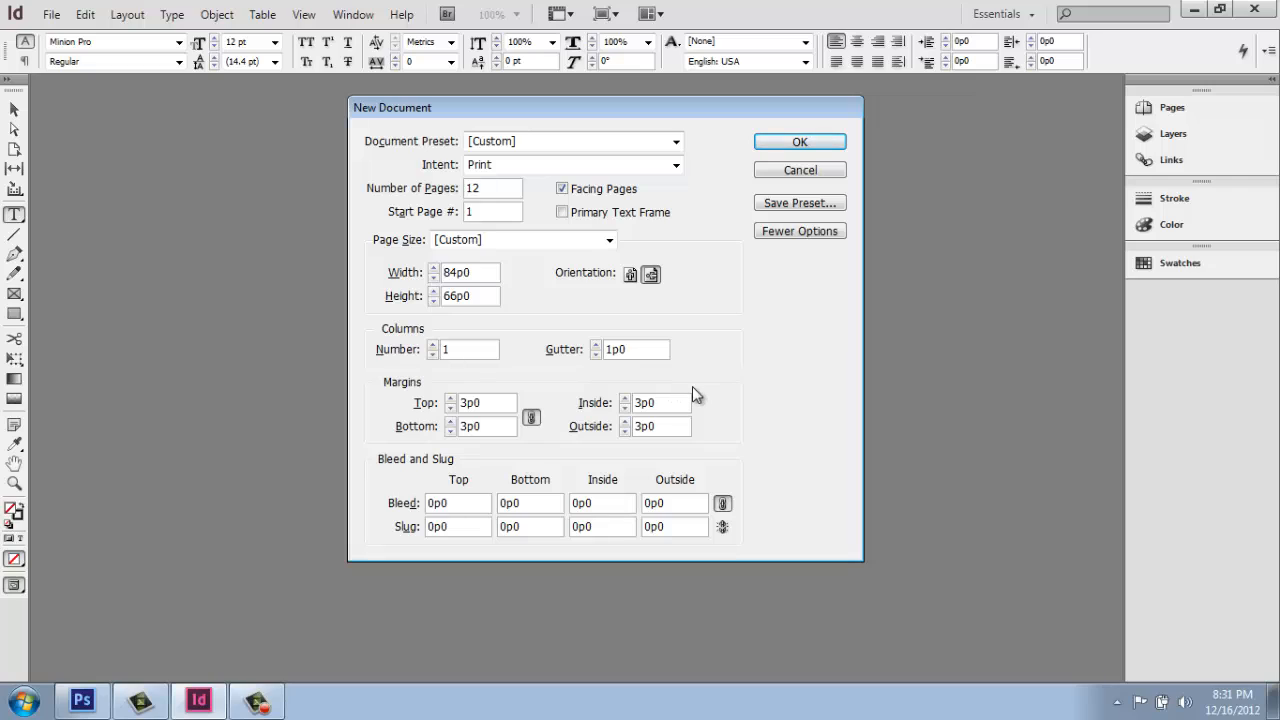
mouse_move(430, 417)
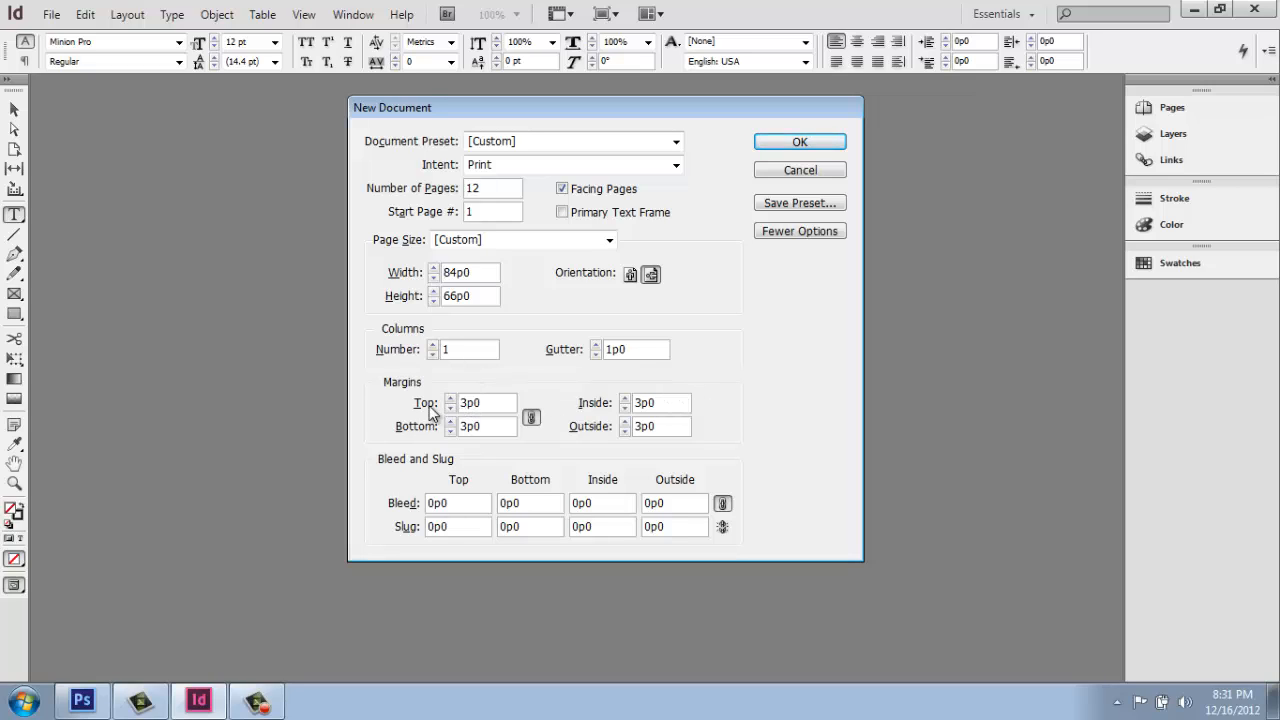
mouse_move(667, 460)
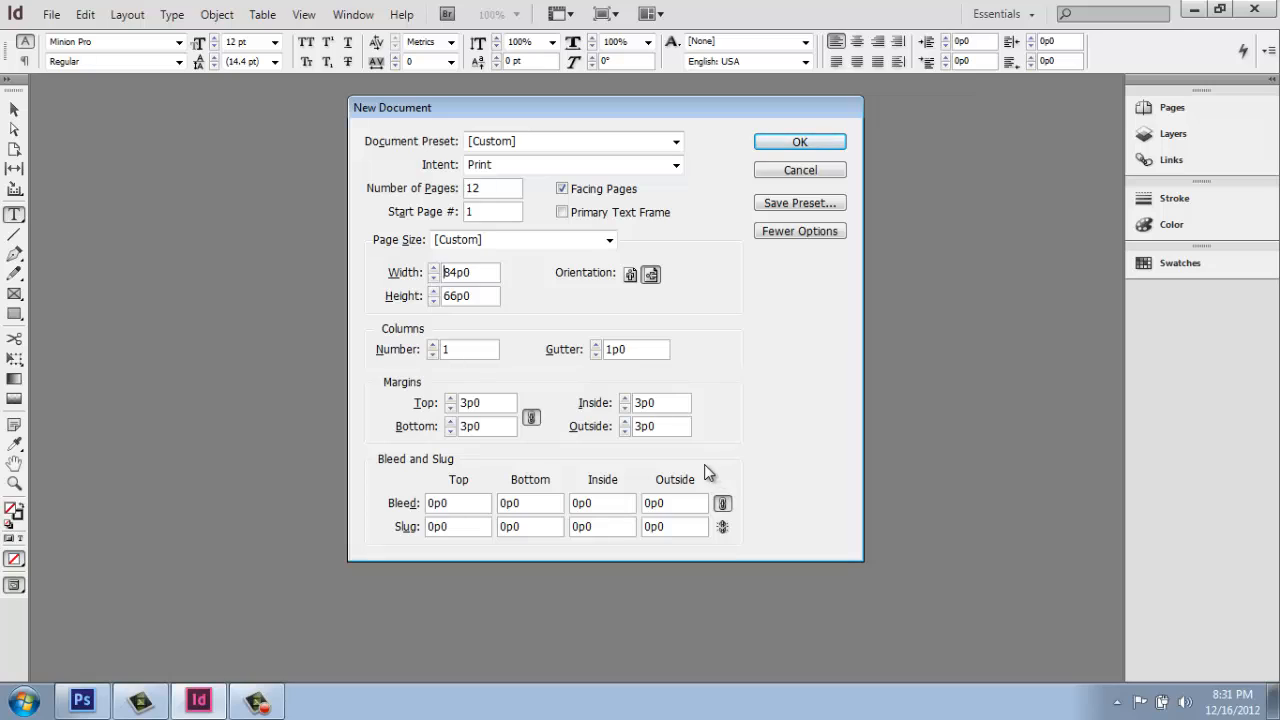
mouse_move(700, 398)
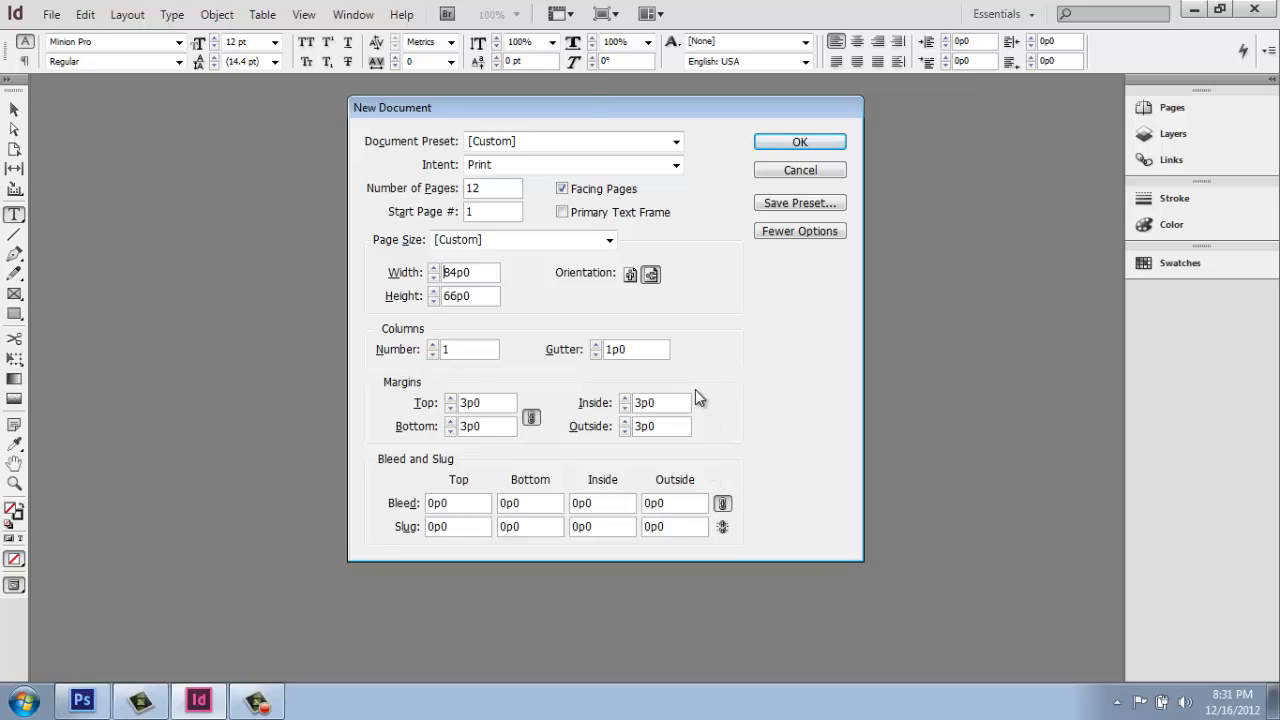
mouse_move(510, 414)
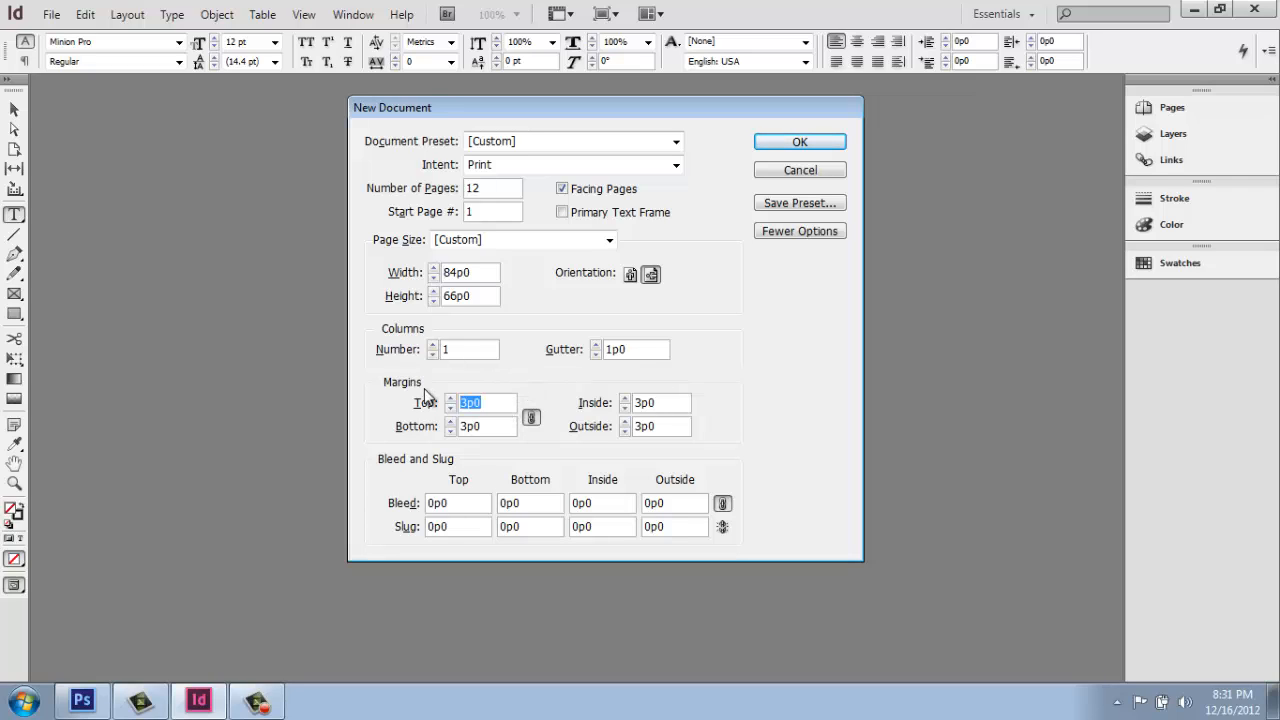
type("0")
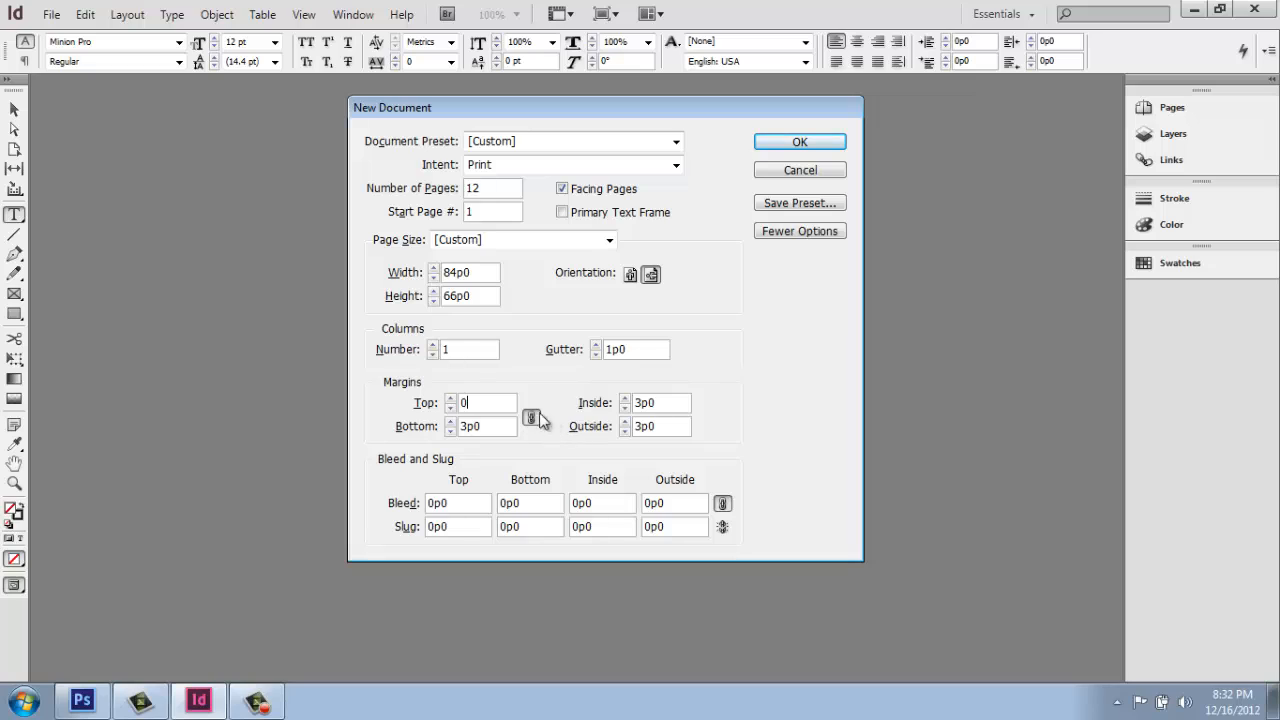
mouse_move(558, 392)
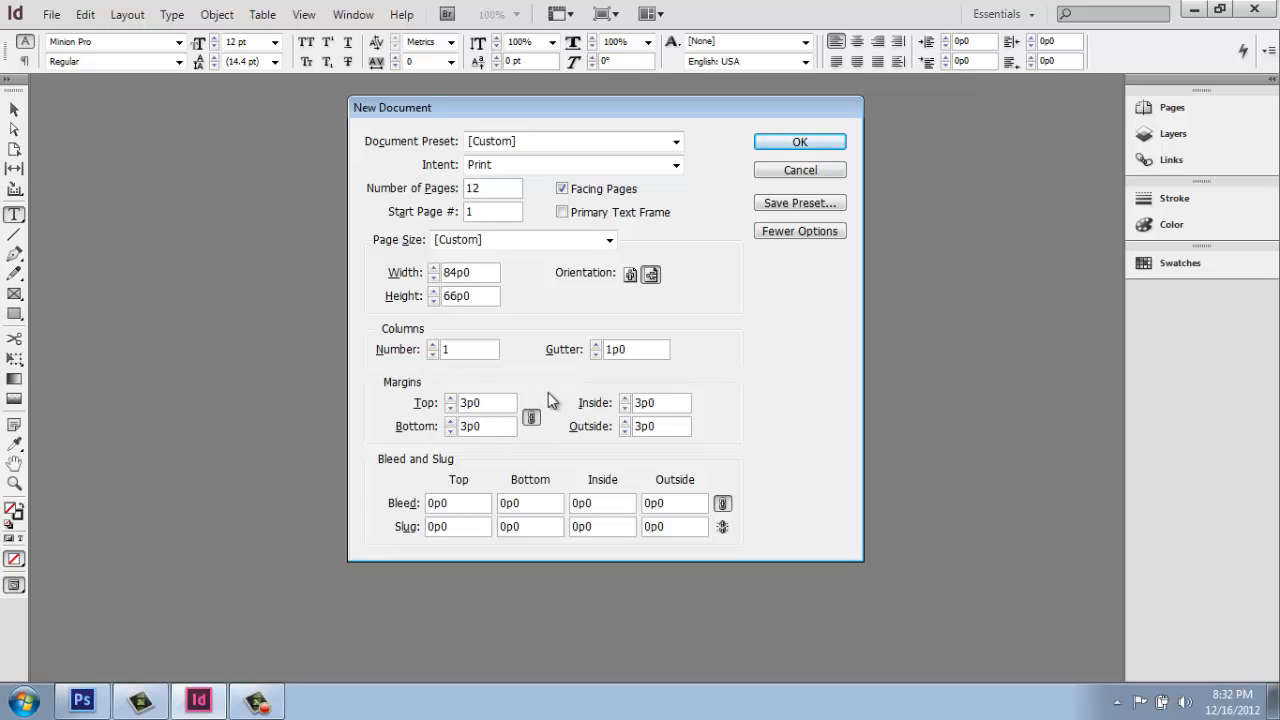
mouse_move(423, 478)
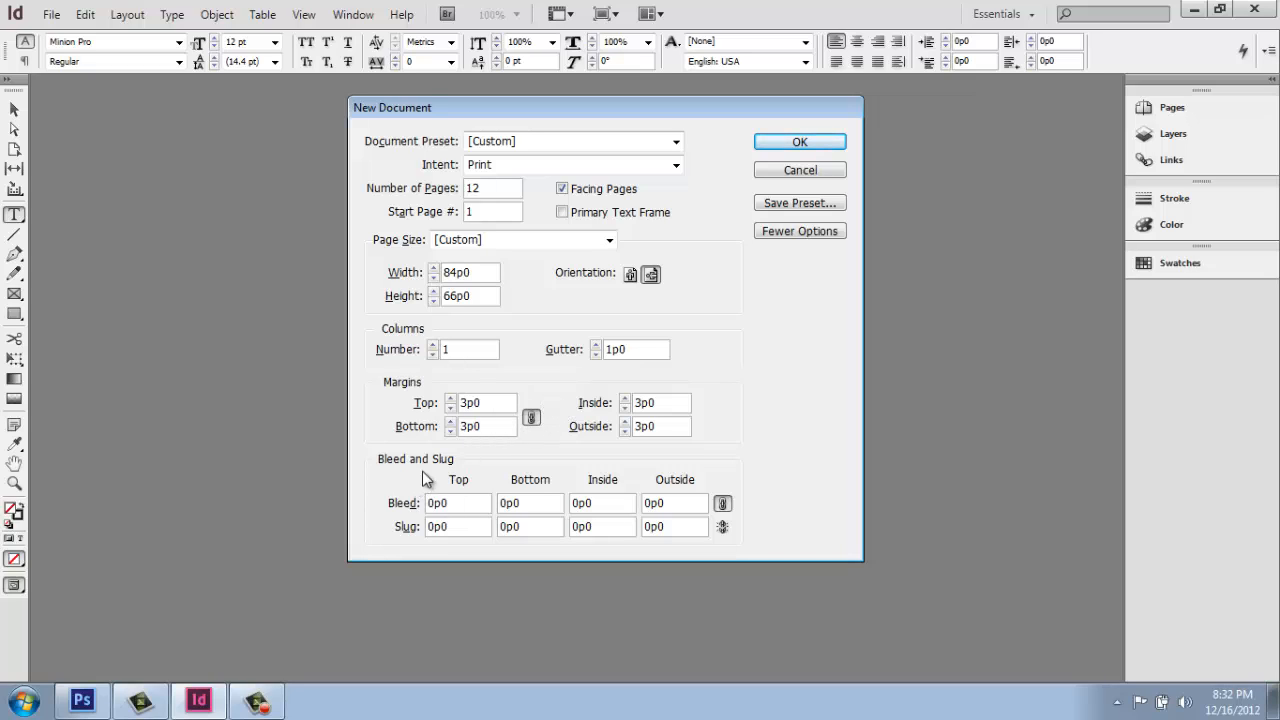
mouse_move(510, 367)
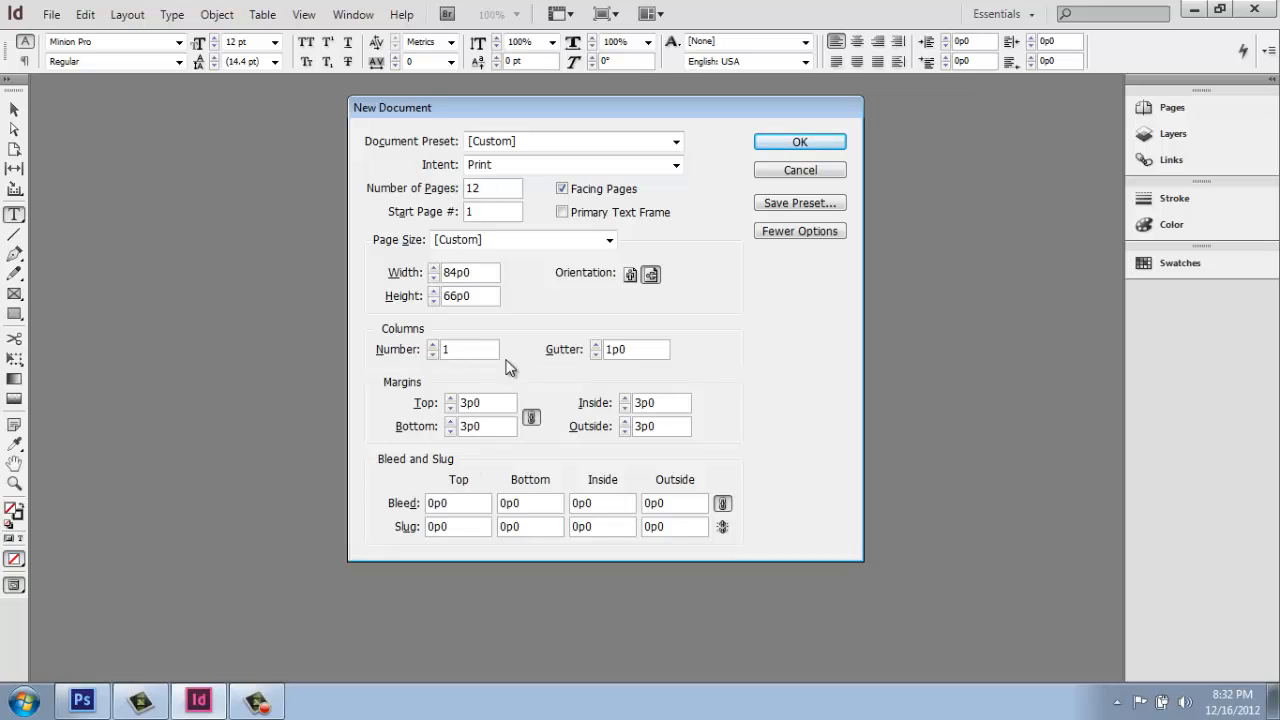
Toggle More Options to reveal the Bleed and Slug fields, all at 0p0.
left_click(799, 141)
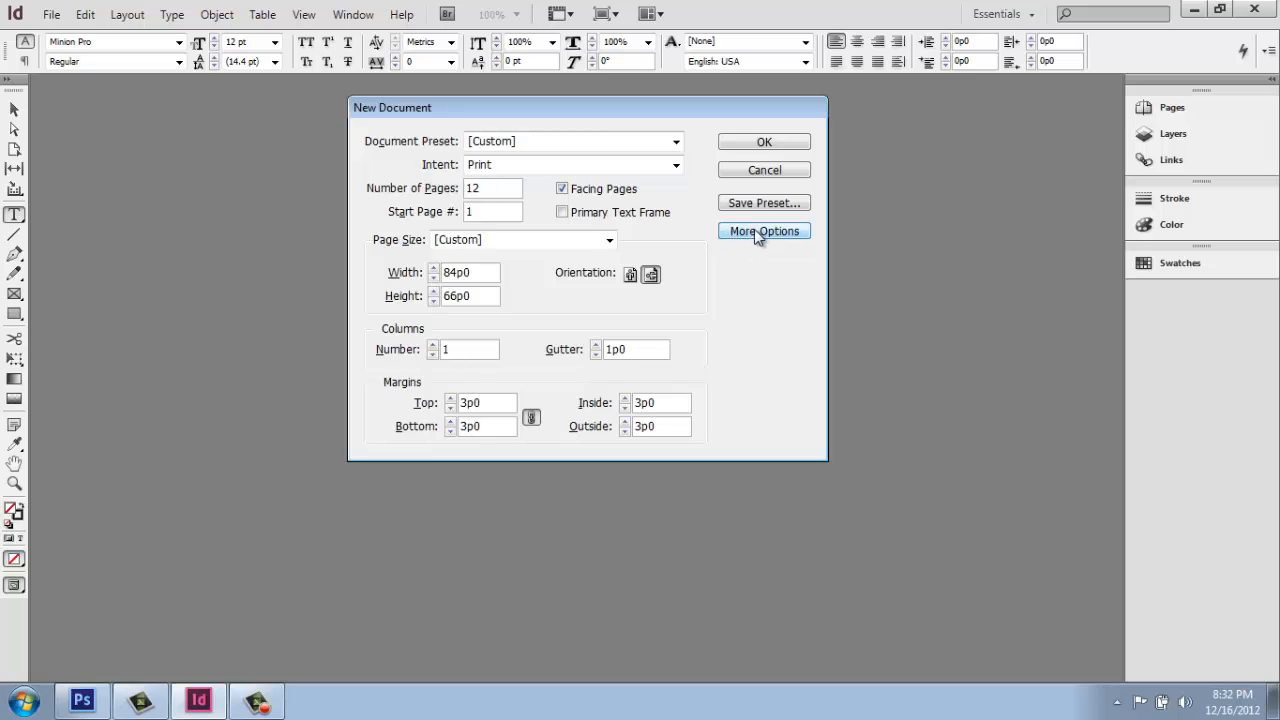
left_click(764, 231)
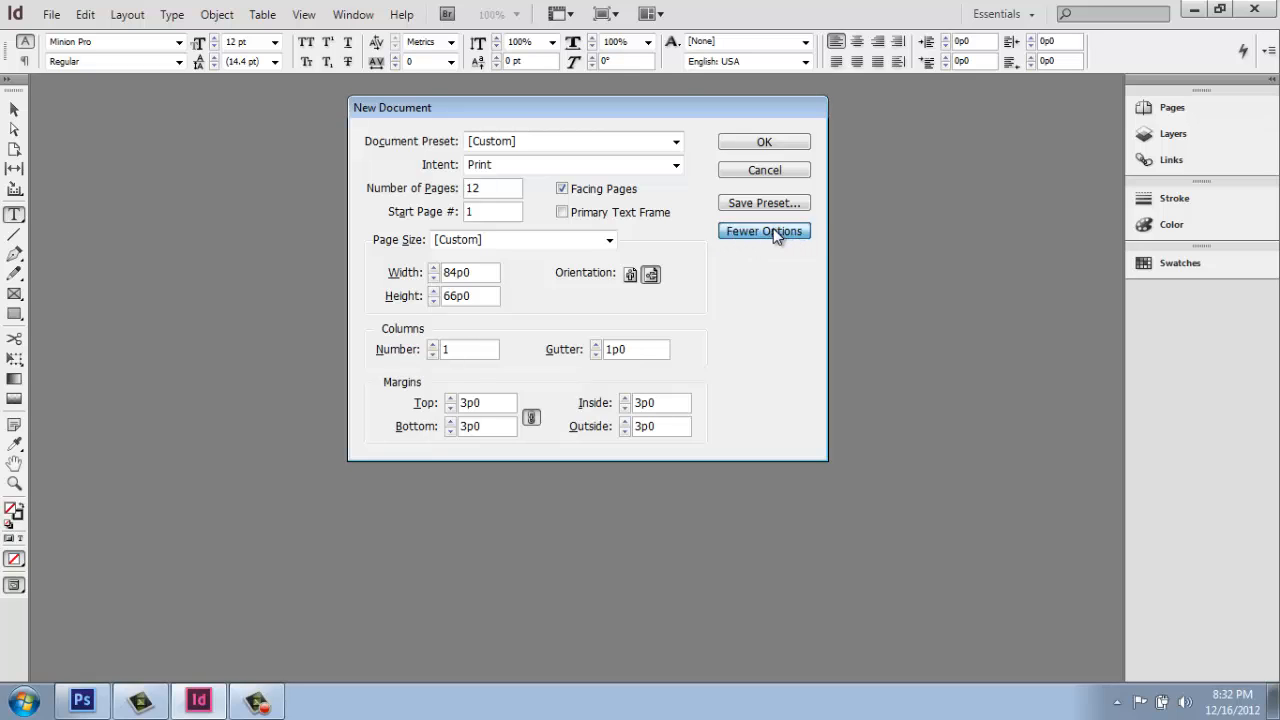
left_click(763, 231)
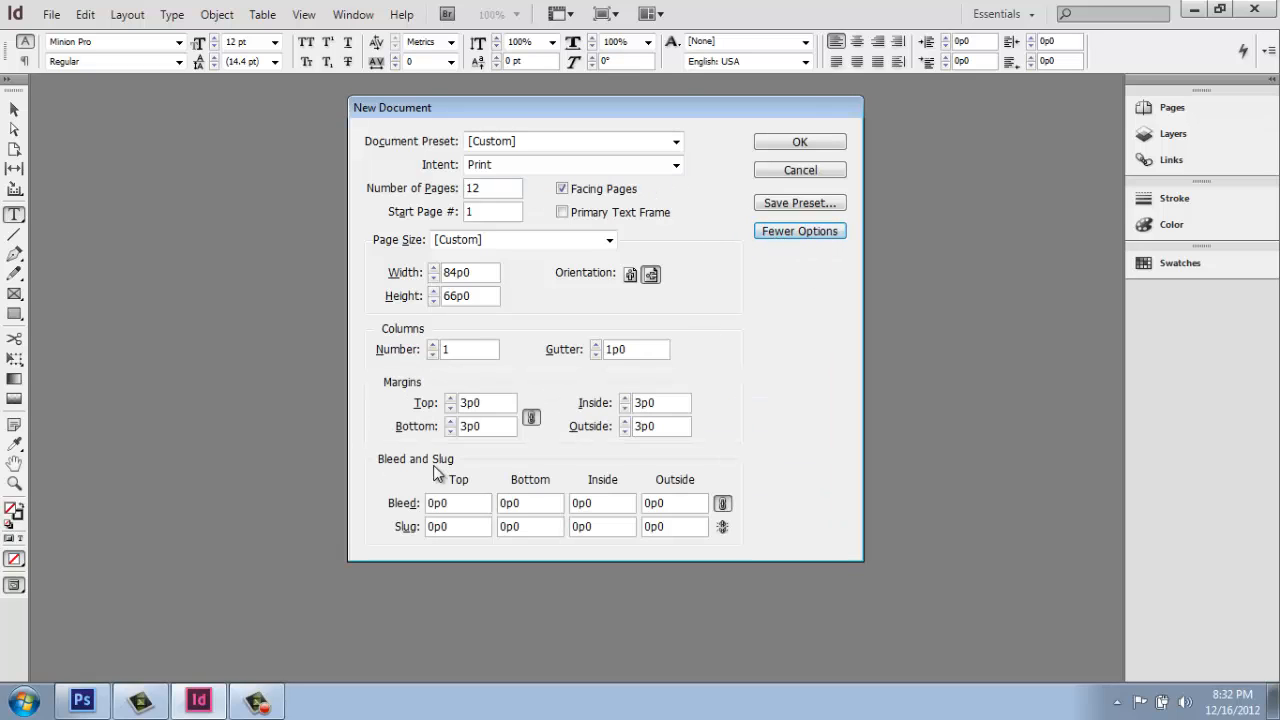
mouse_move(450, 476)
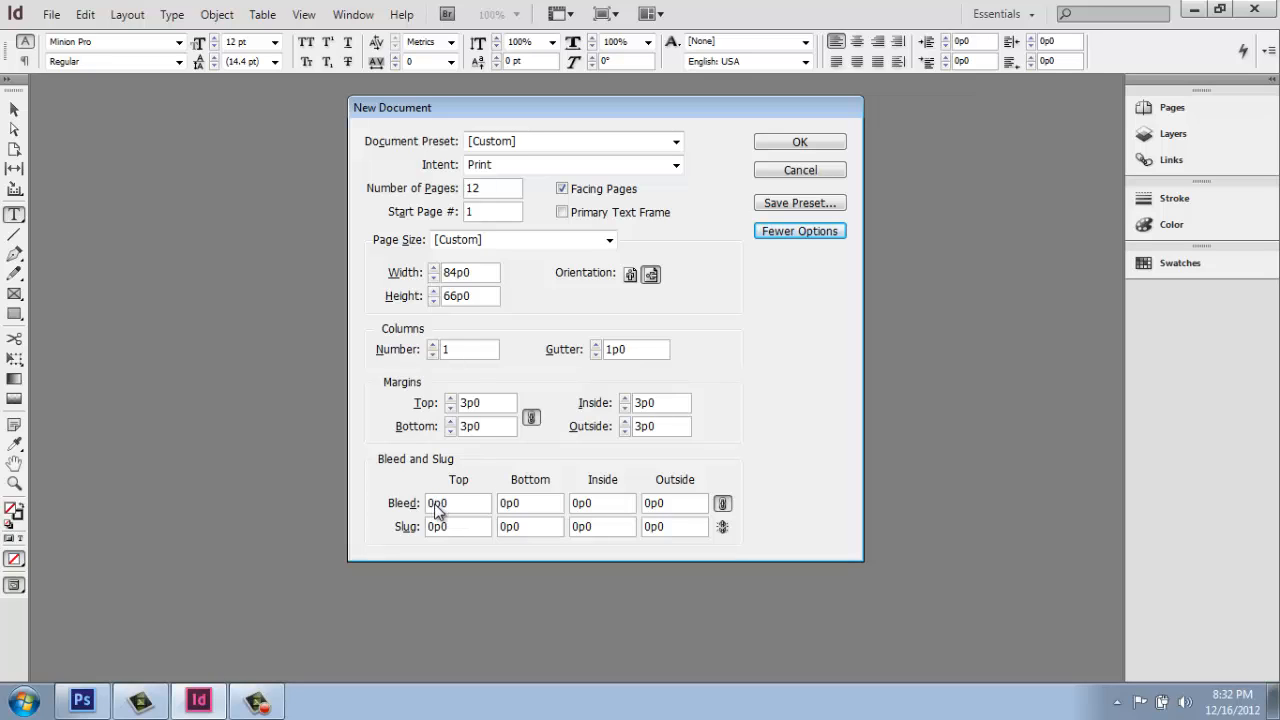
mouse_move(437, 512)
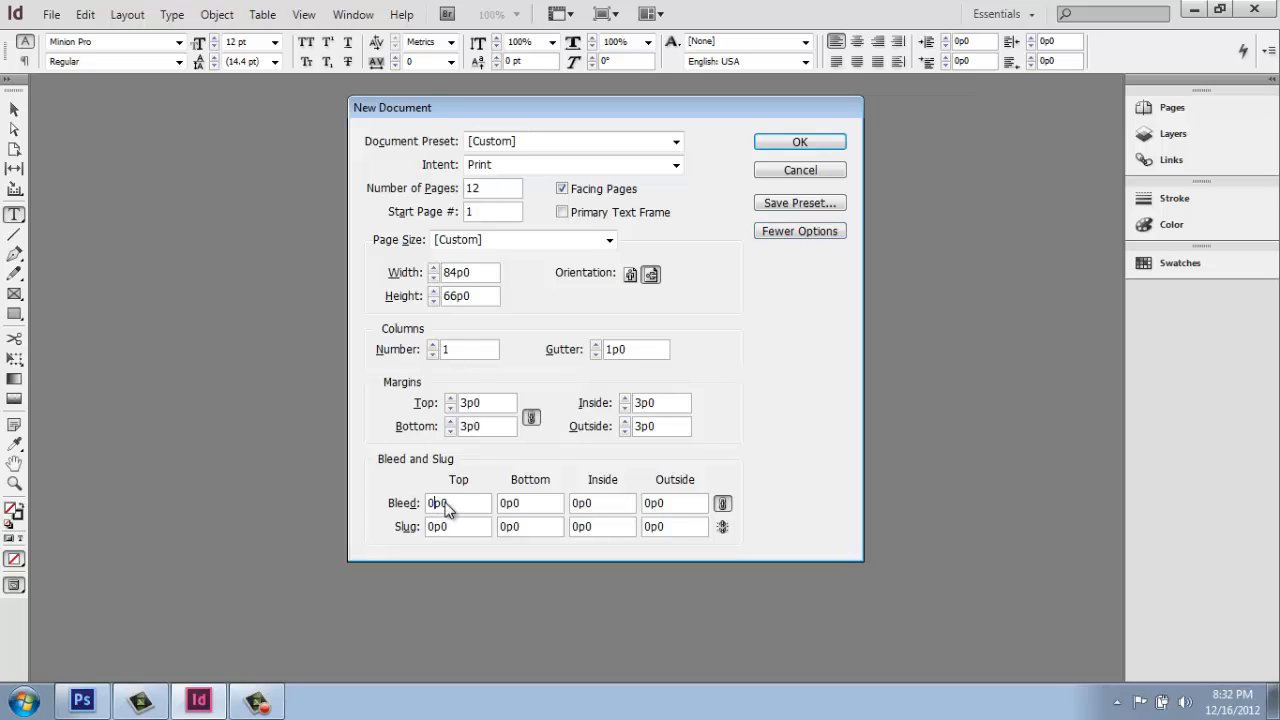
Enter a 1/8 in bleed so all four sides become 0p9, and click OK.
left_click(458, 503)
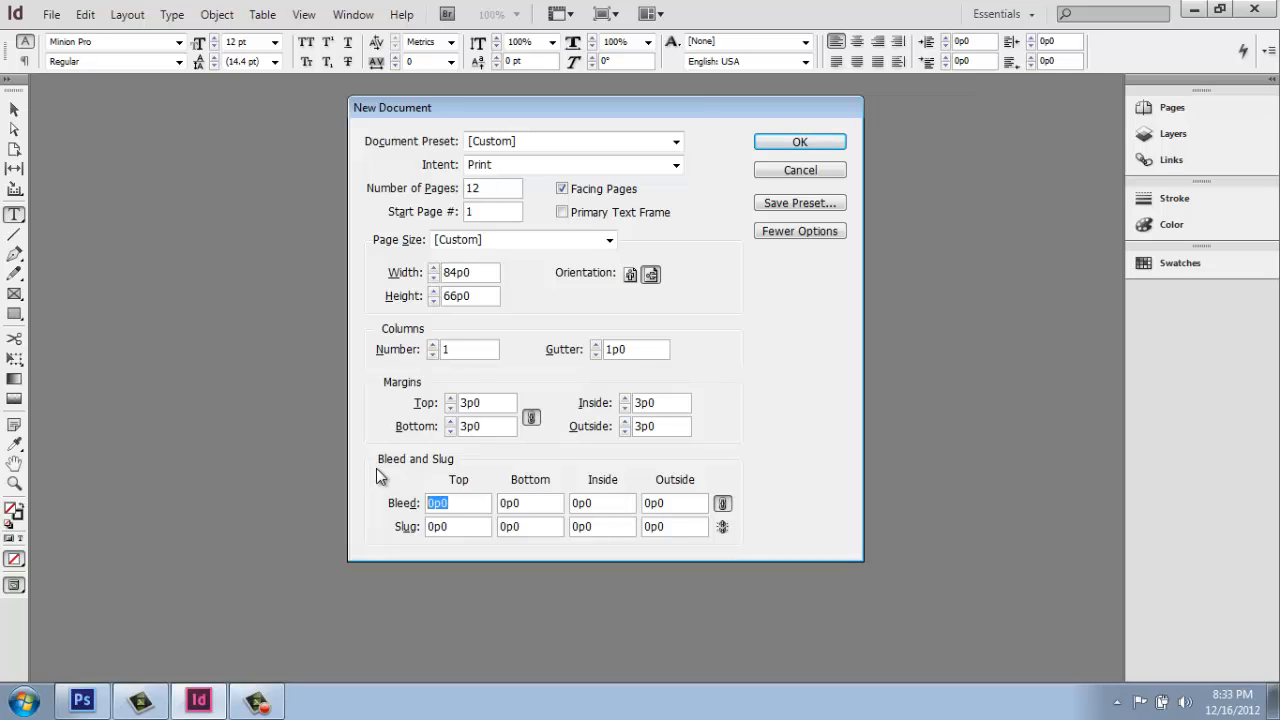
type("1/8")
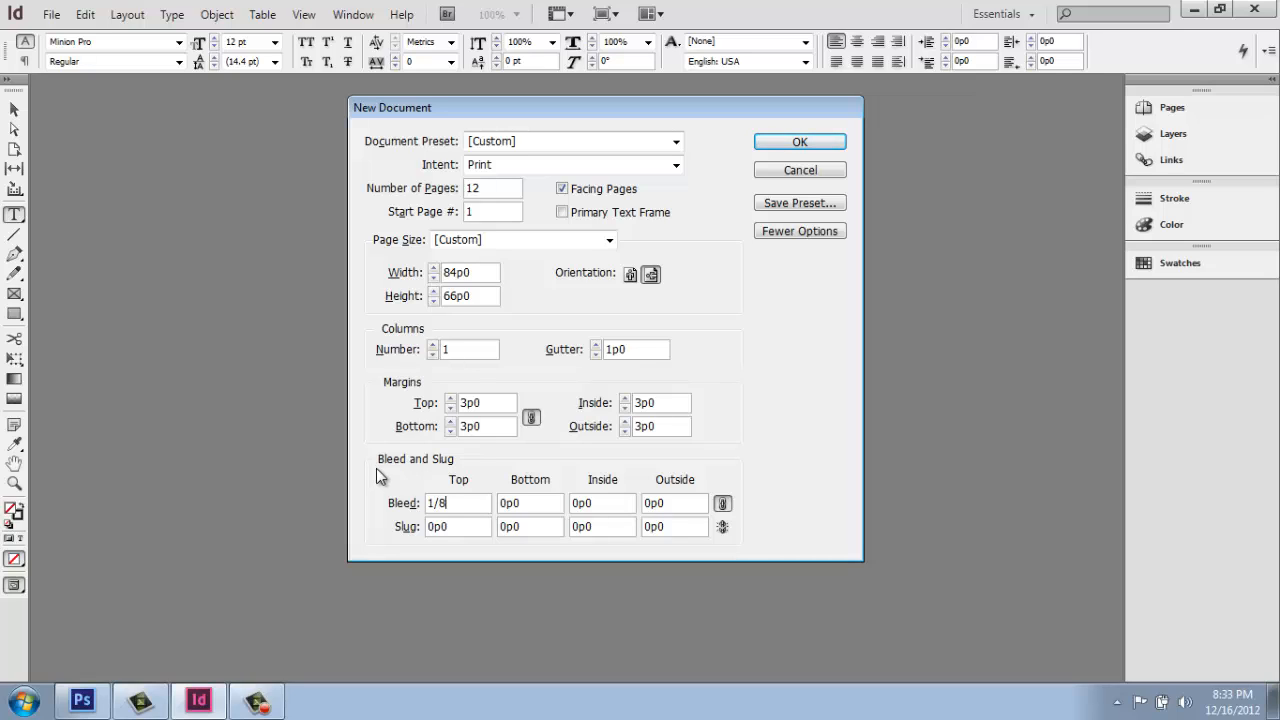
type("i")
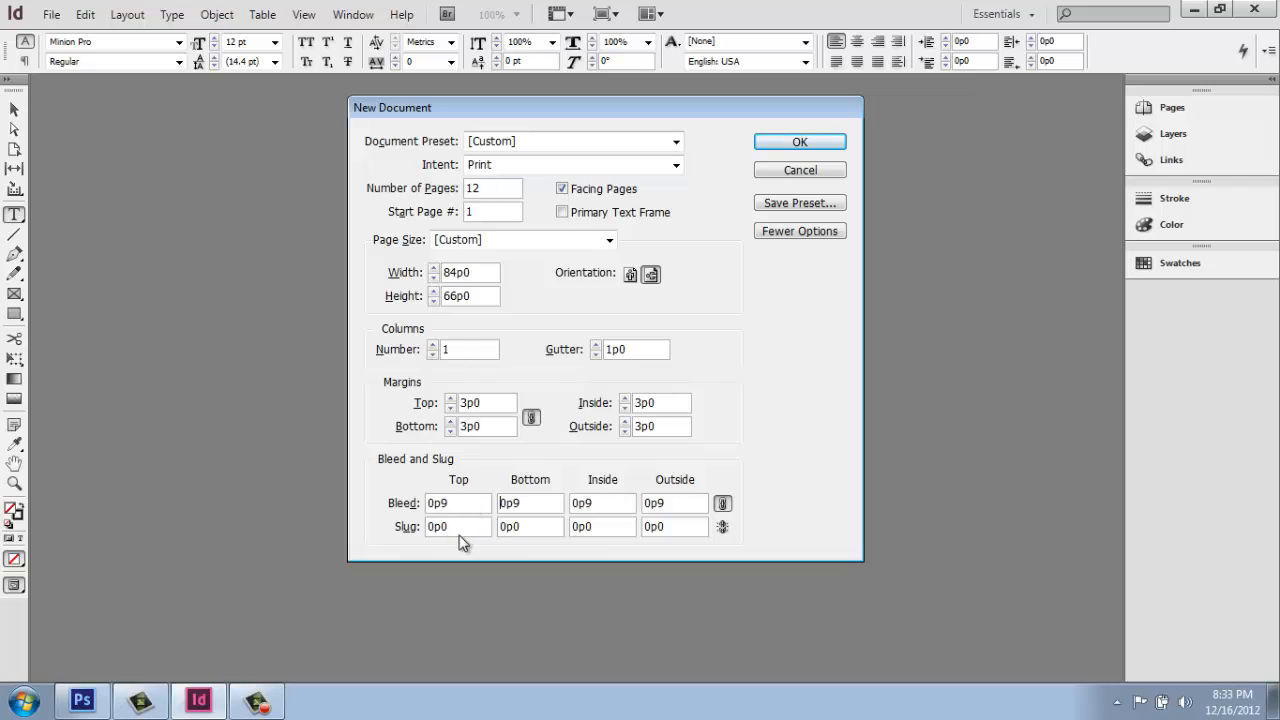
mouse_move(475, 524)
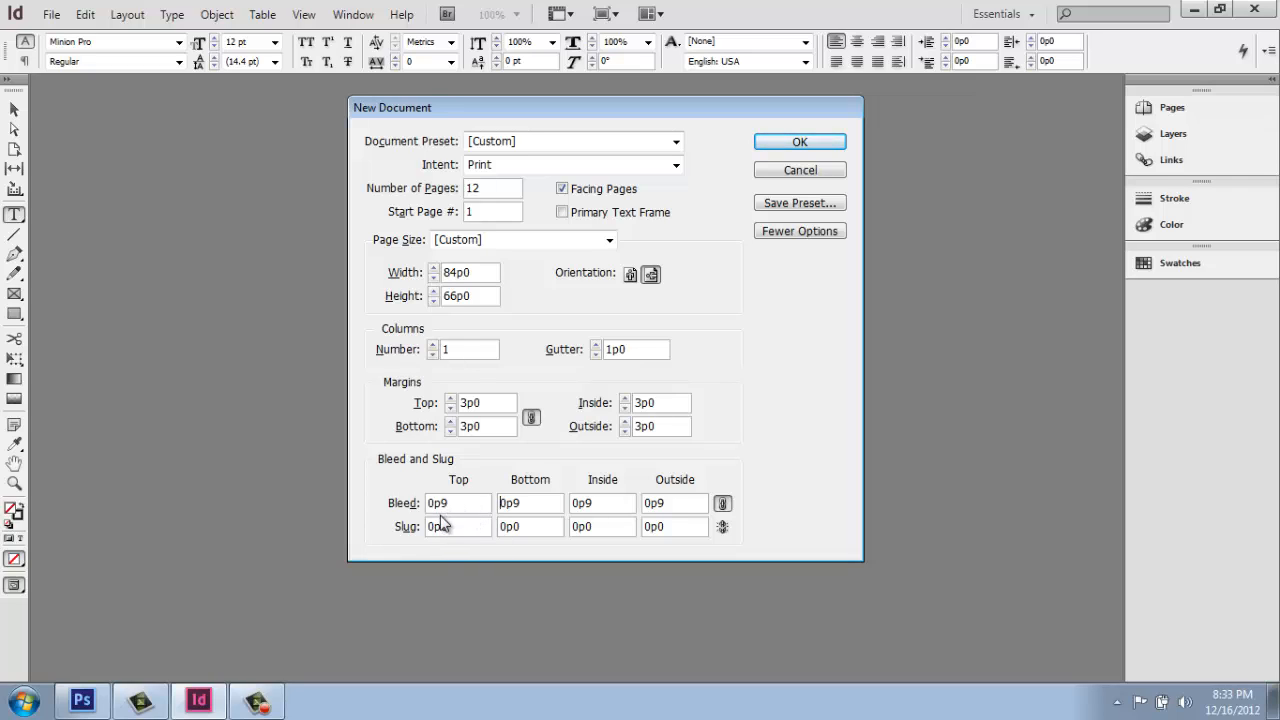
mouse_move(444, 540)
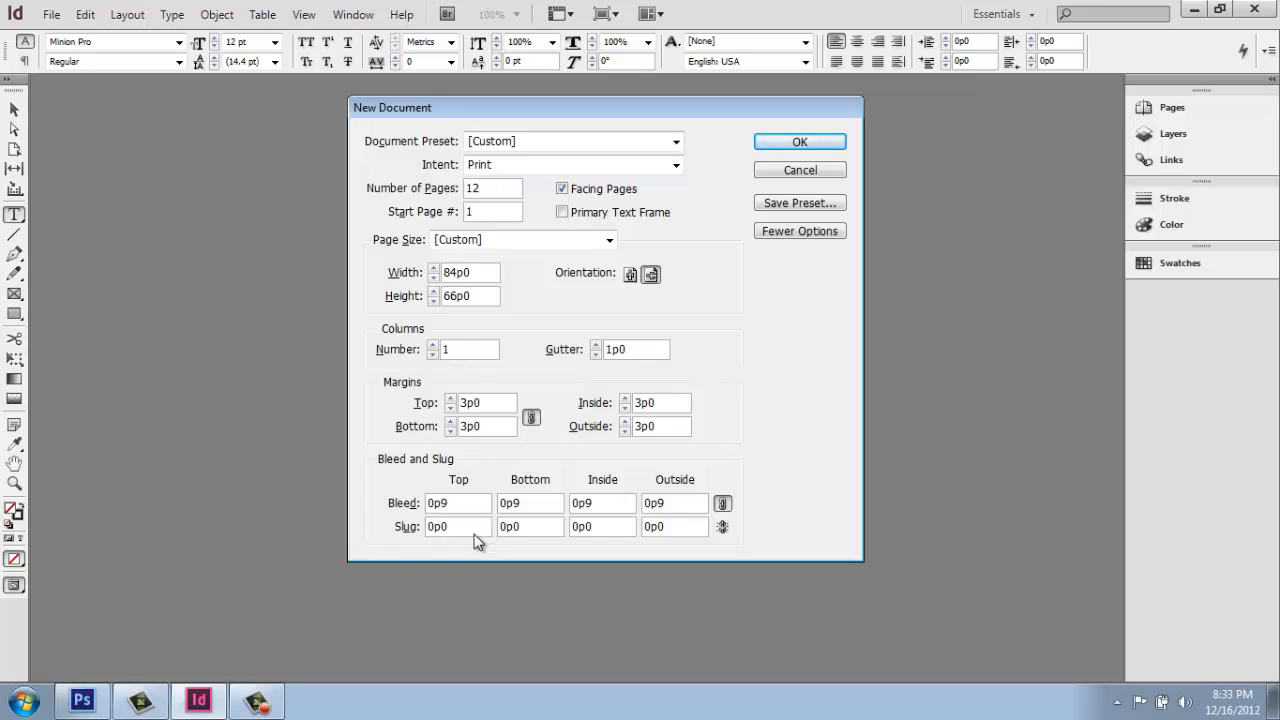
mouse_move(415, 589)
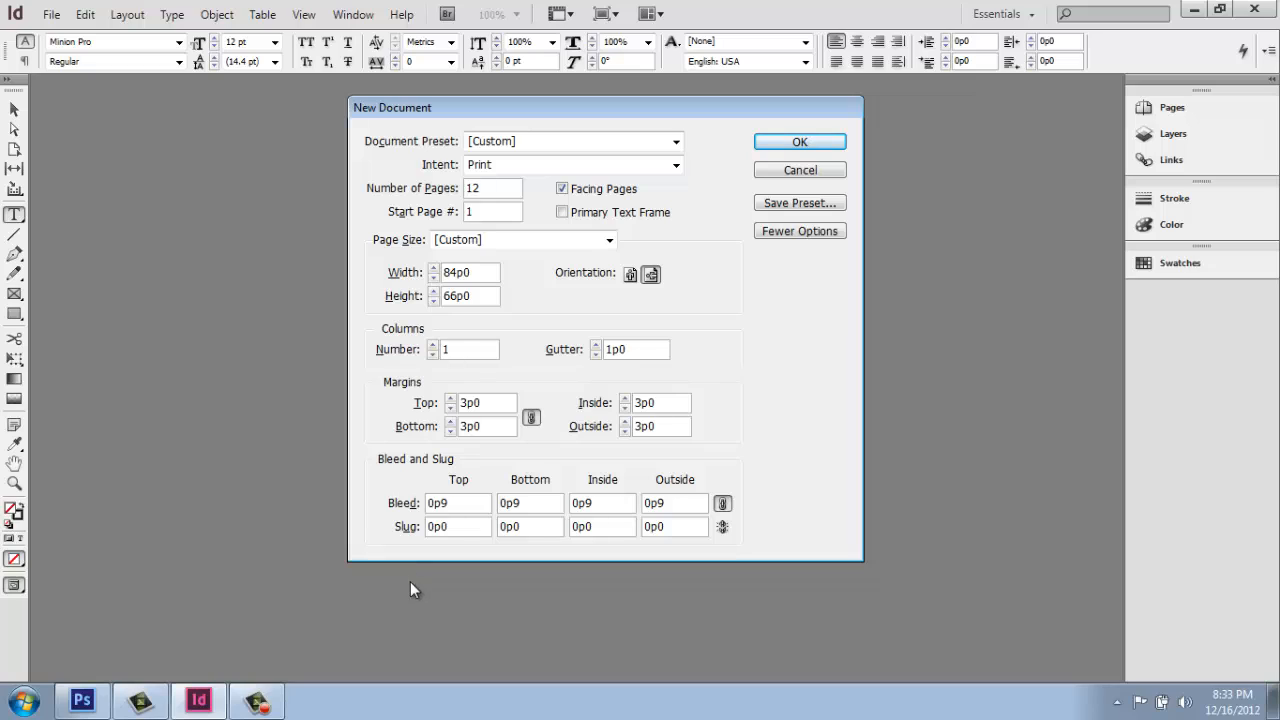
mouse_move(648, 540)
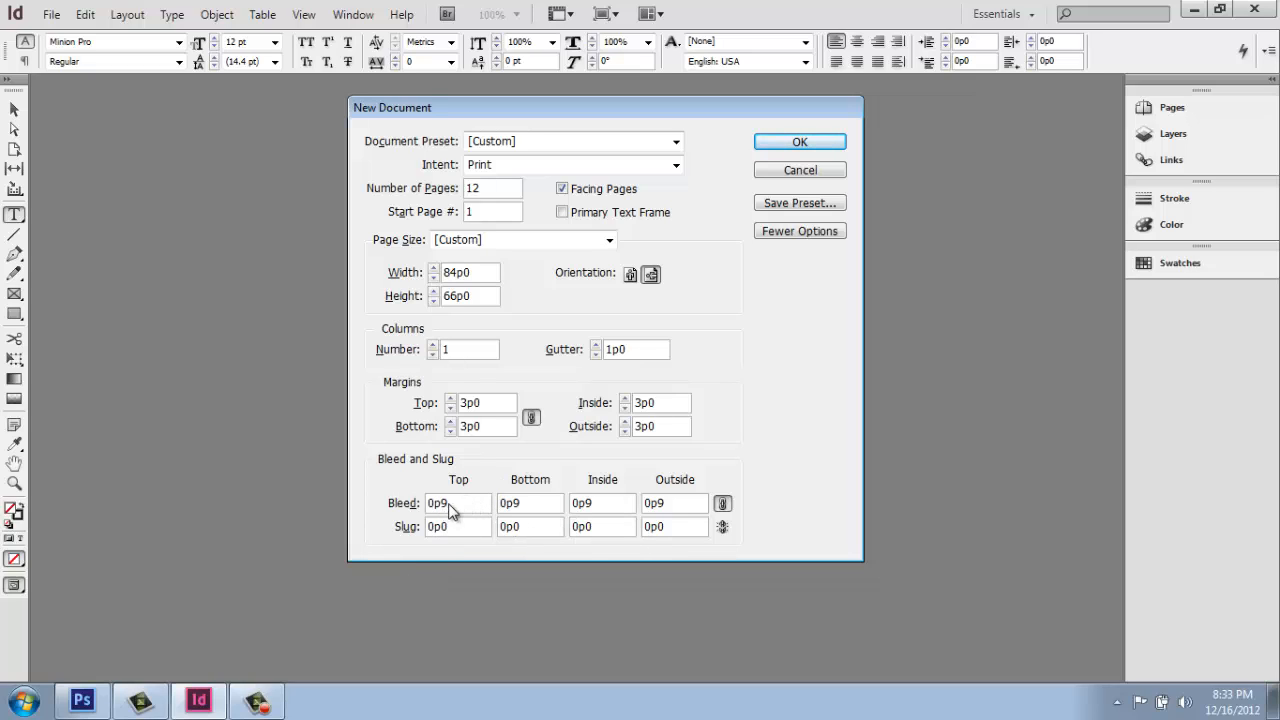
mouse_move(515, 510)
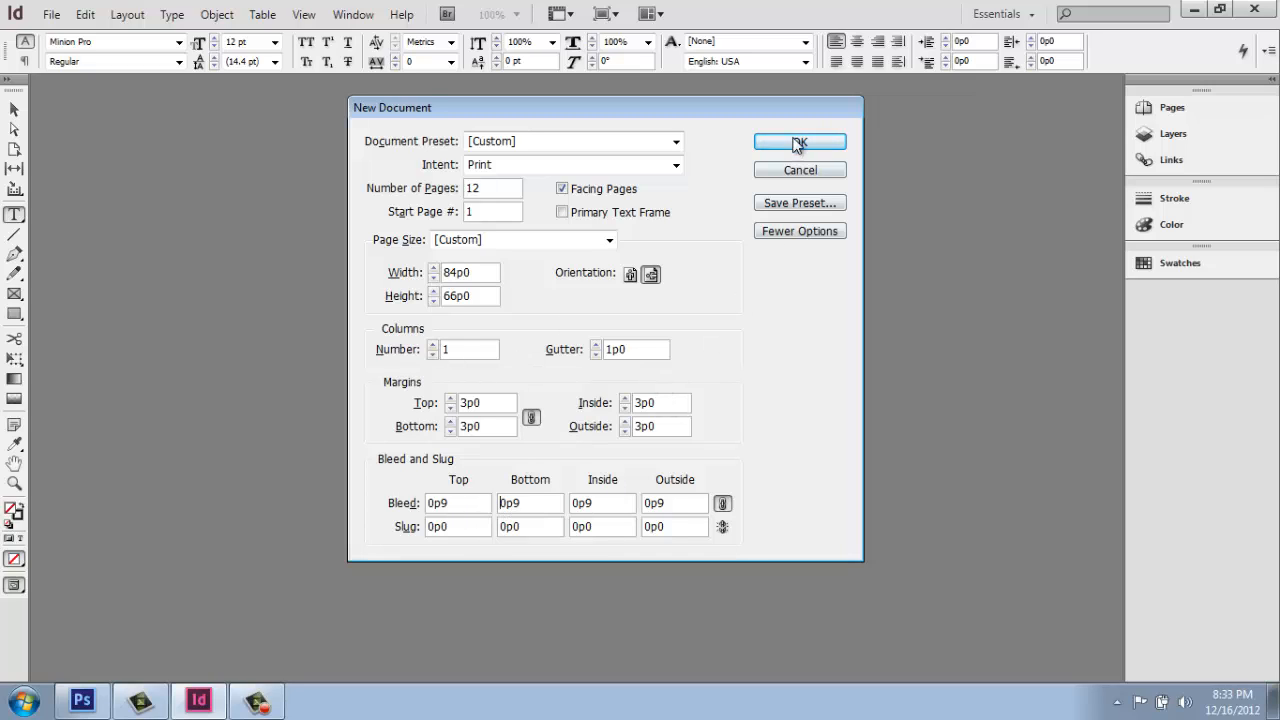
left_click(799, 141)
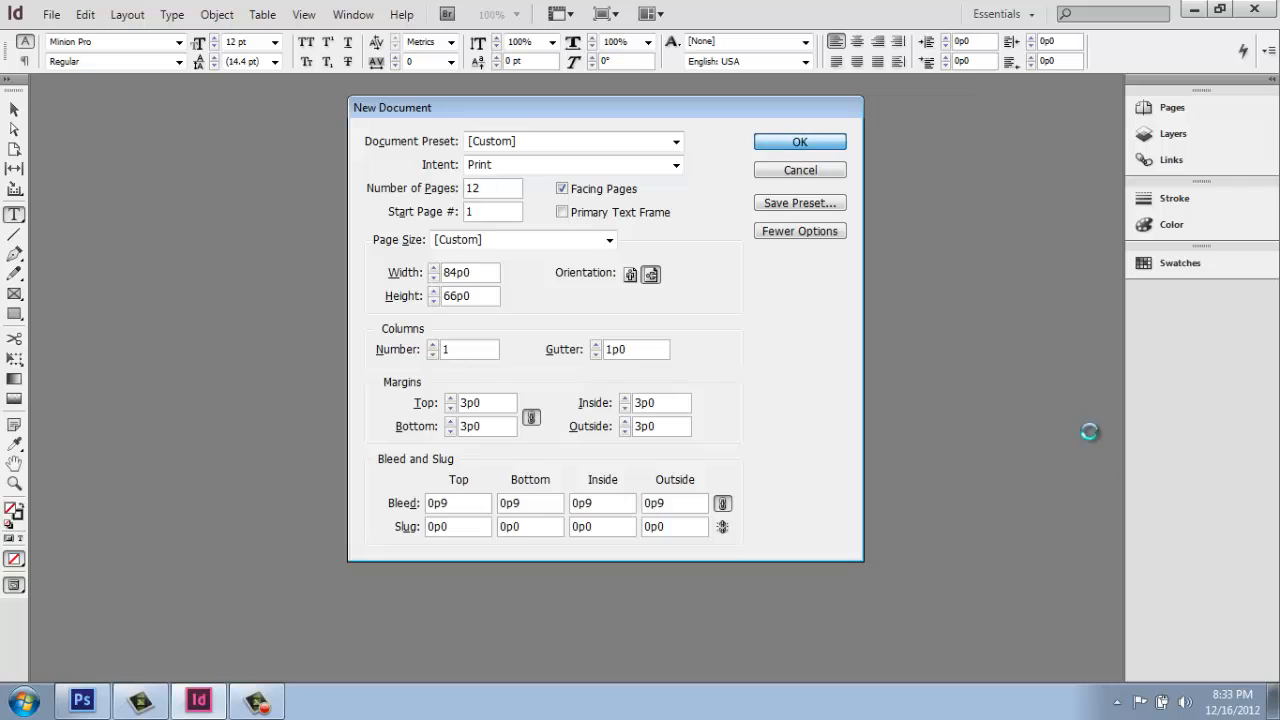
Create the 12-page document and scroll down through its spreads to the last page.
left_click(799, 141)
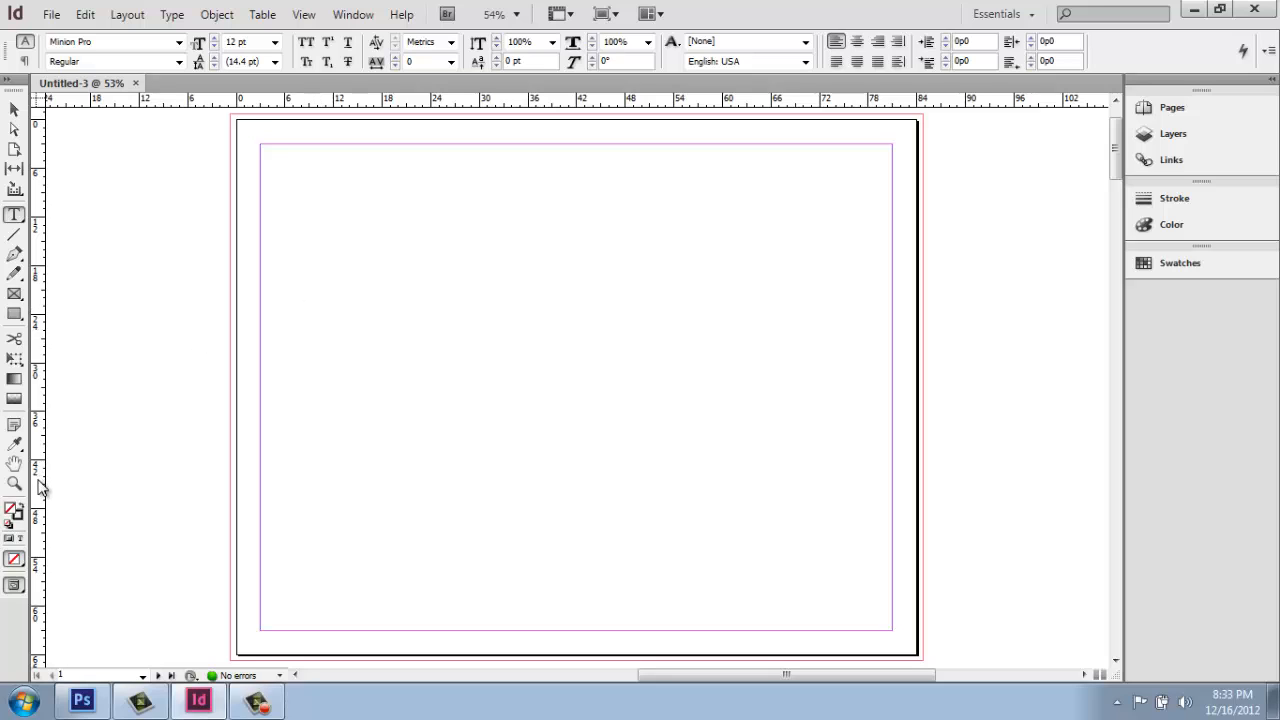
mouse_move(222, 435)
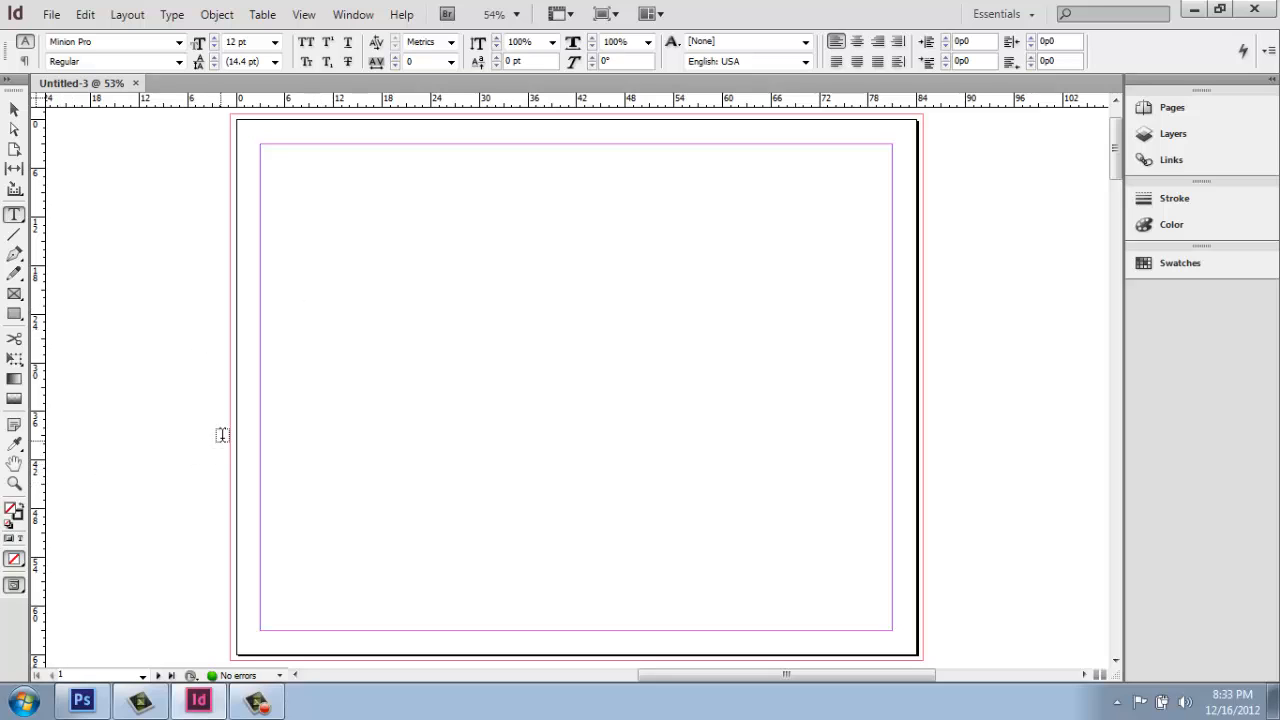
mouse_move(230, 408)
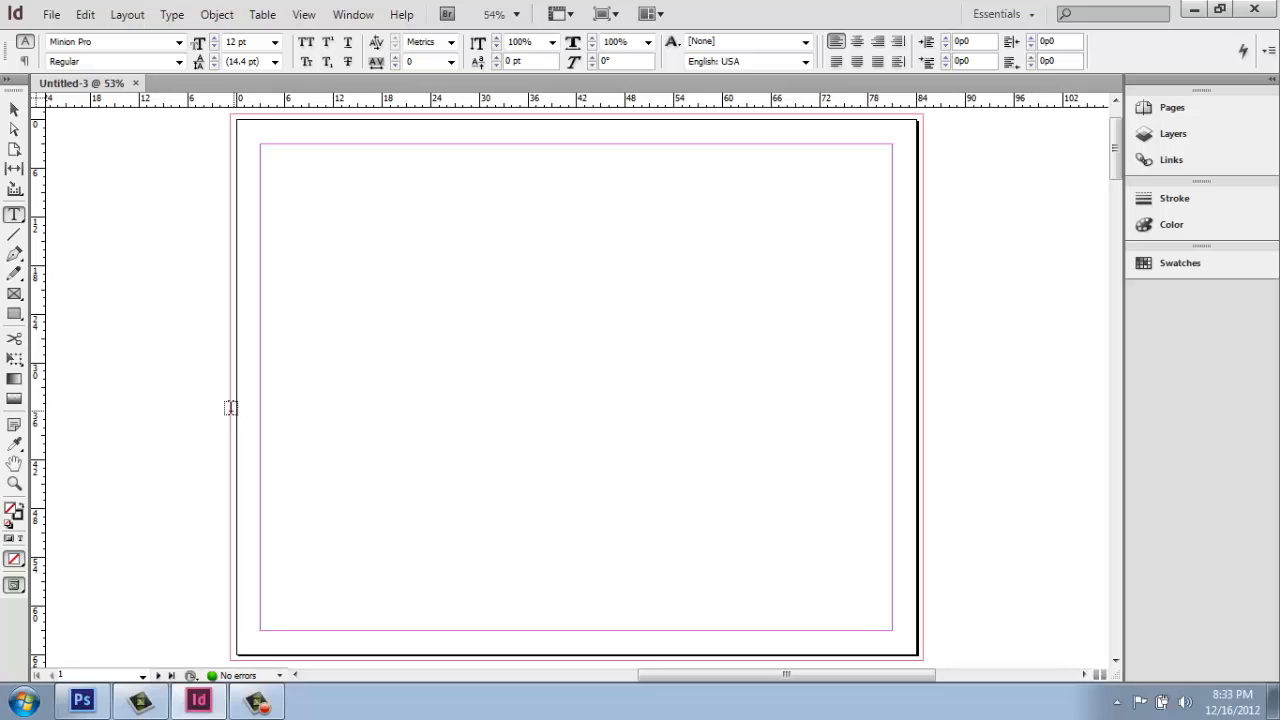
mouse_move(402, 444)
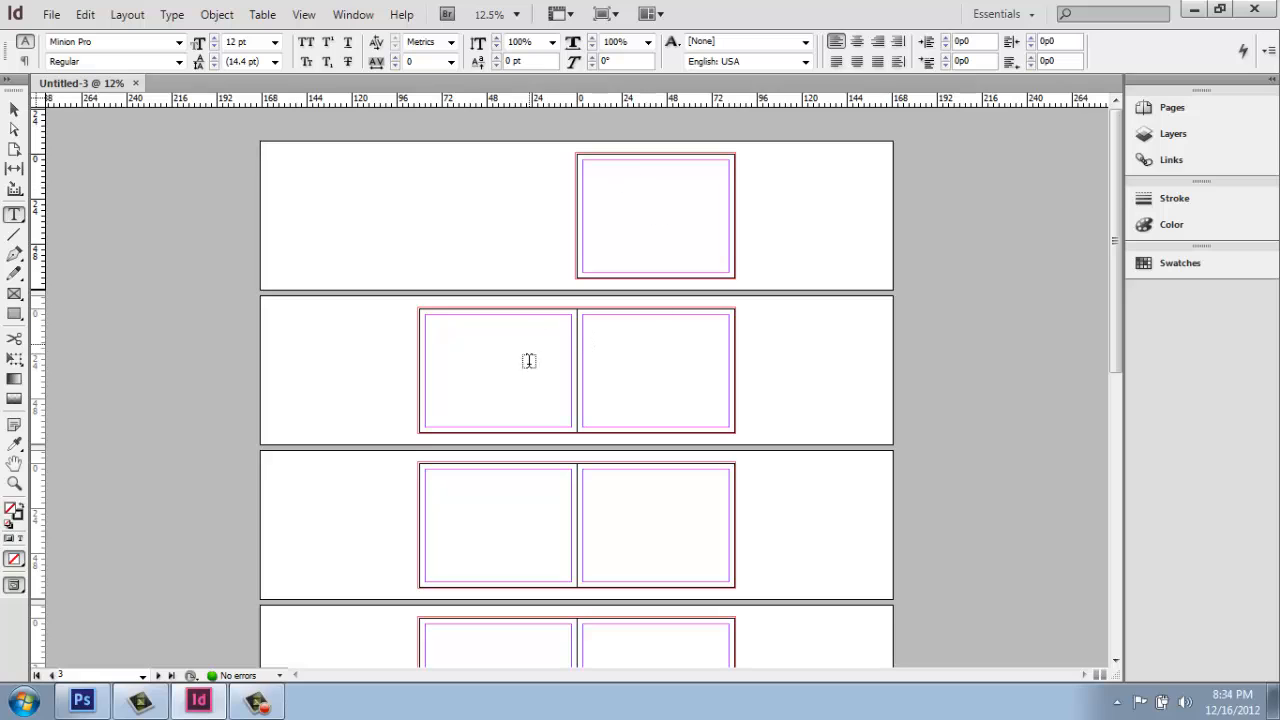
mouse_move(706, 220)
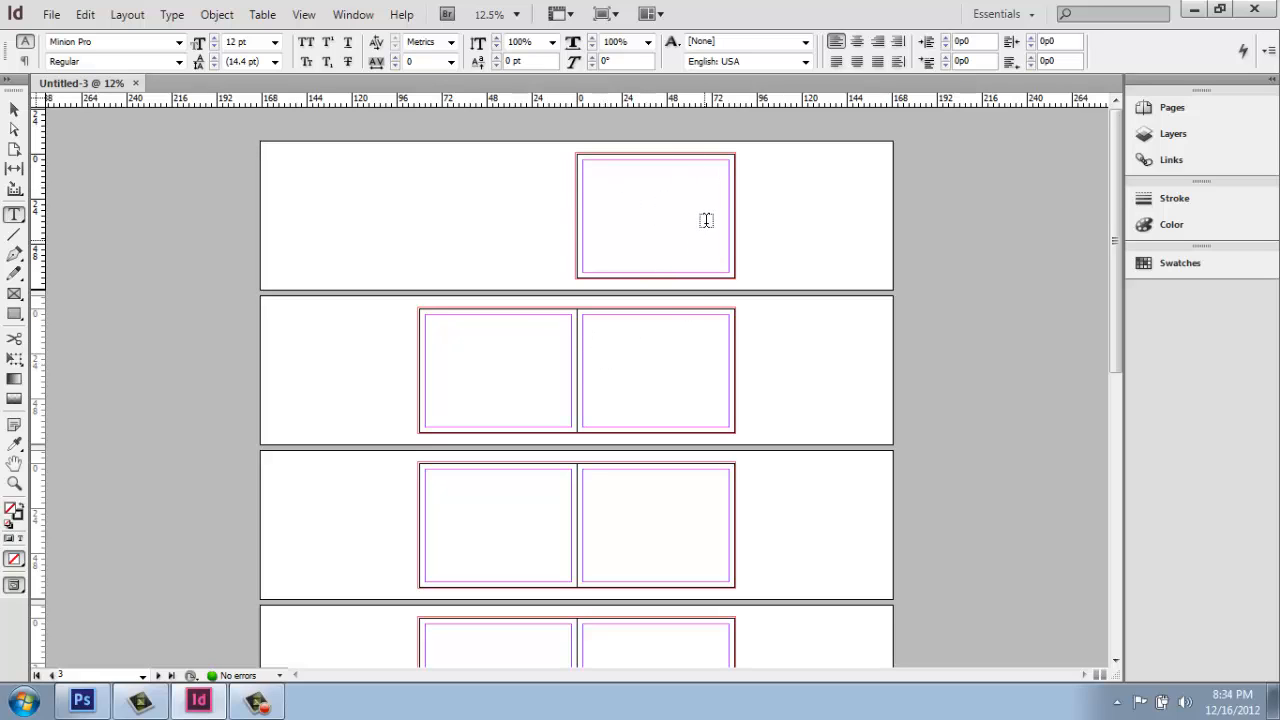
mouse_move(705, 185)
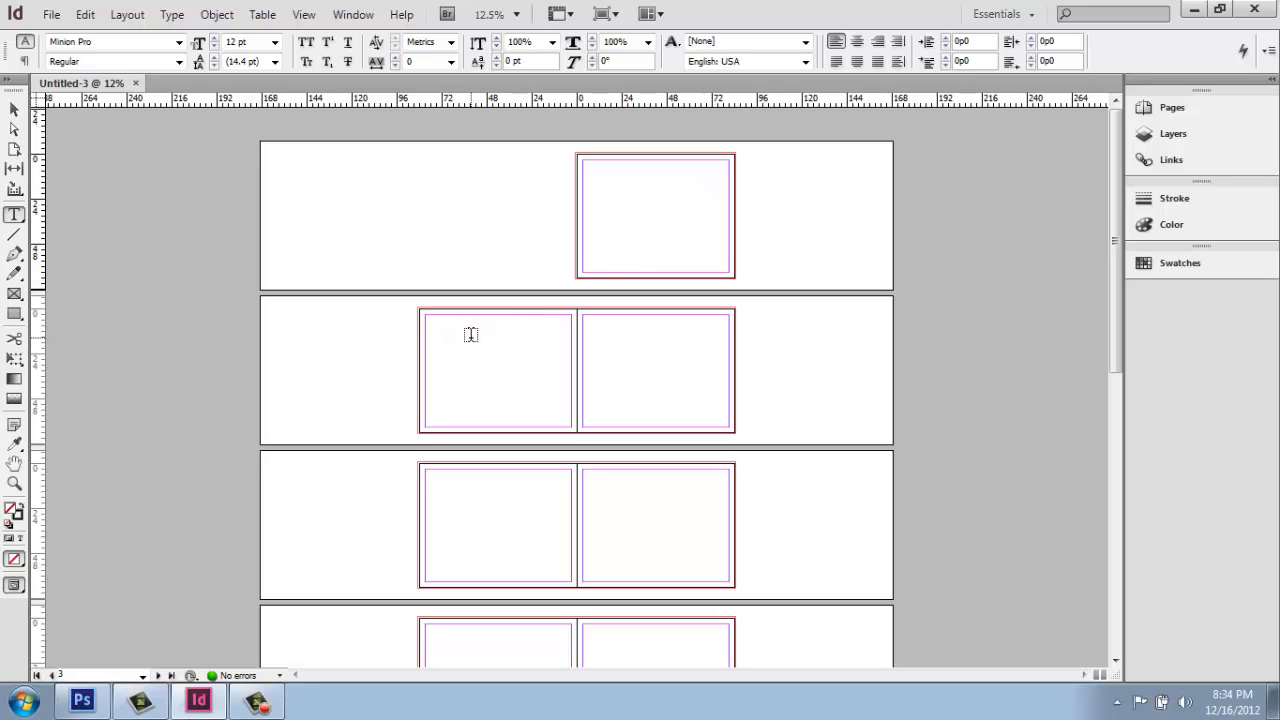
mouse_move(303, 263)
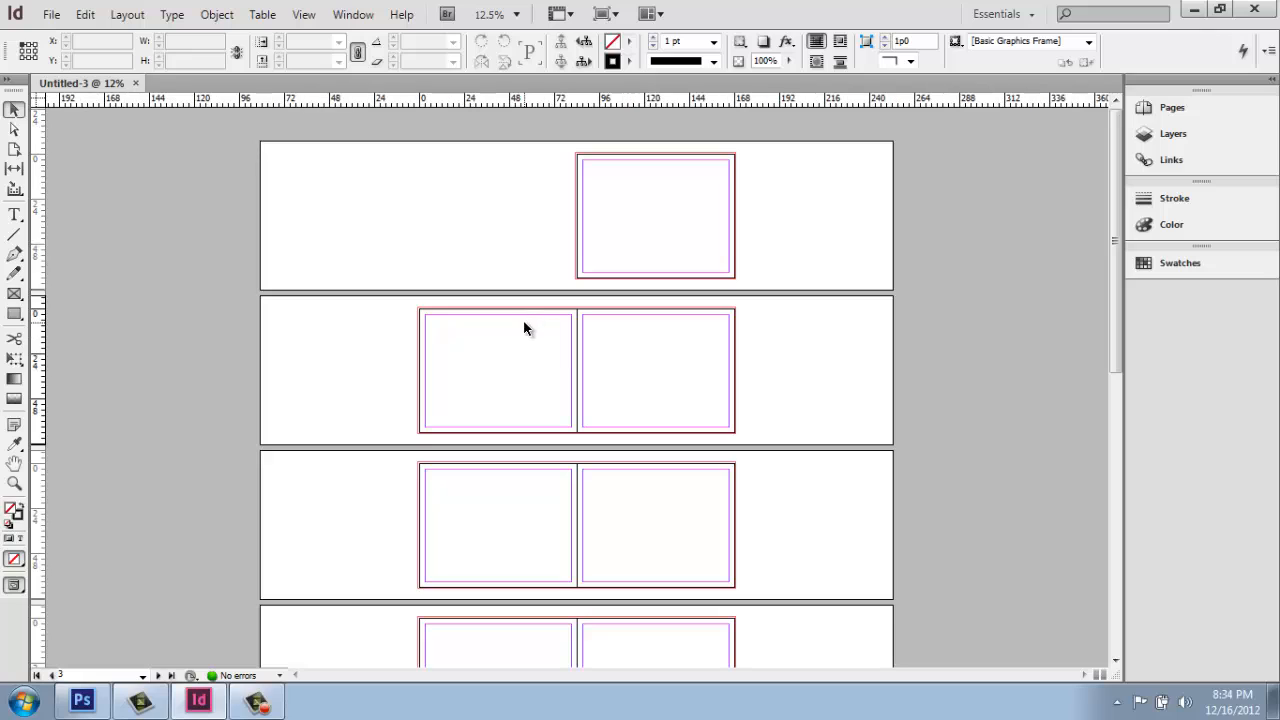
mouse_move(575, 313)
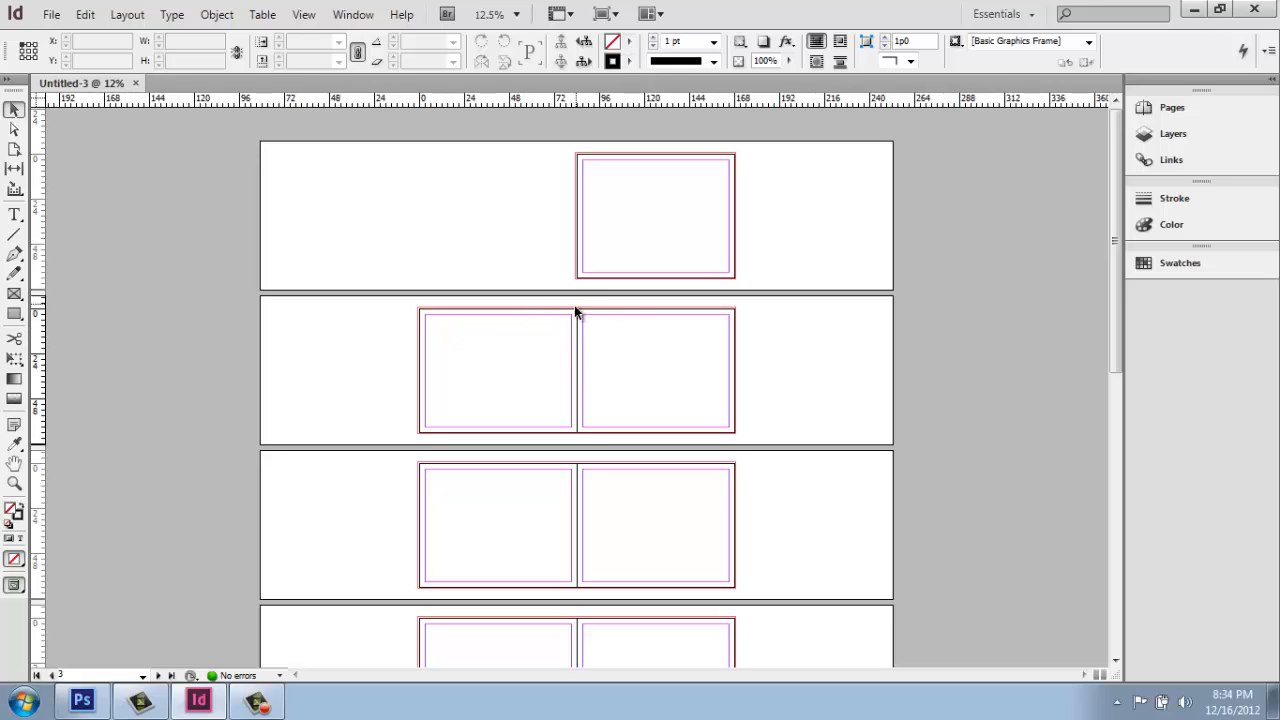
mouse_move(575, 355)
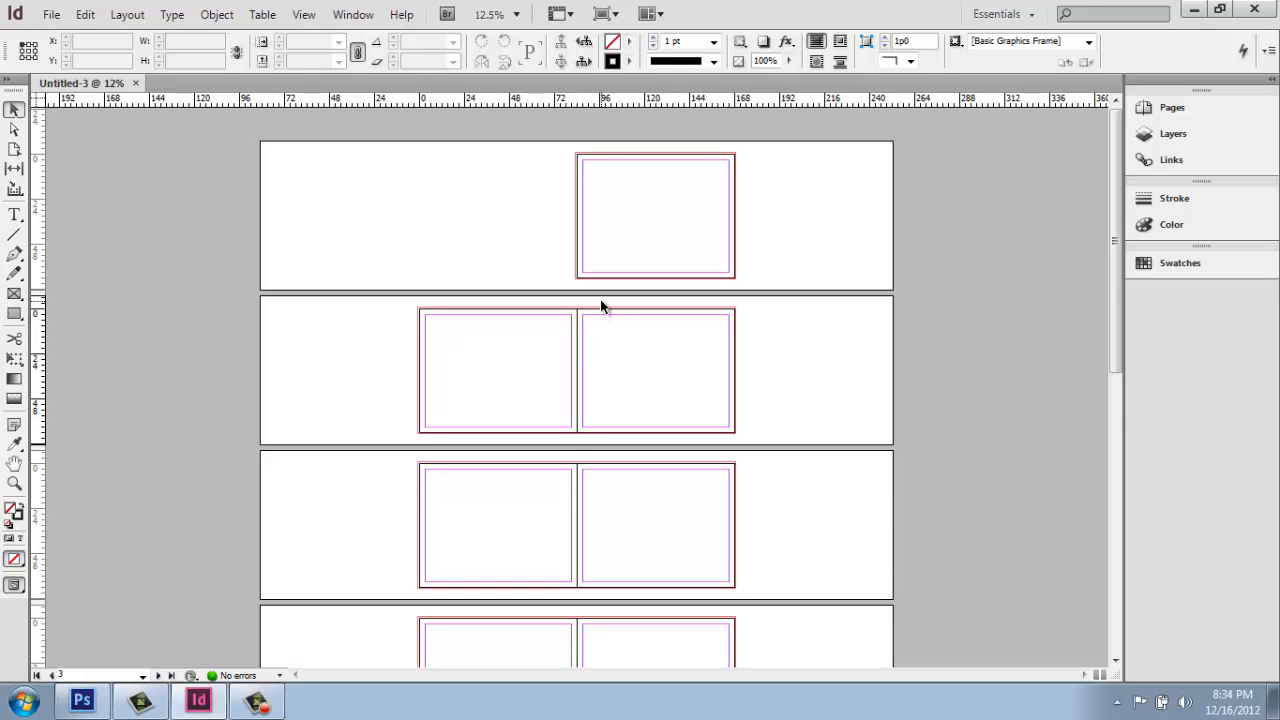
scroll("down", 3)
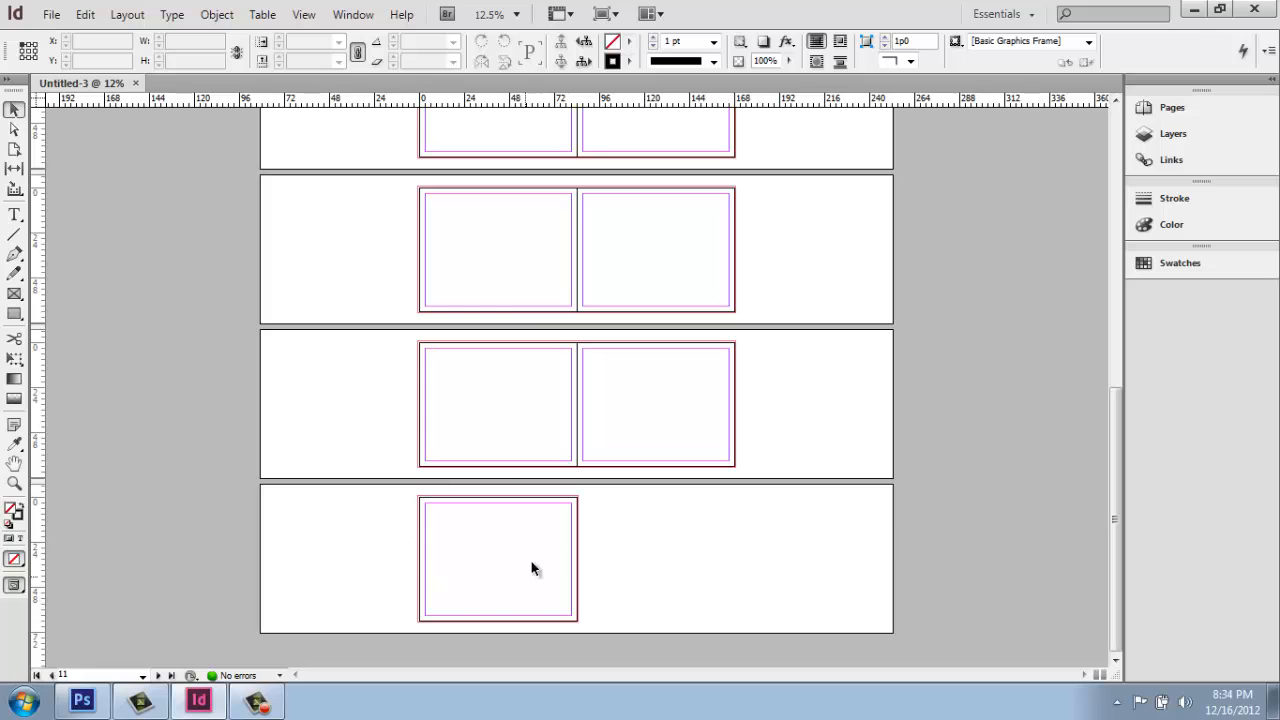
mouse_move(508, 543)
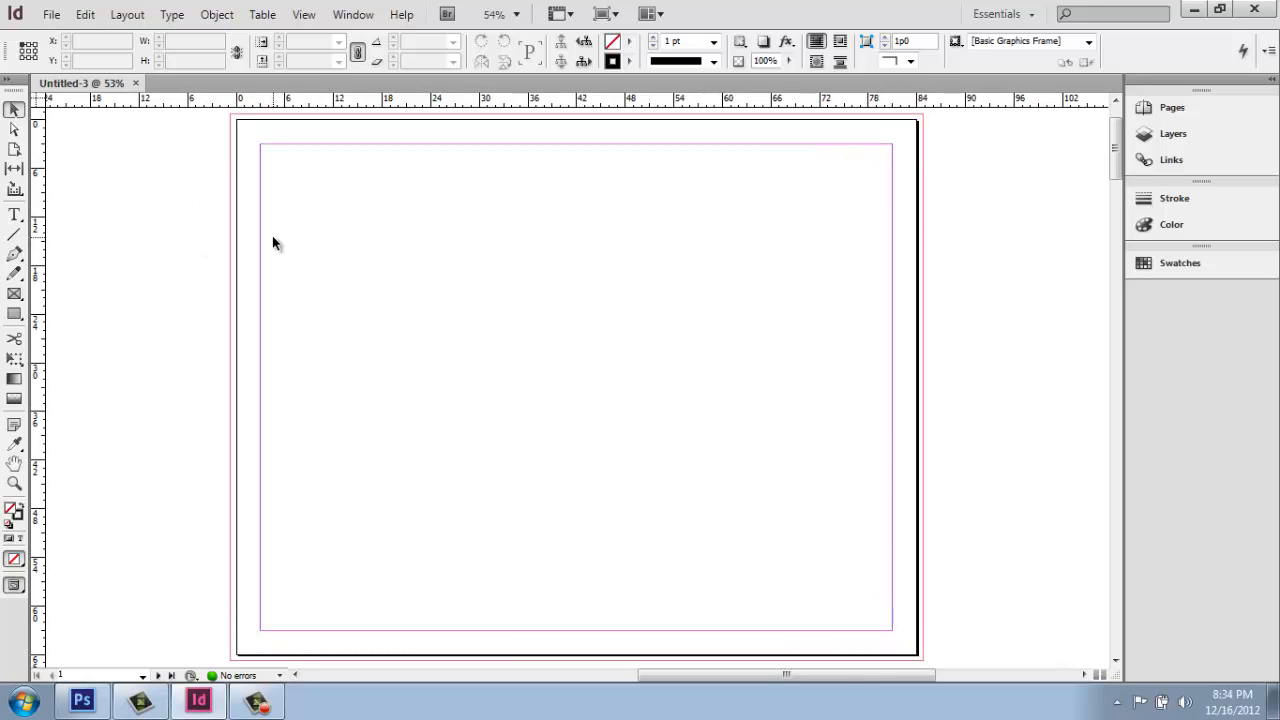
mouse_move(256, 128)
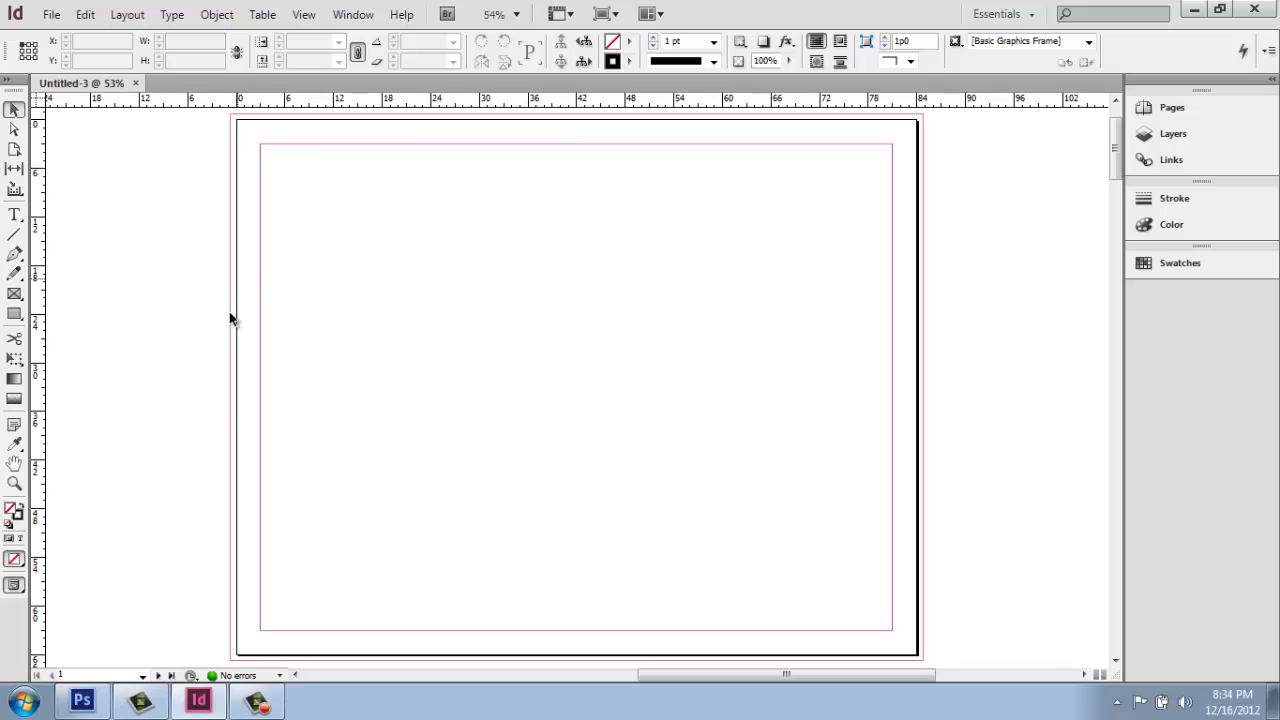
mouse_move(755, 693)
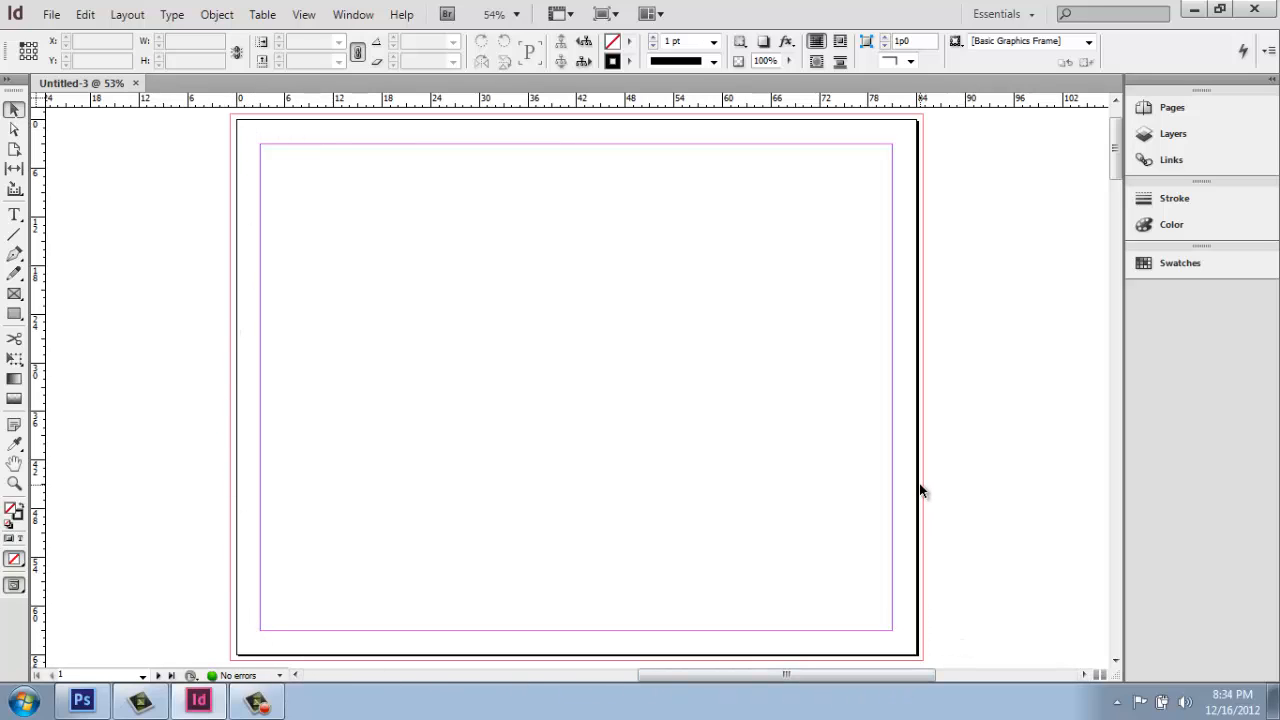
mouse_move(862, 404)
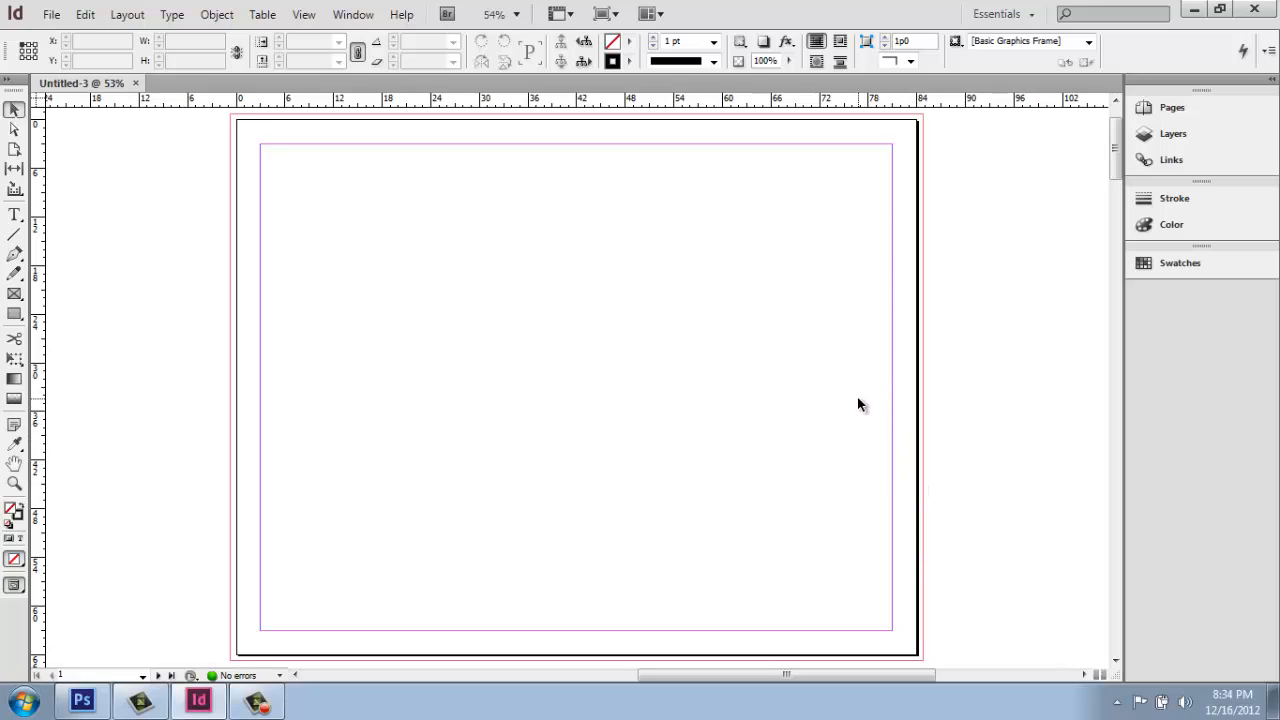
mouse_move(294, 126)
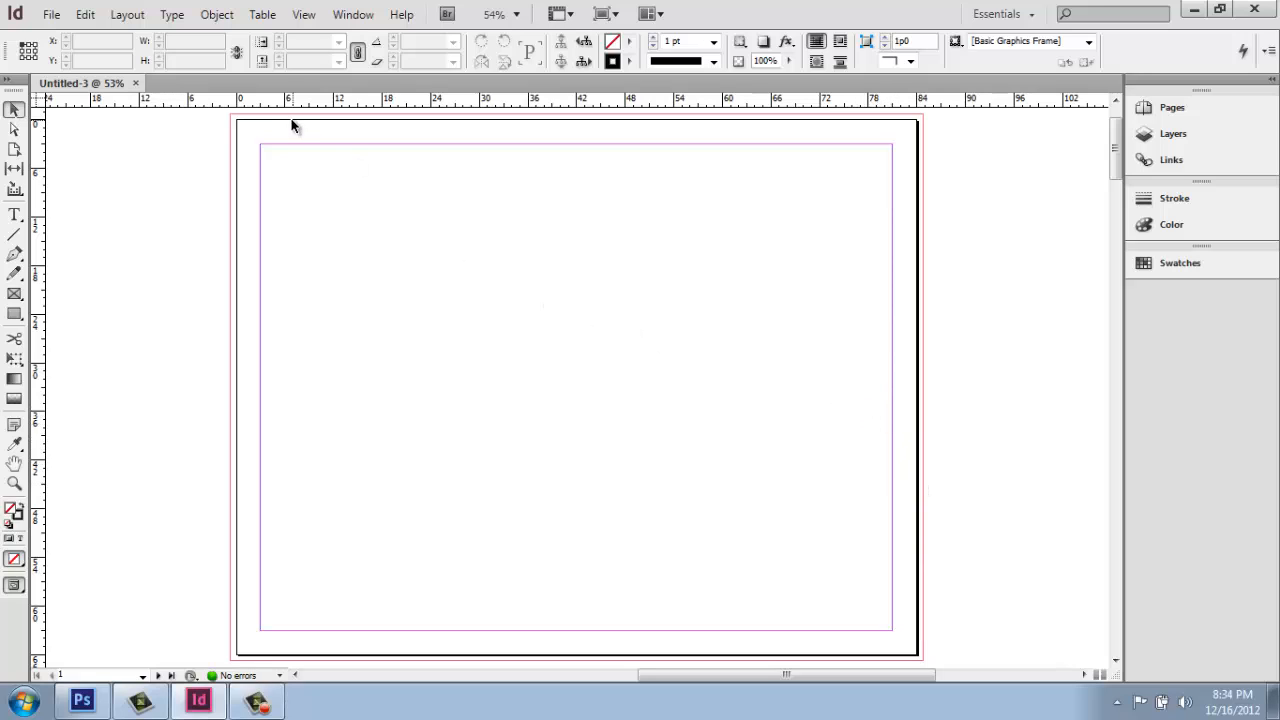
mouse_move(246, 118)
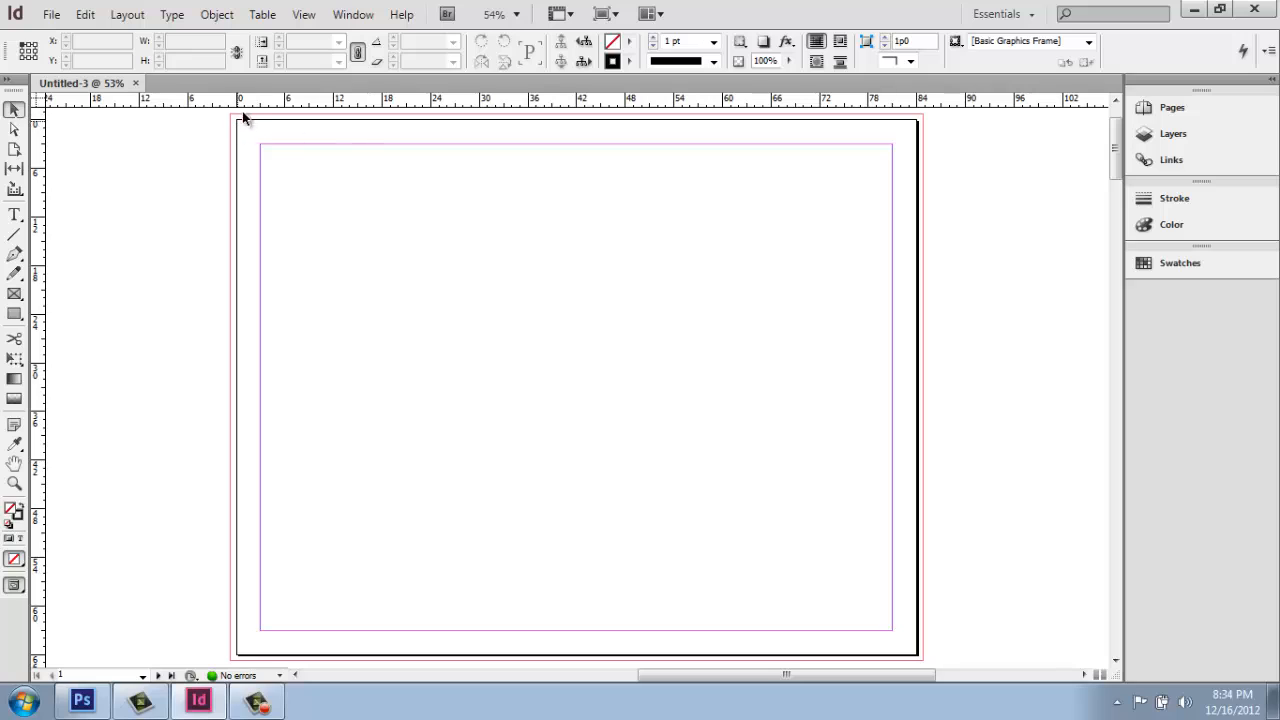
mouse_move(825, 130)
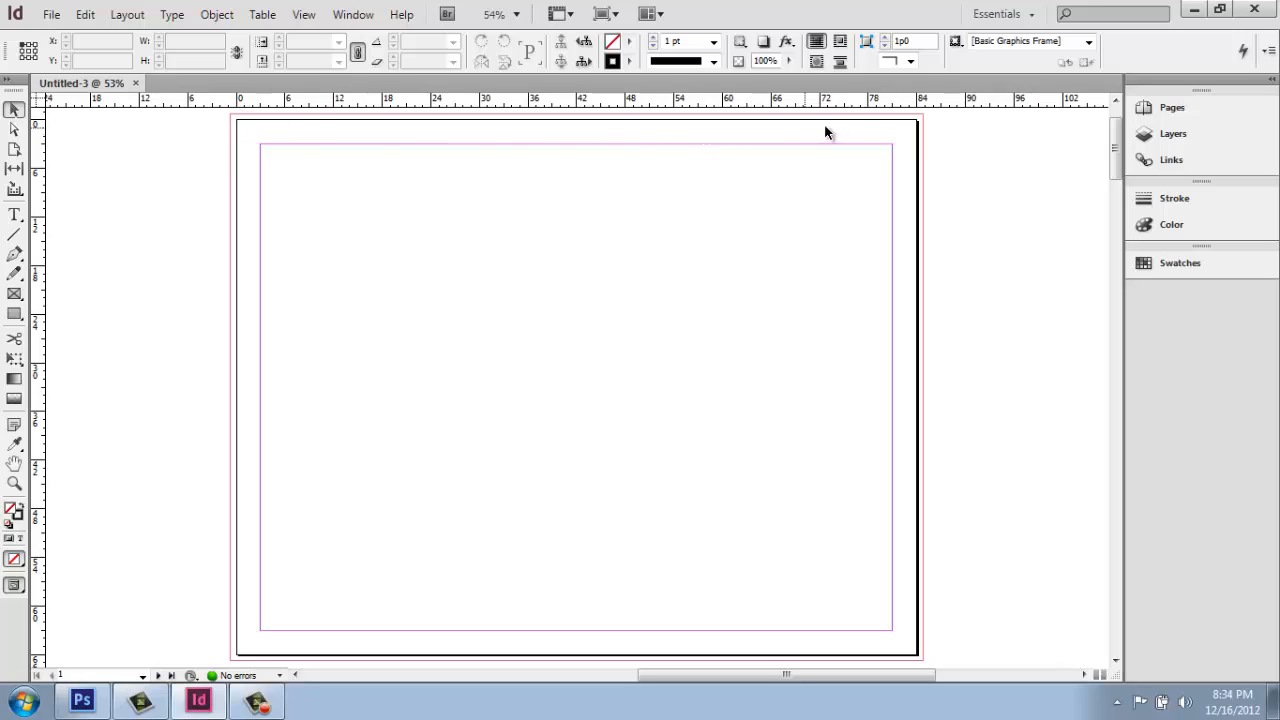
mouse_move(938, 651)
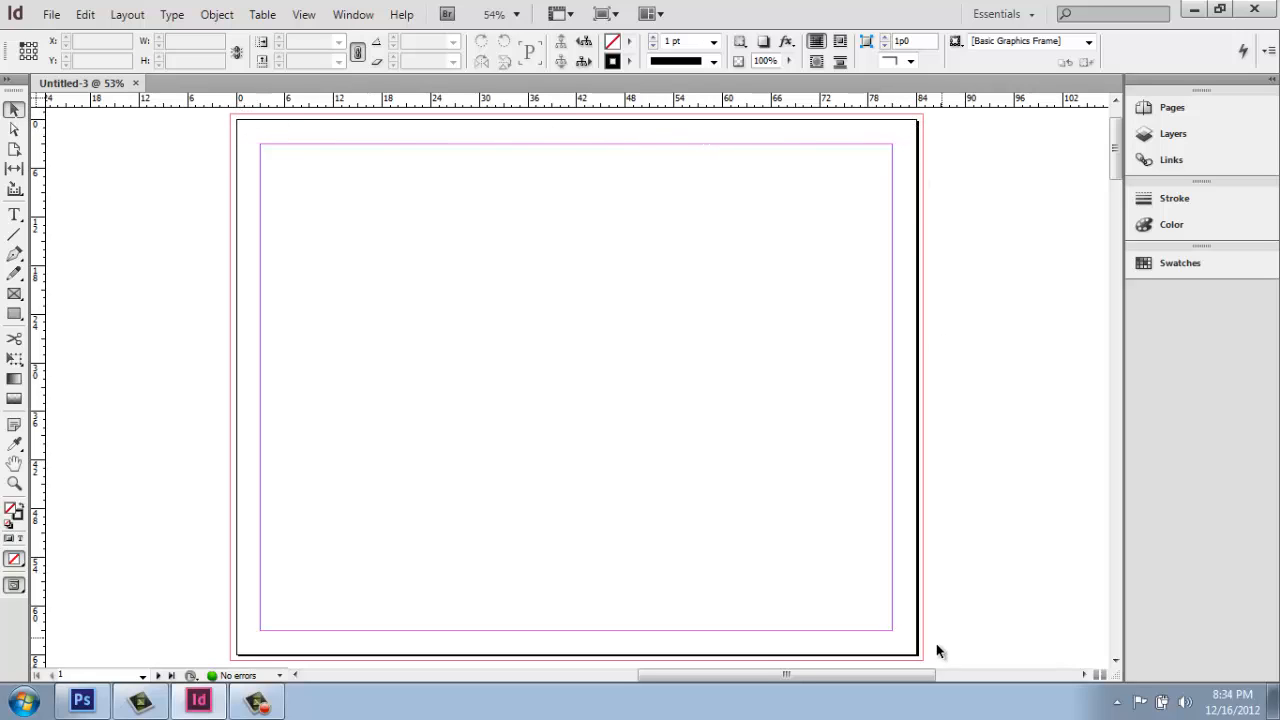
mouse_move(840, 610)
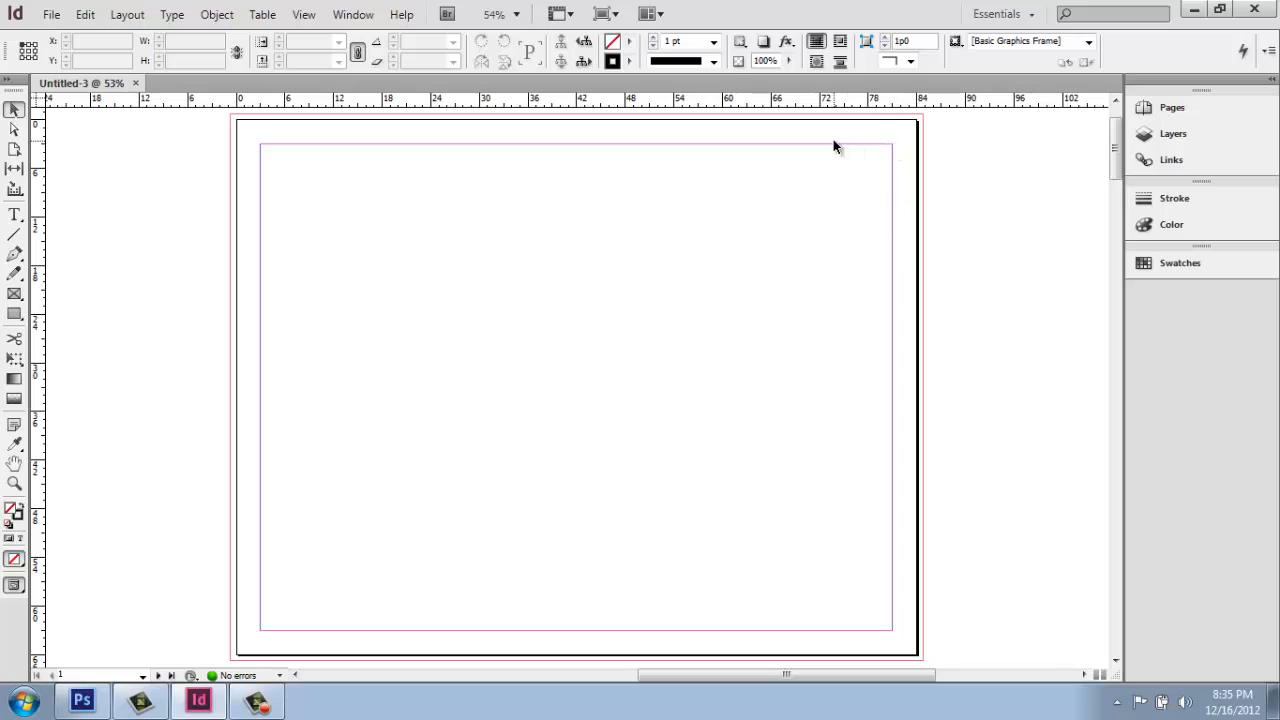
mouse_move(894, 197)
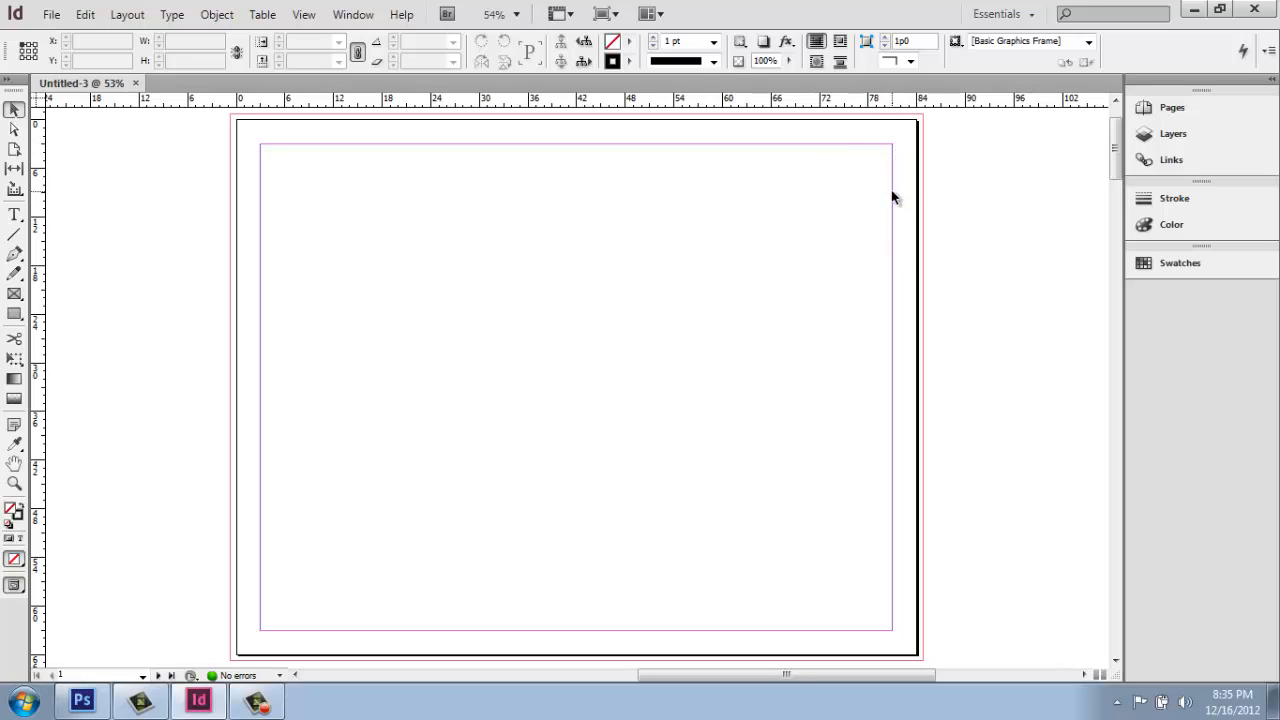
mouse_move(884, 191)
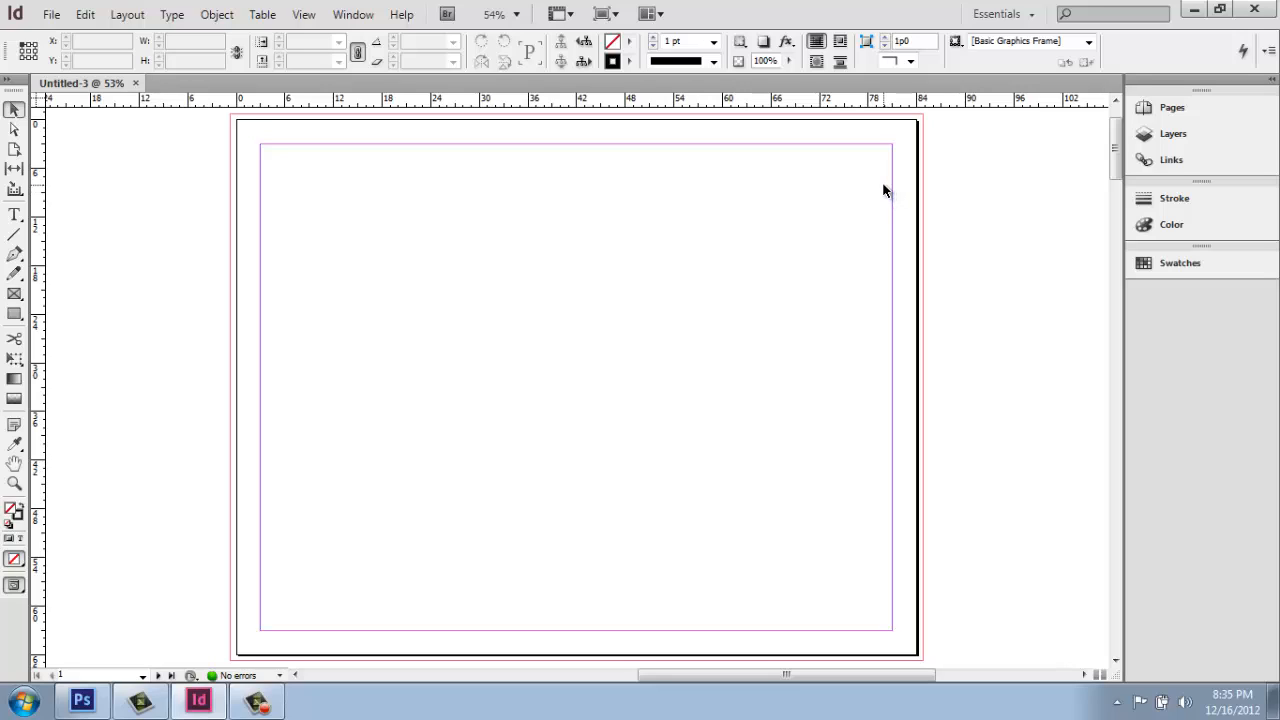
mouse_move(490, 187)
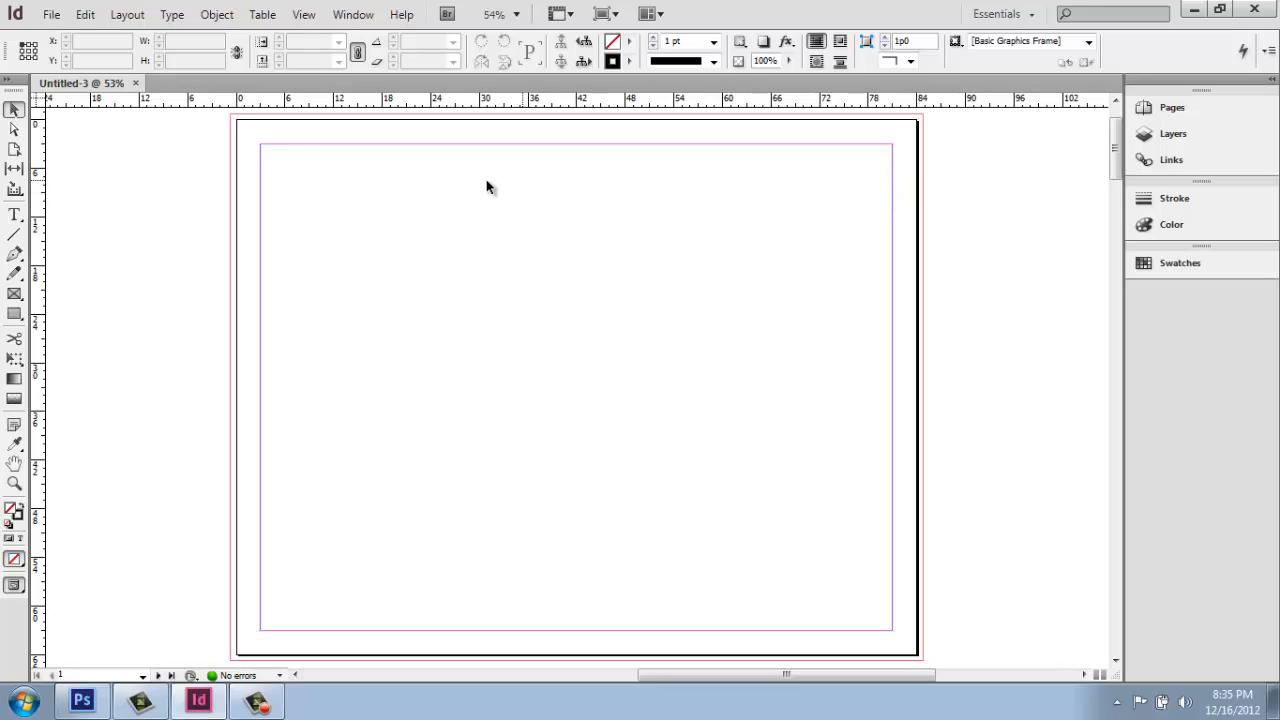
mouse_move(253, 173)
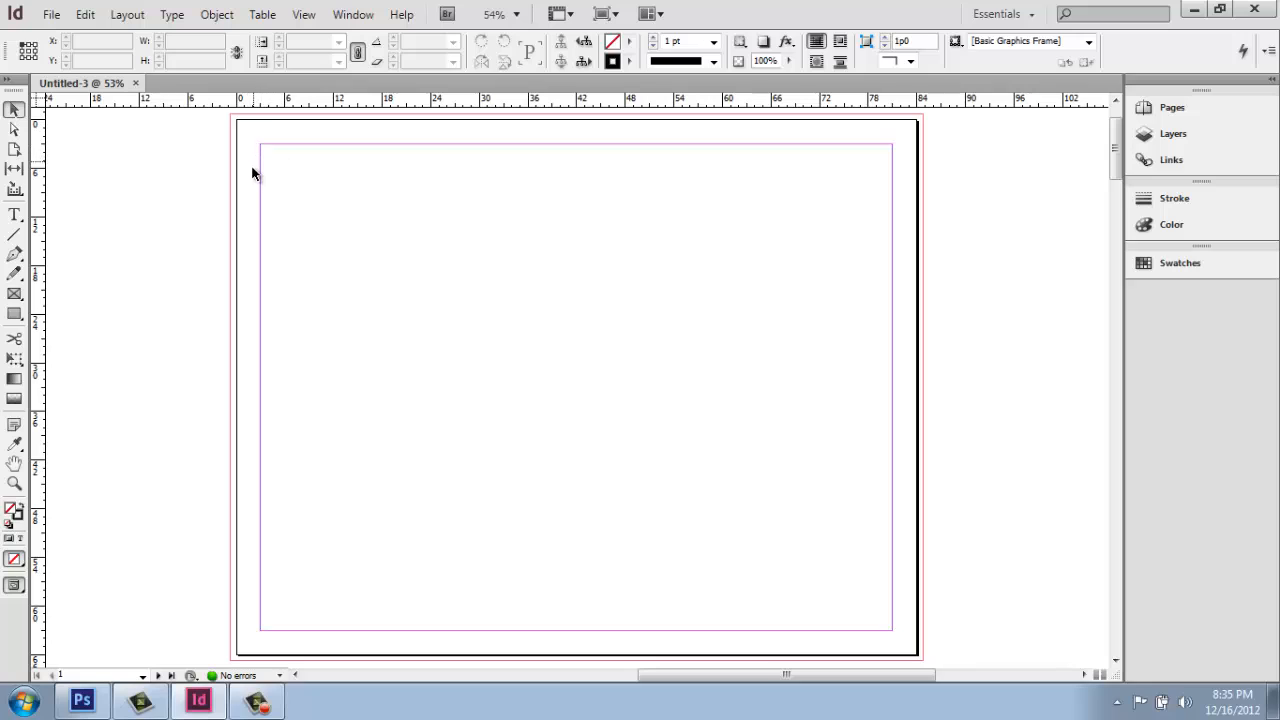
mouse_move(238, 126)
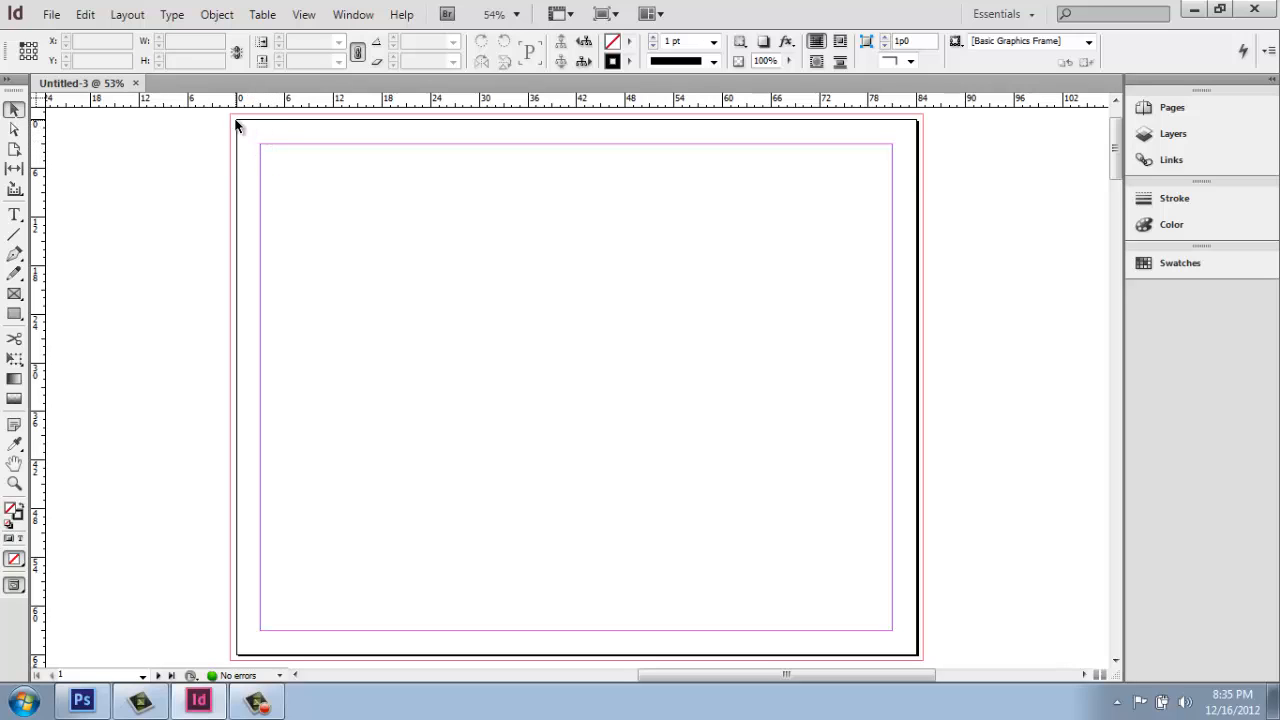
mouse_move(235, 128)
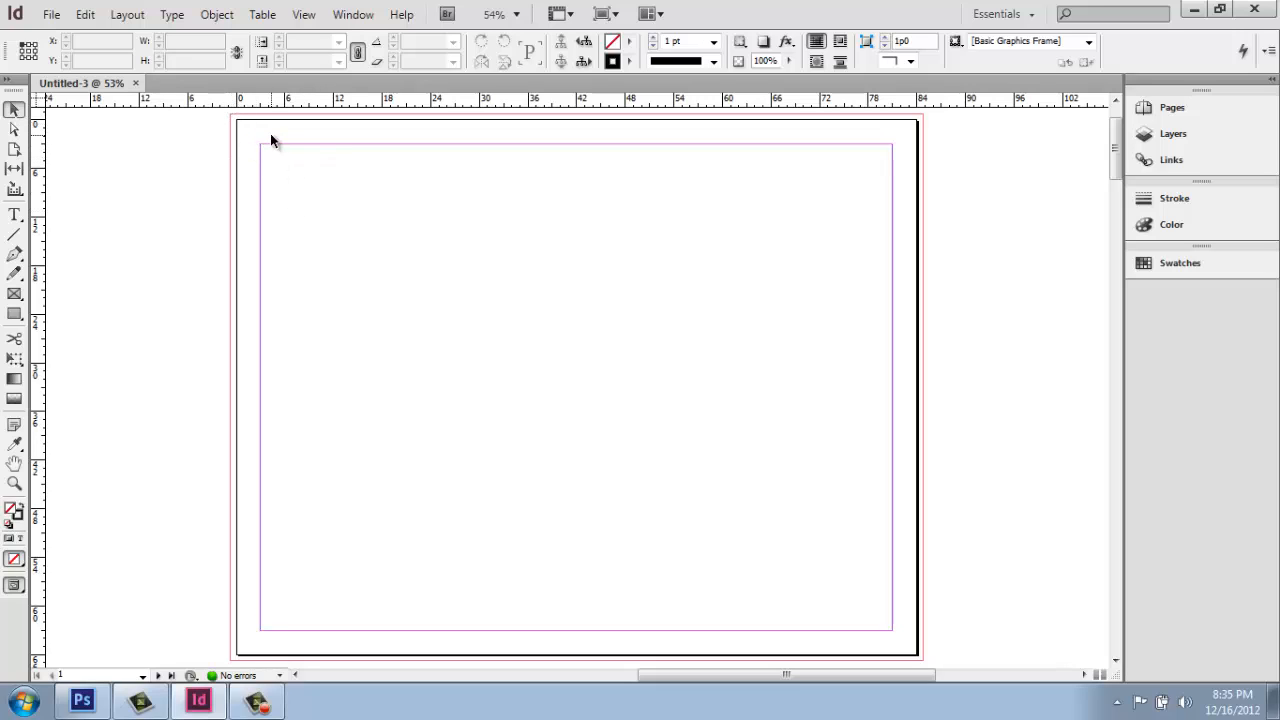
mouse_move(233, 228)
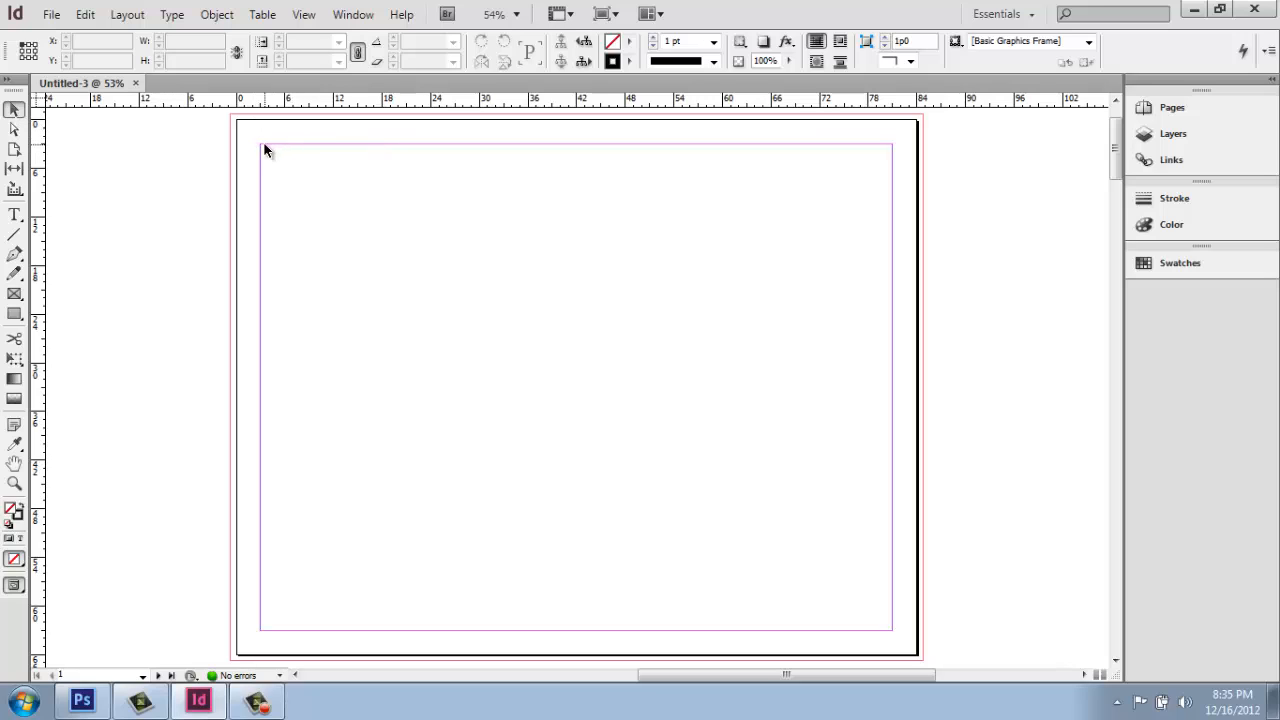
mouse_move(258, 287)
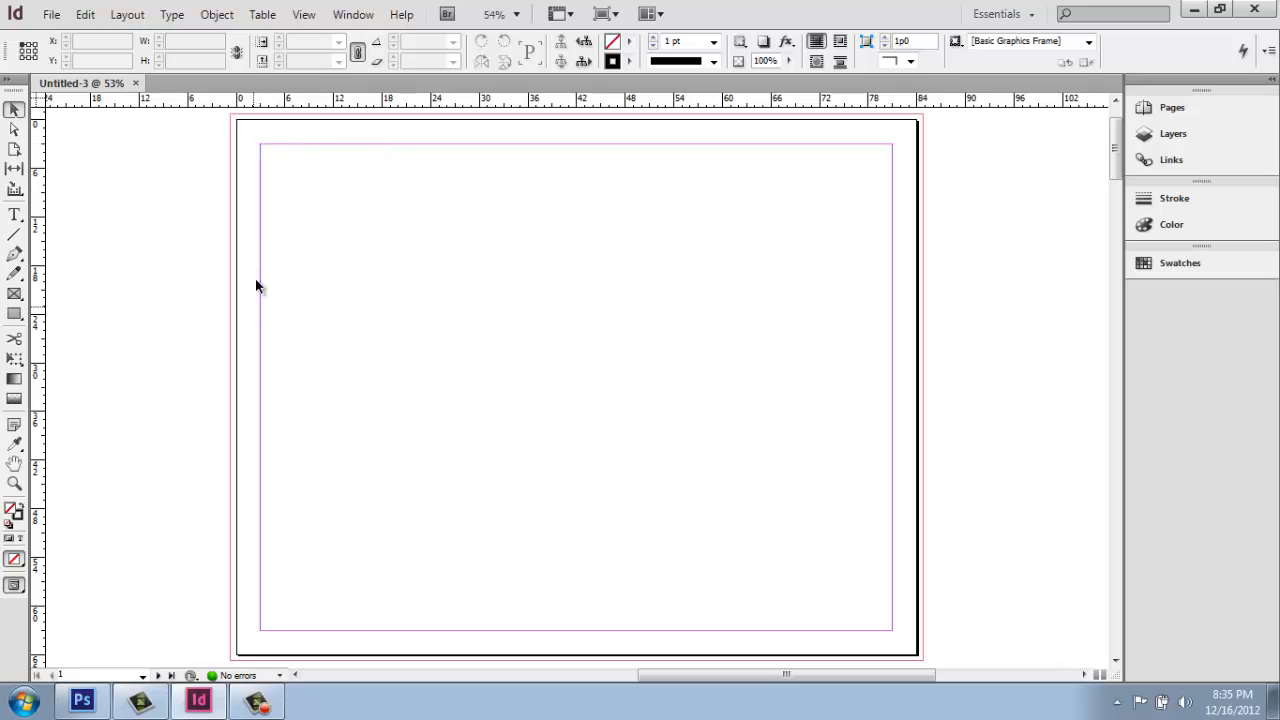
mouse_move(278, 149)
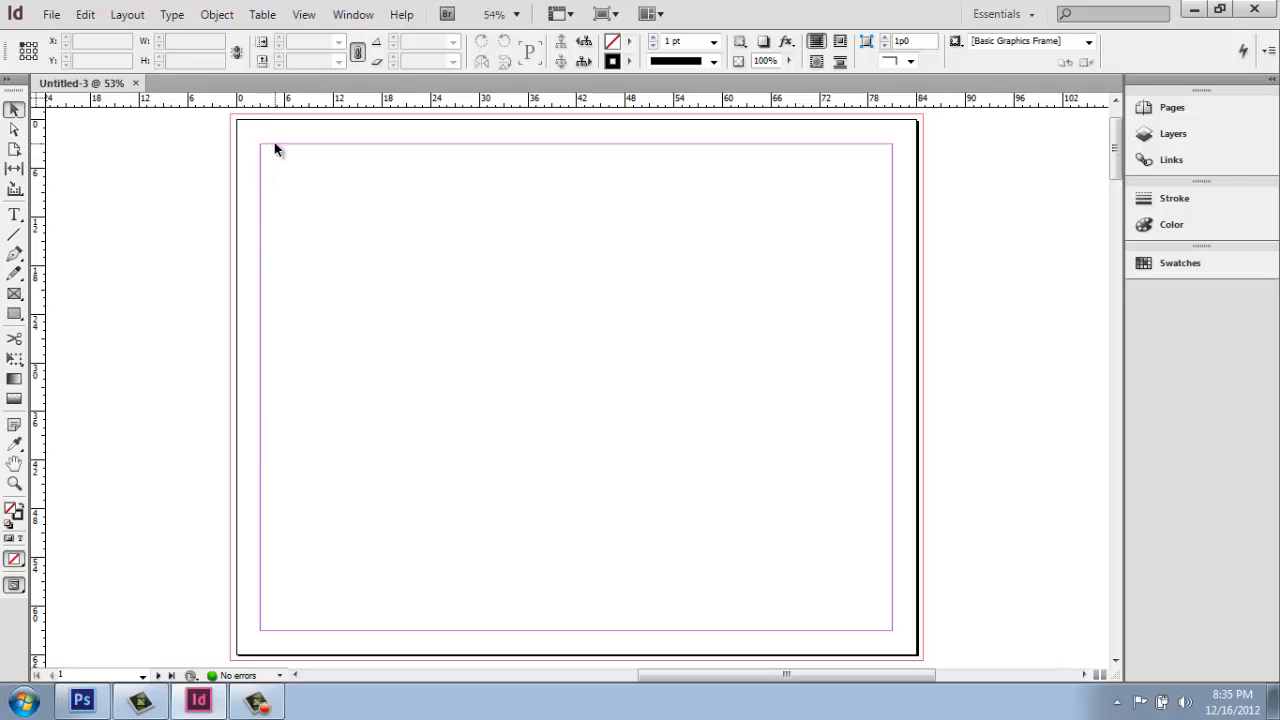
mouse_move(237, 119)
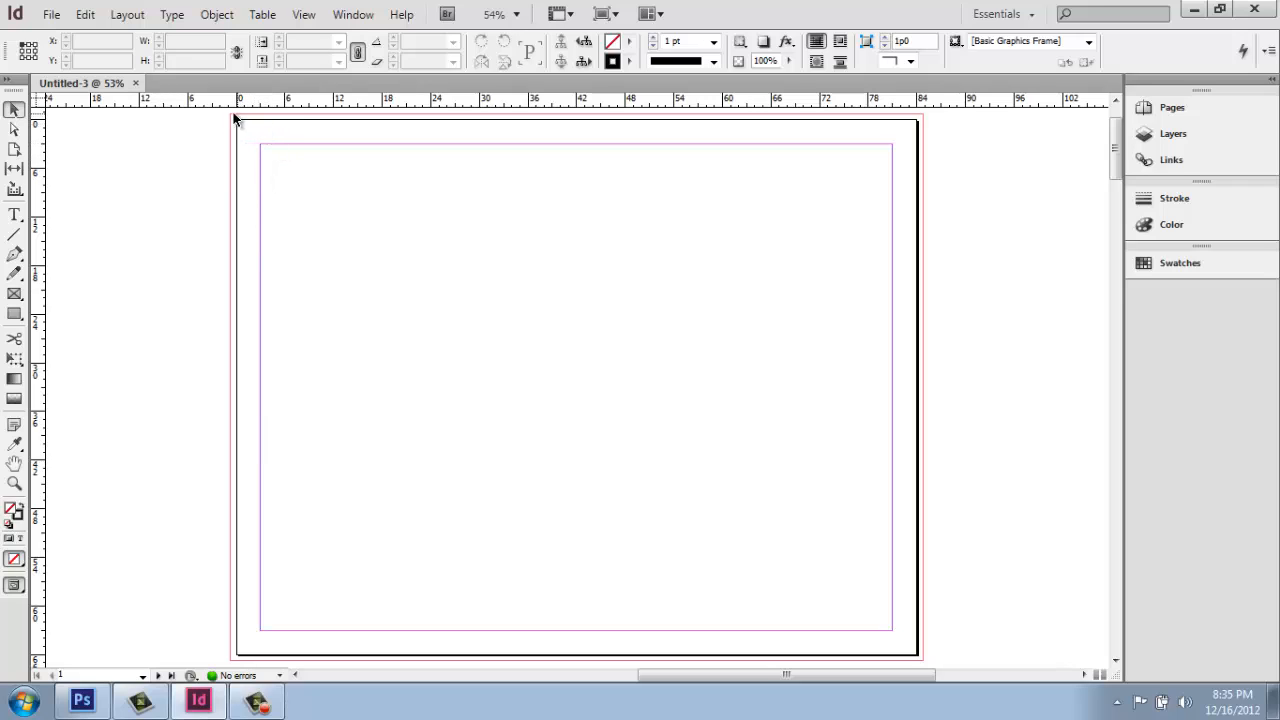
mouse_move(318, 140)
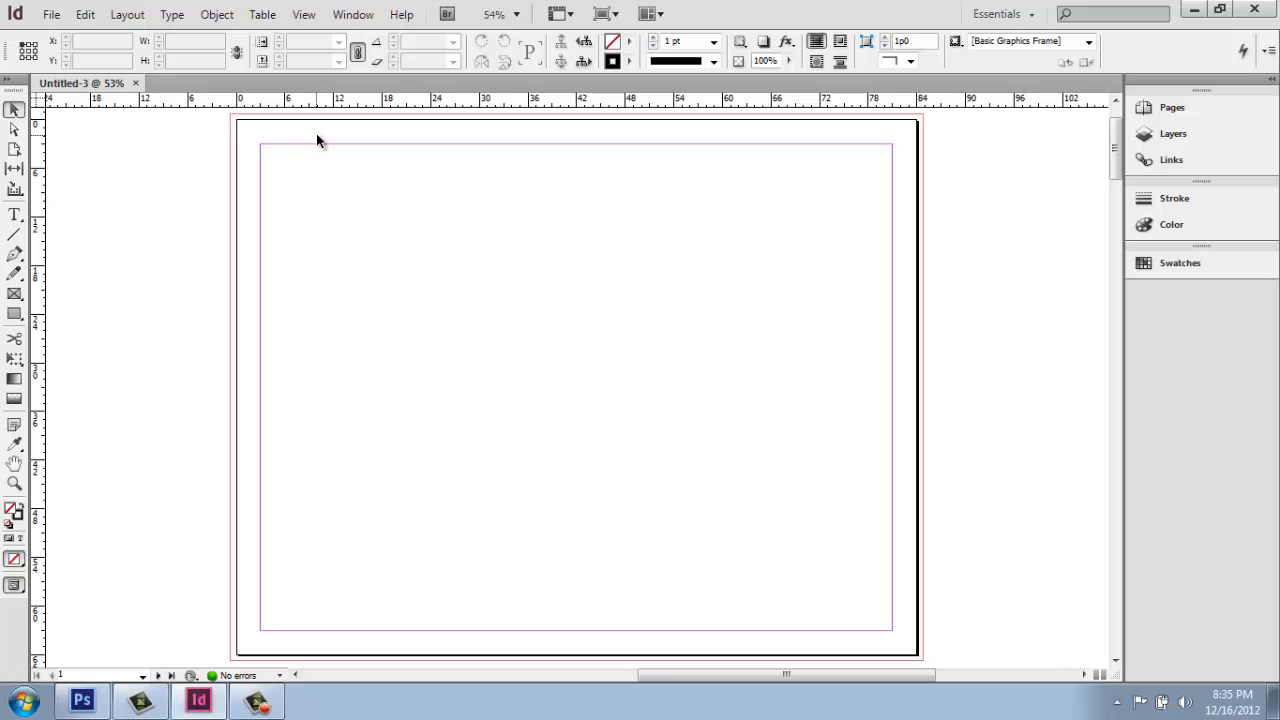
mouse_move(700, 268)
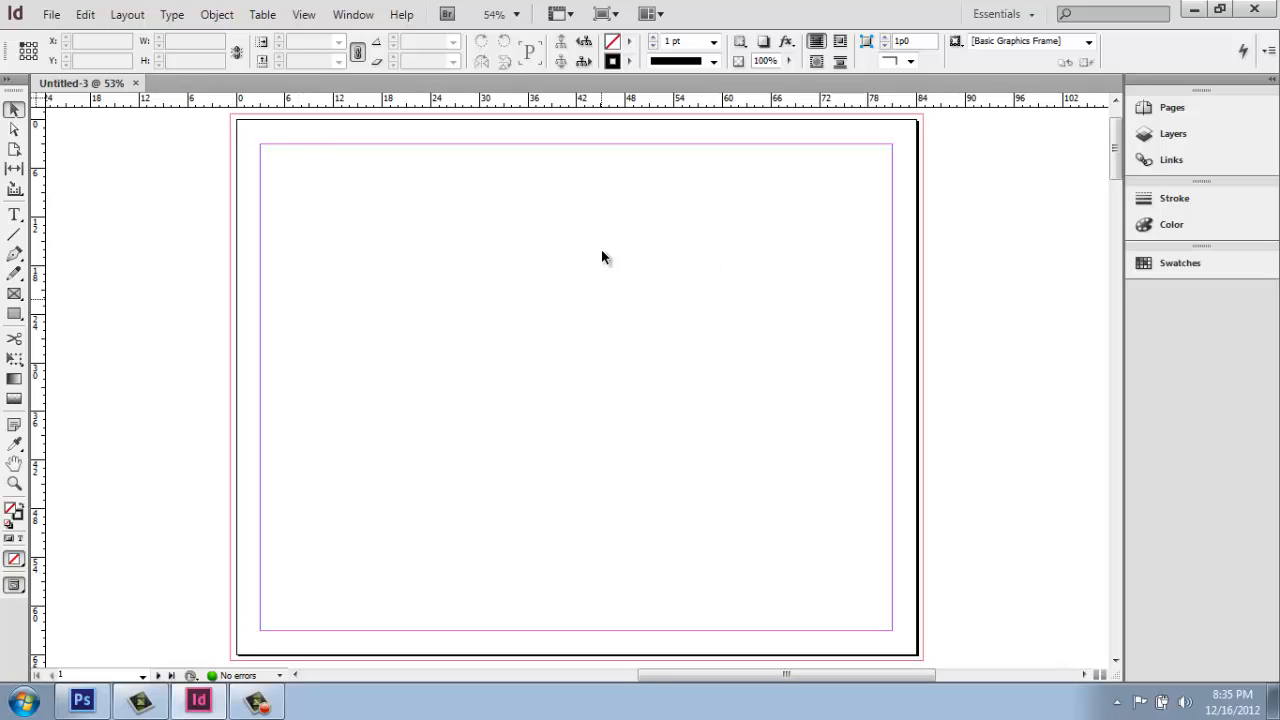
mouse_move(740, 363)
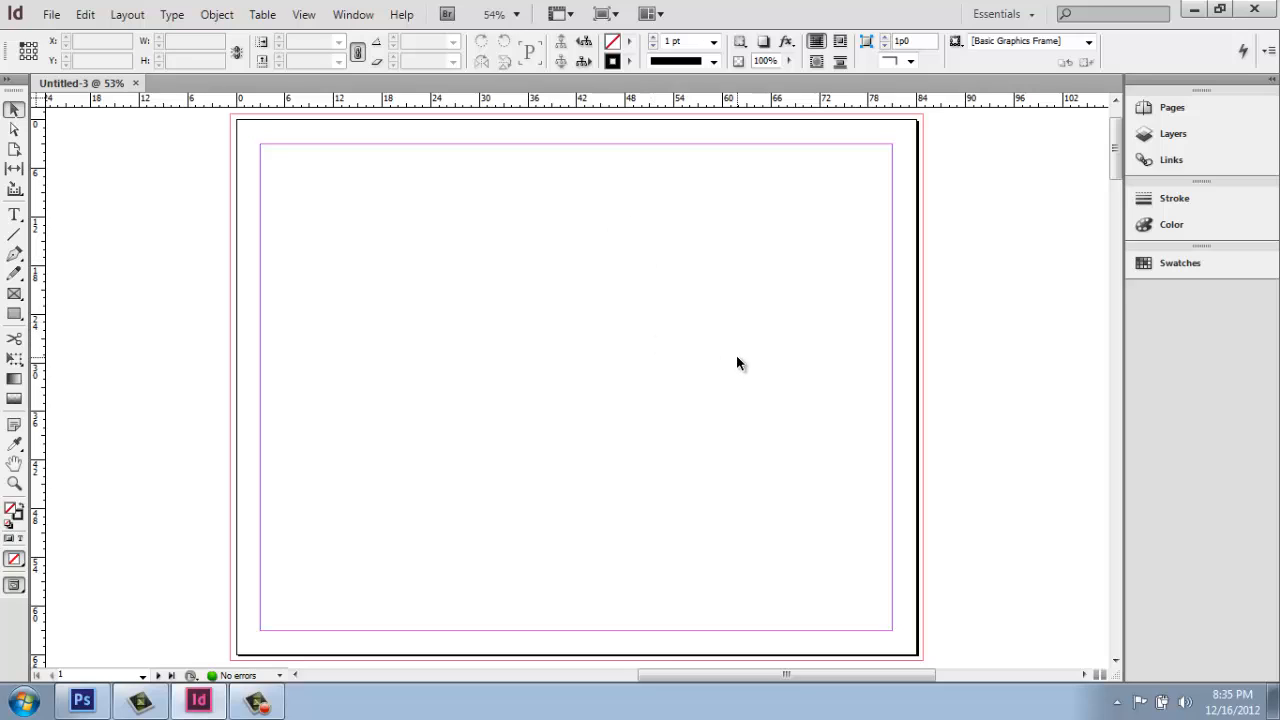
mouse_move(146, 463)
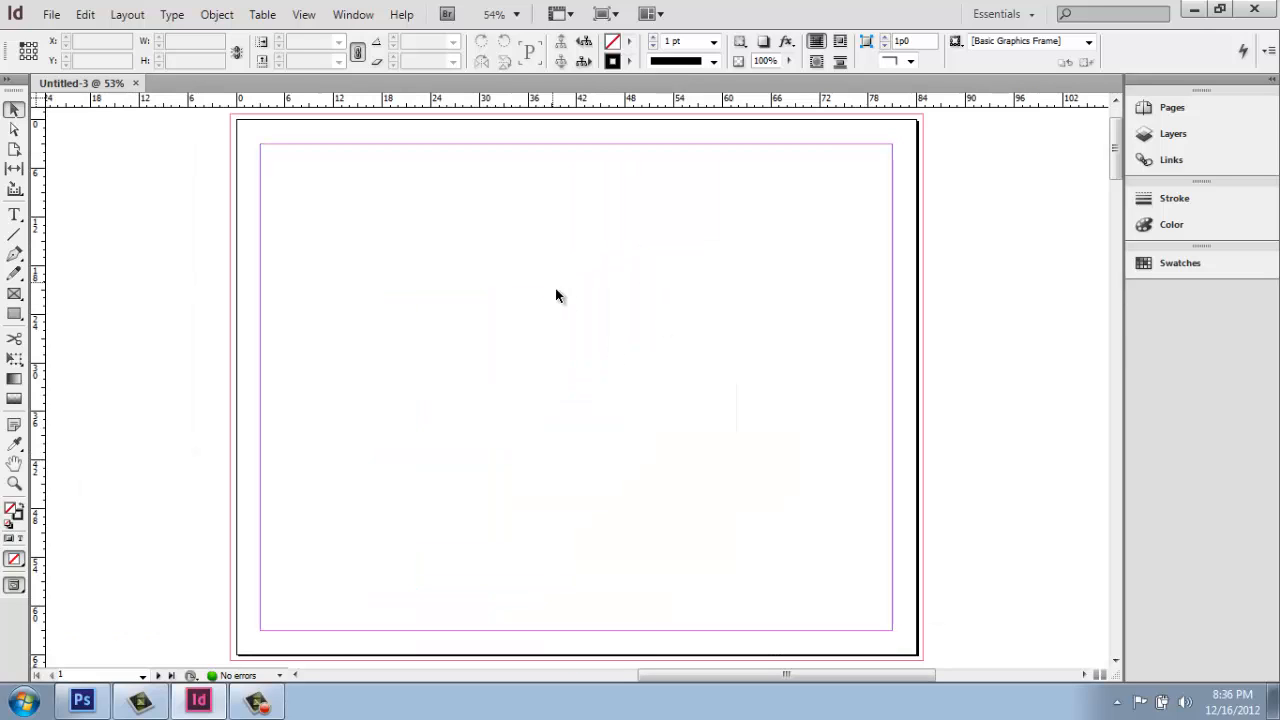
mouse_move(648, 265)
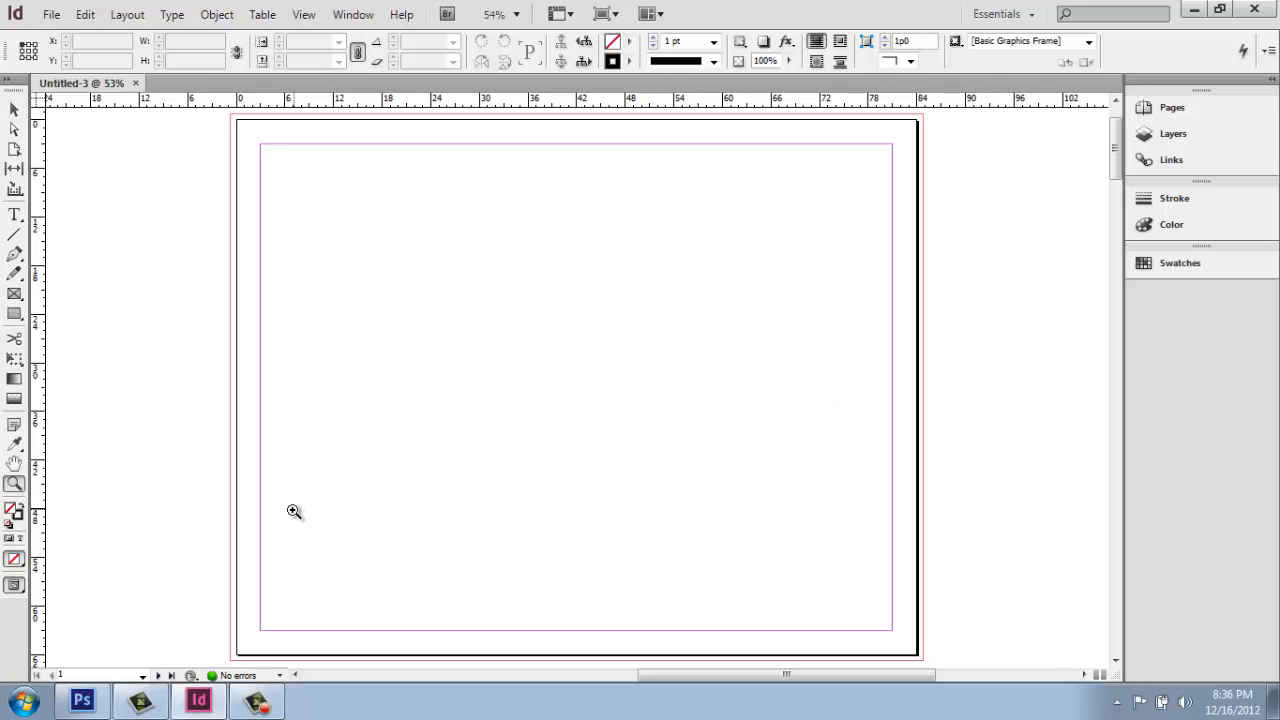
mouse_move(428, 491)
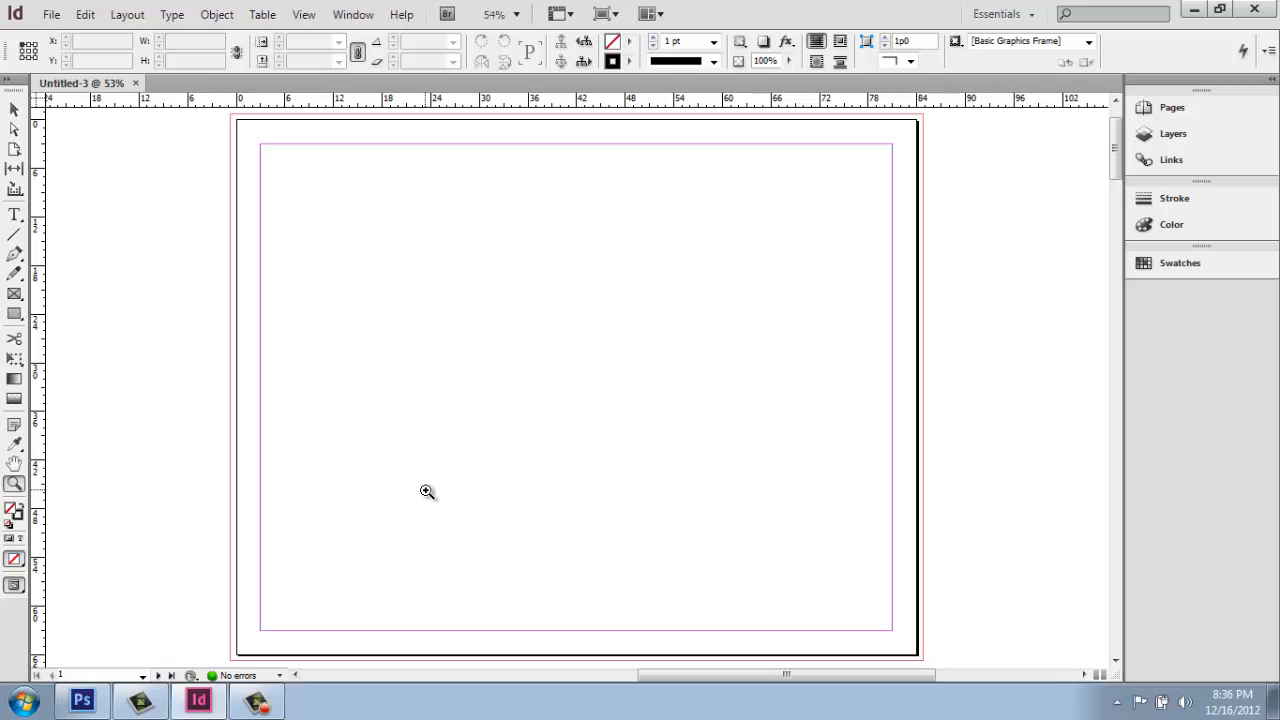
Zoom out to 25% with the Zoom tool to show several spreads.
left_click(428, 491)
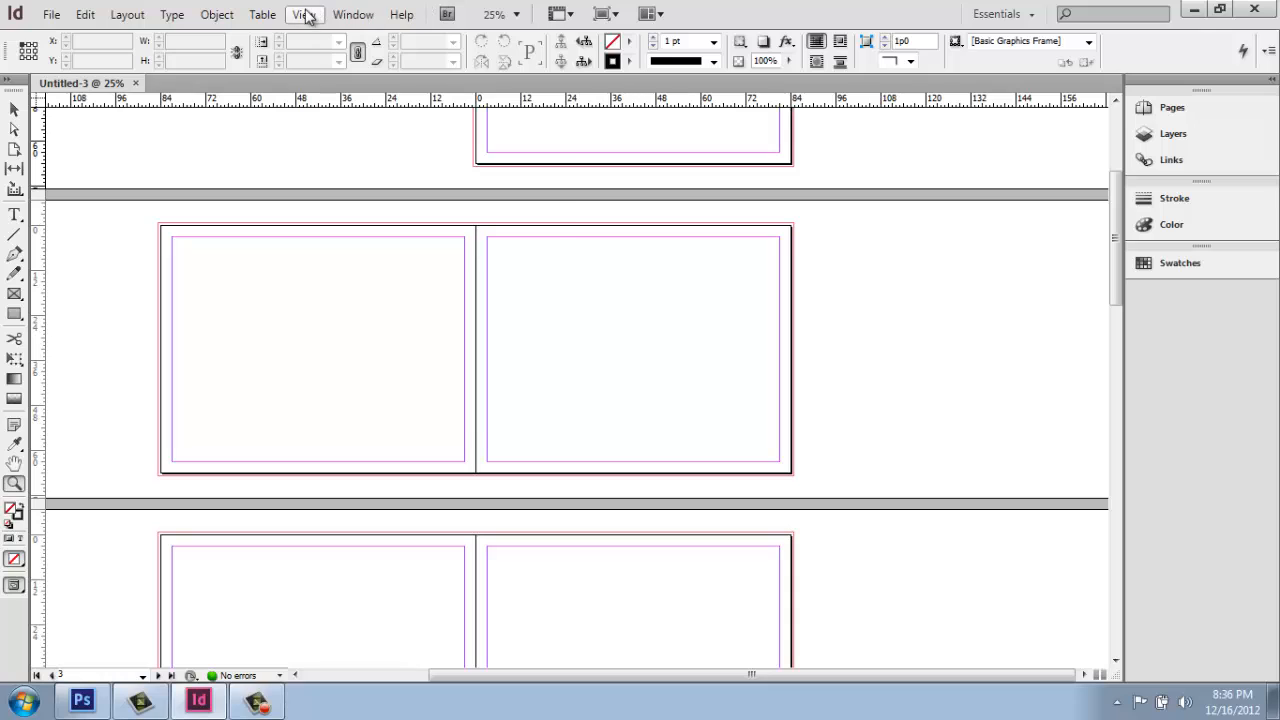
Open the View menu listing Zoom In, Zoom Out and Fit Page/Spread in Window.
left_click(304, 14)
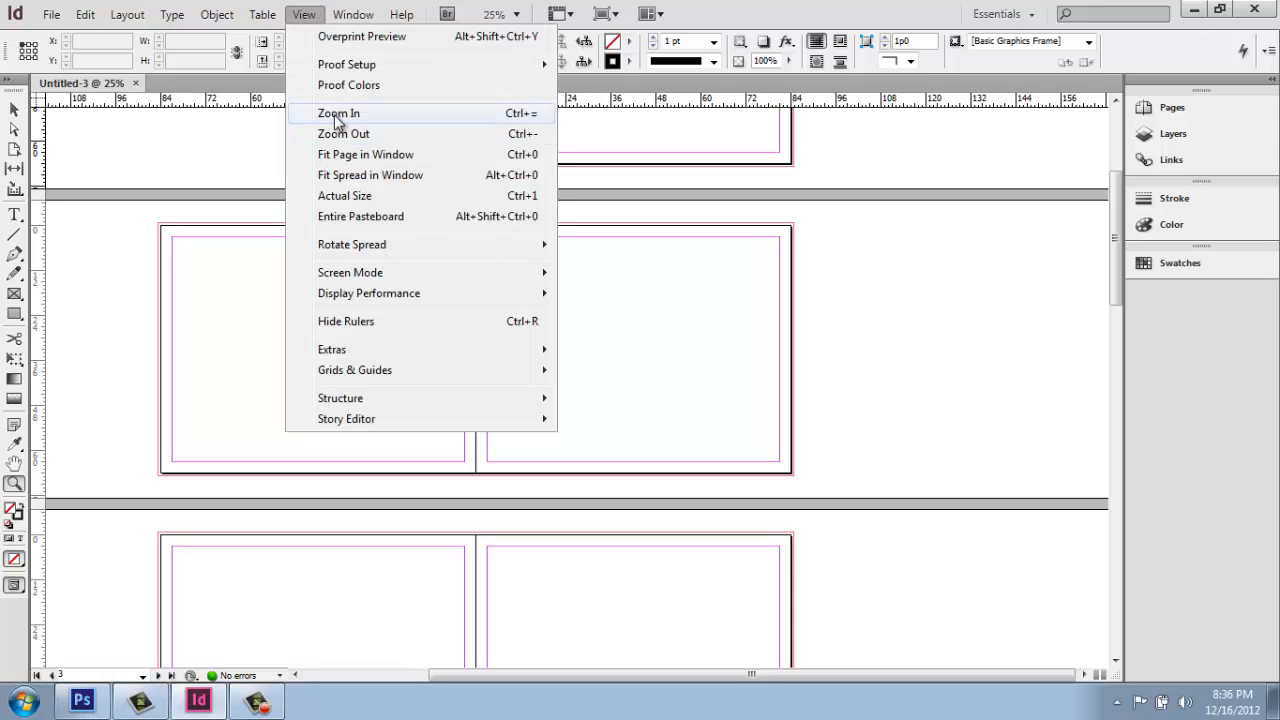
mouse_move(515, 123)
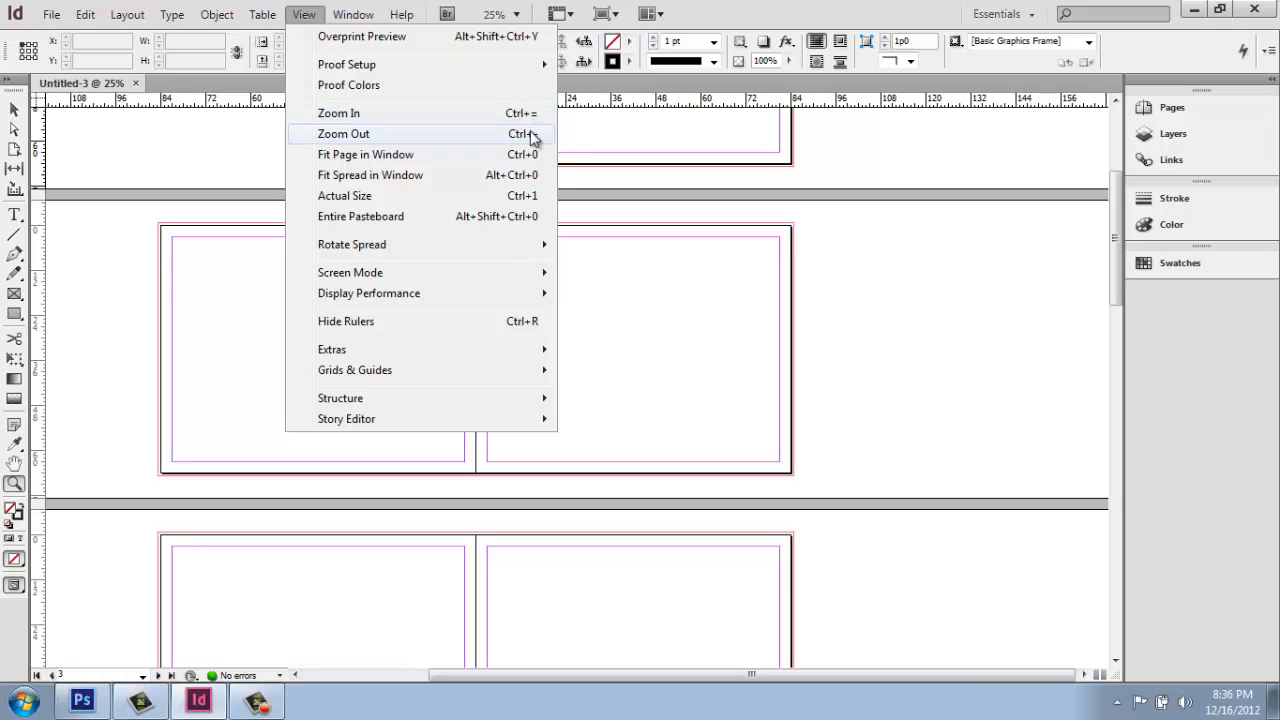
mouse_move(432, 160)
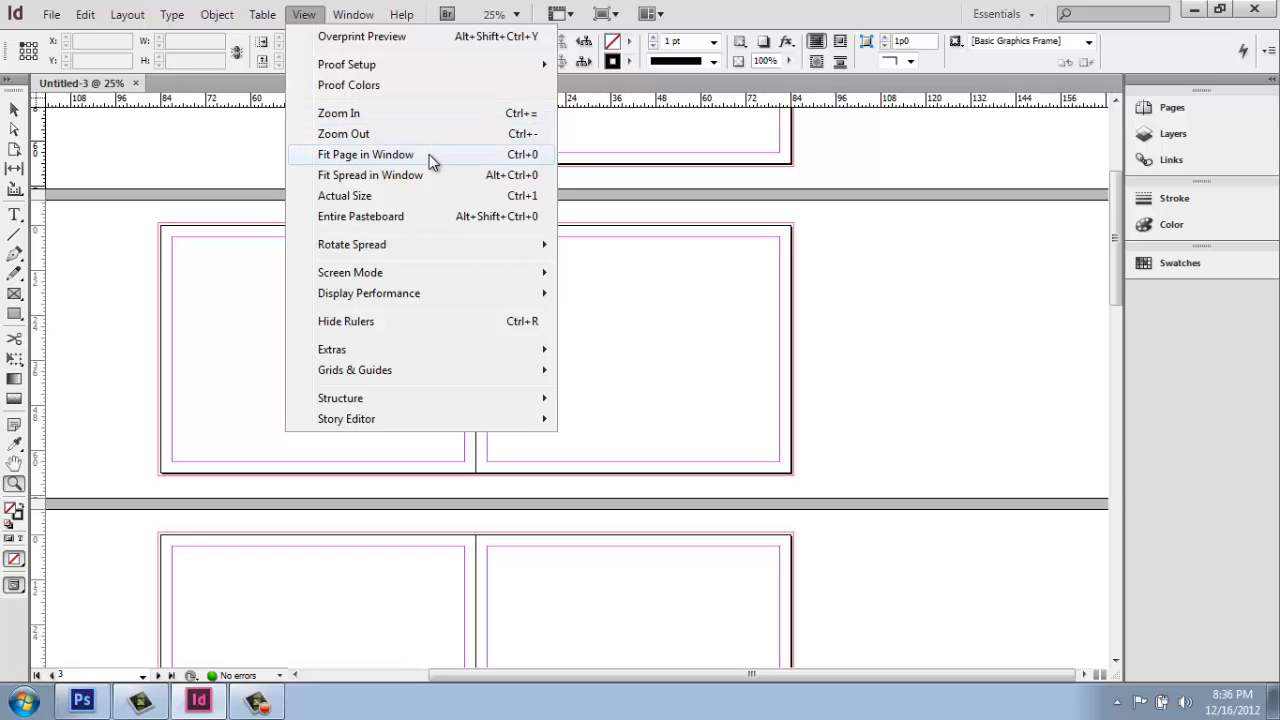
mouse_move(380, 175)
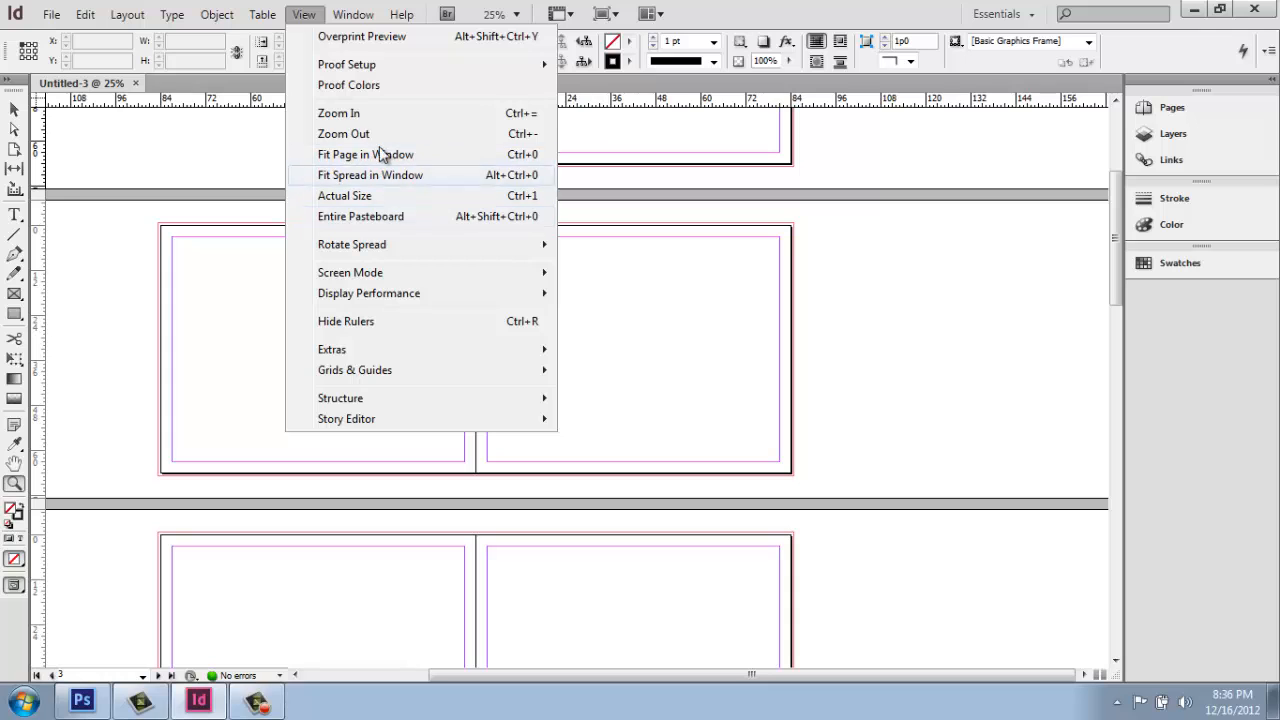